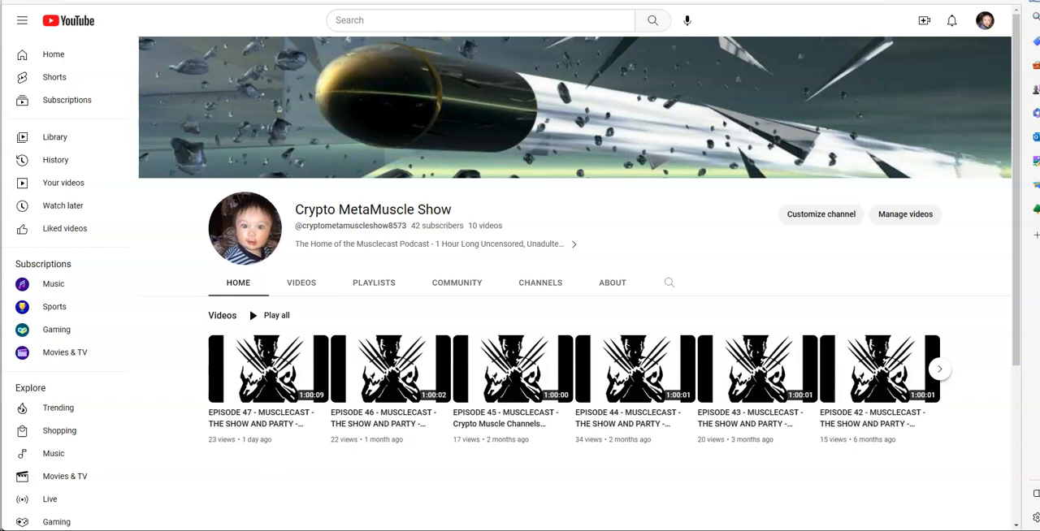
mouse_move(340, 190)
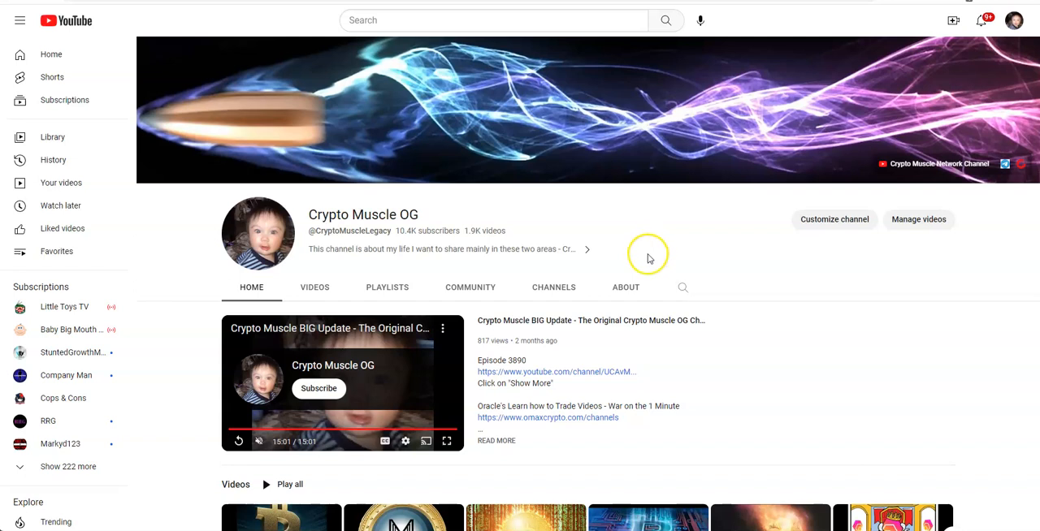
mouse_move(647, 261)
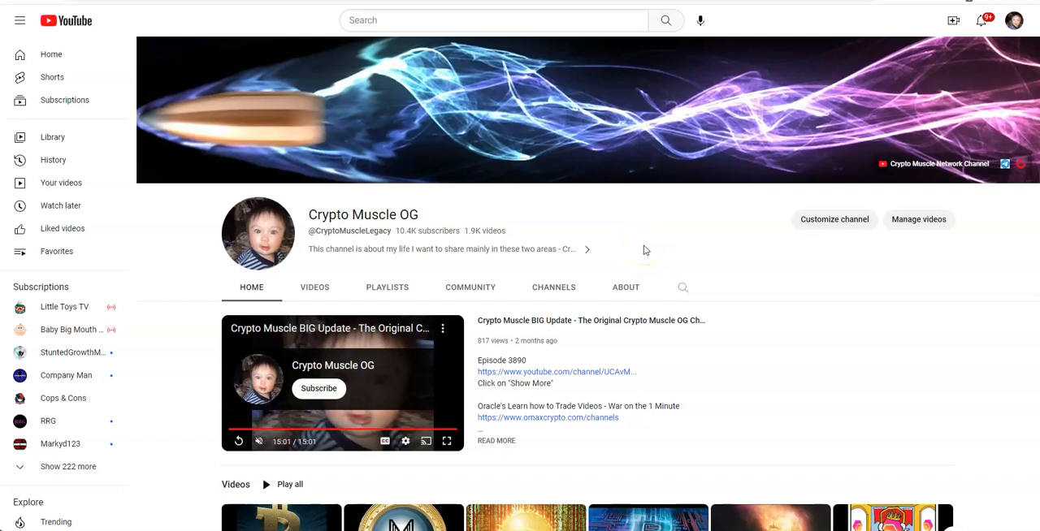
mouse_move(642, 251)
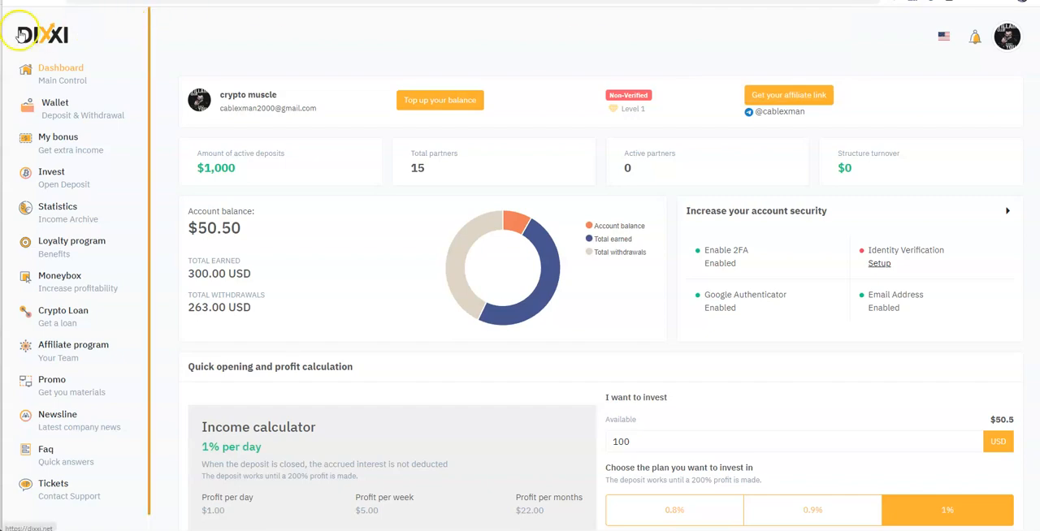
Step: Switch to the Jetco Finance tab listing Bronze, Silver, Gold and Unlimited plans
click(36, 34)
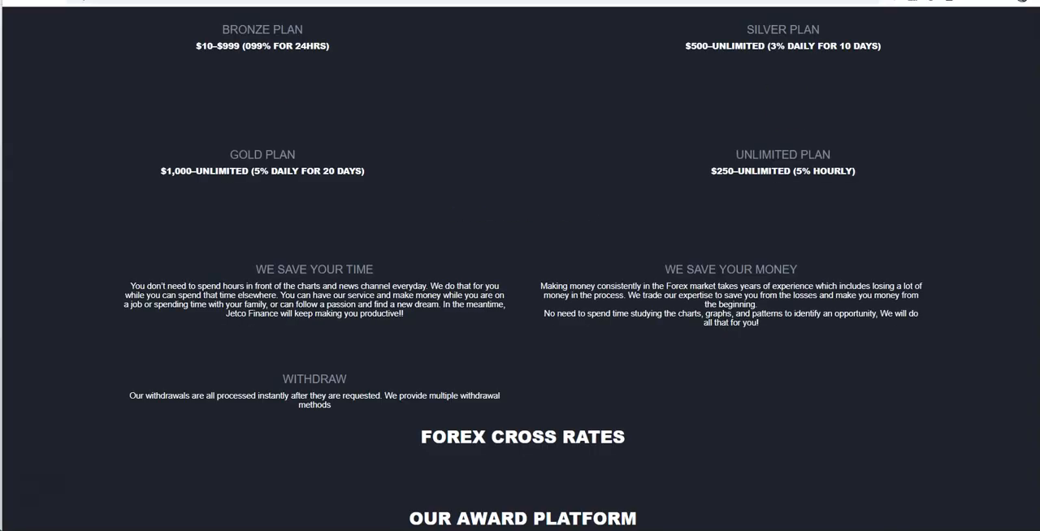
Step: Bring up the tradex10 Trading Fund Invest home page
scroll(up, 3)
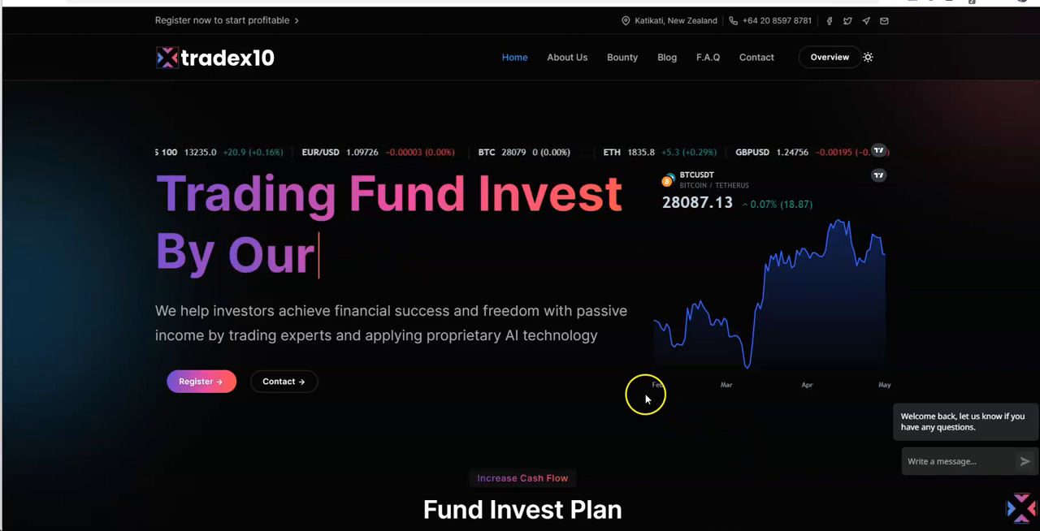
Step: Scroll to the Fund Invest Plan cards: EURUSD 0.8%, GBPUSD 30%, JPYUSD 1.2%
scroll(down, 3)
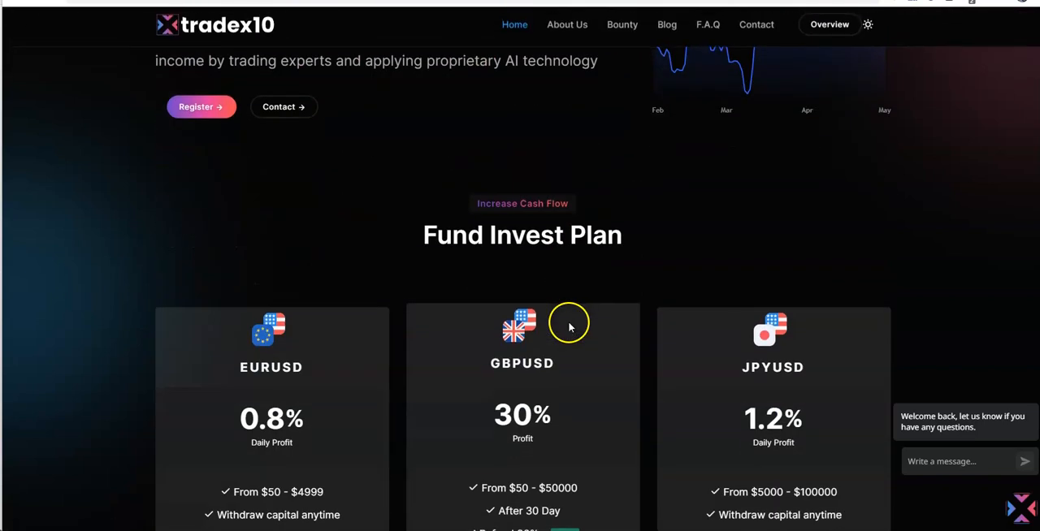
scroll(down, 3)
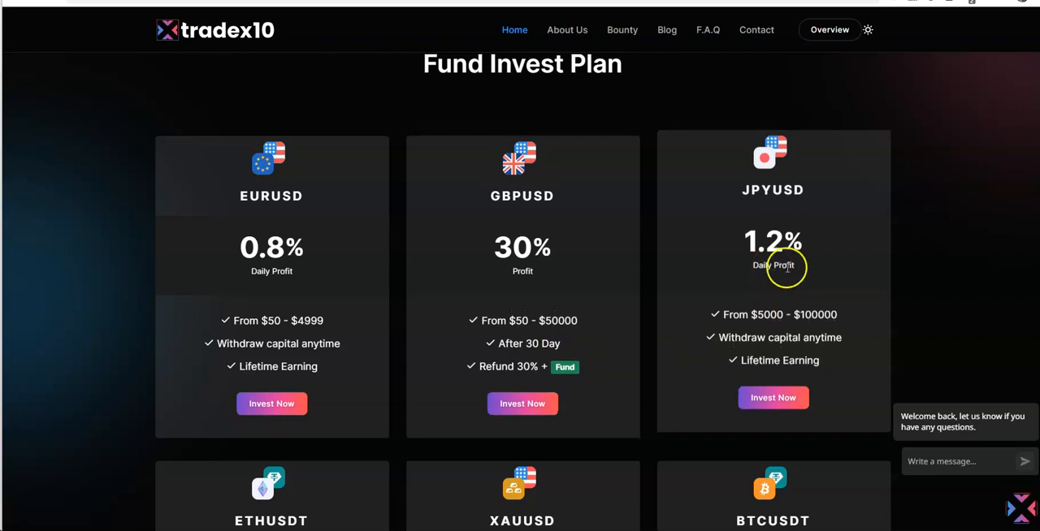
mouse_move(777, 279)
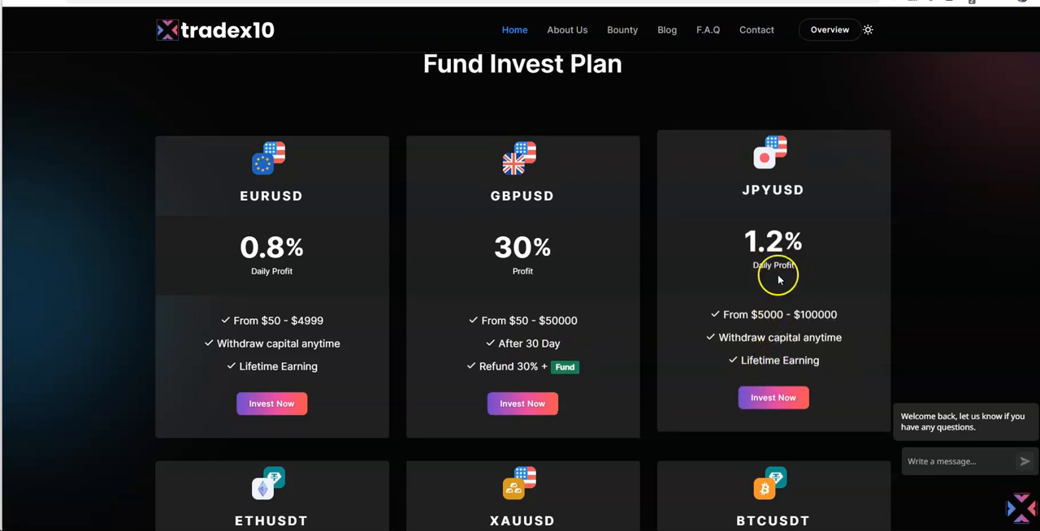
mouse_move(775, 306)
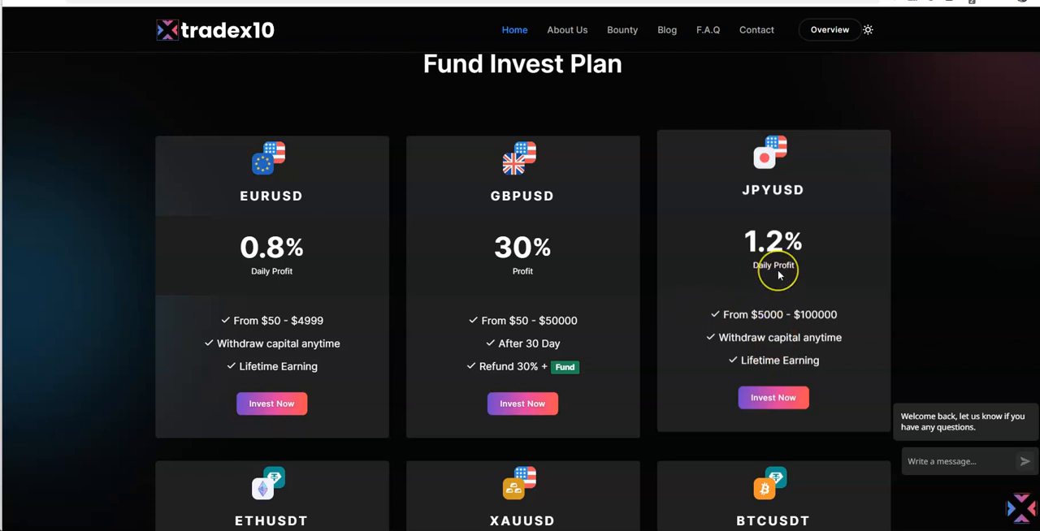
scroll(down, 3)
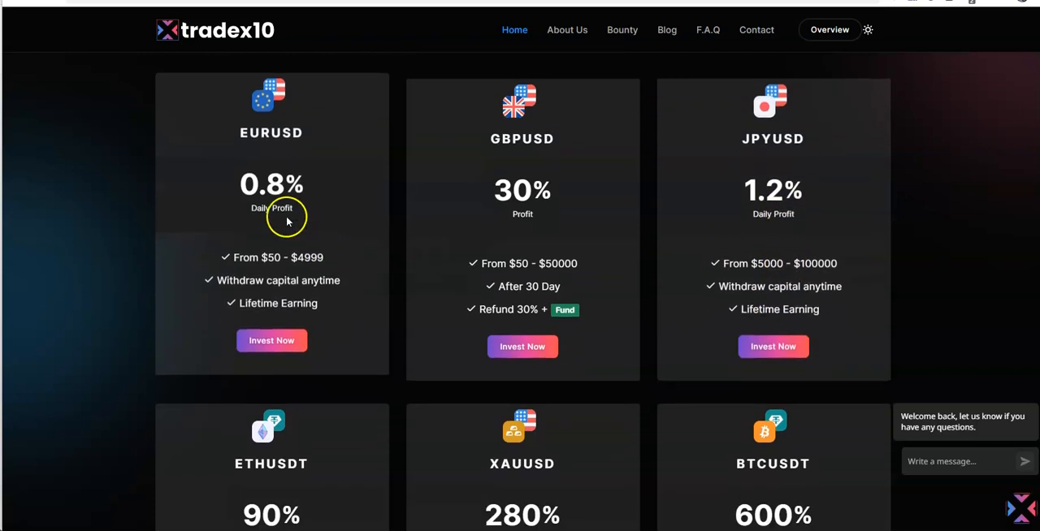
mouse_move(283, 289)
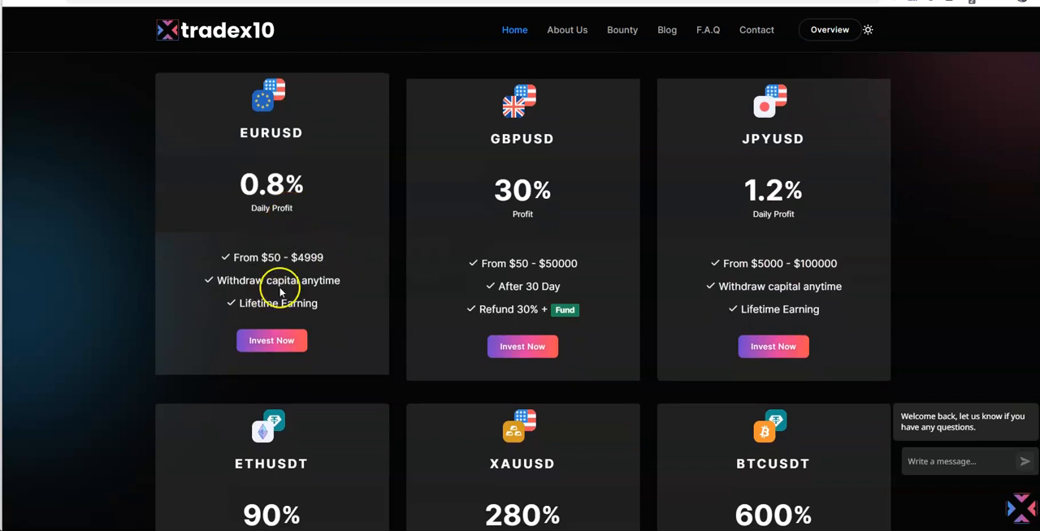
mouse_move(289, 268)
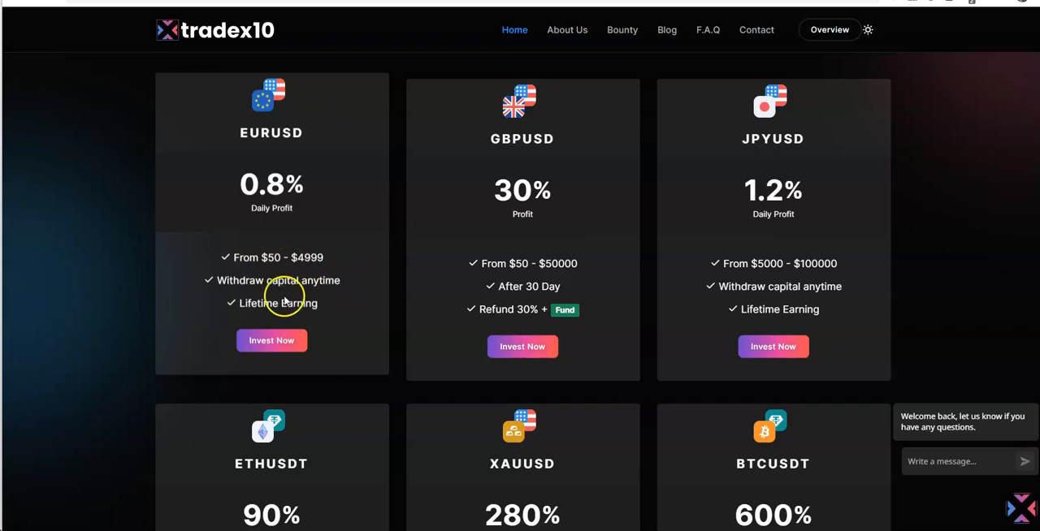
mouse_move(282, 302)
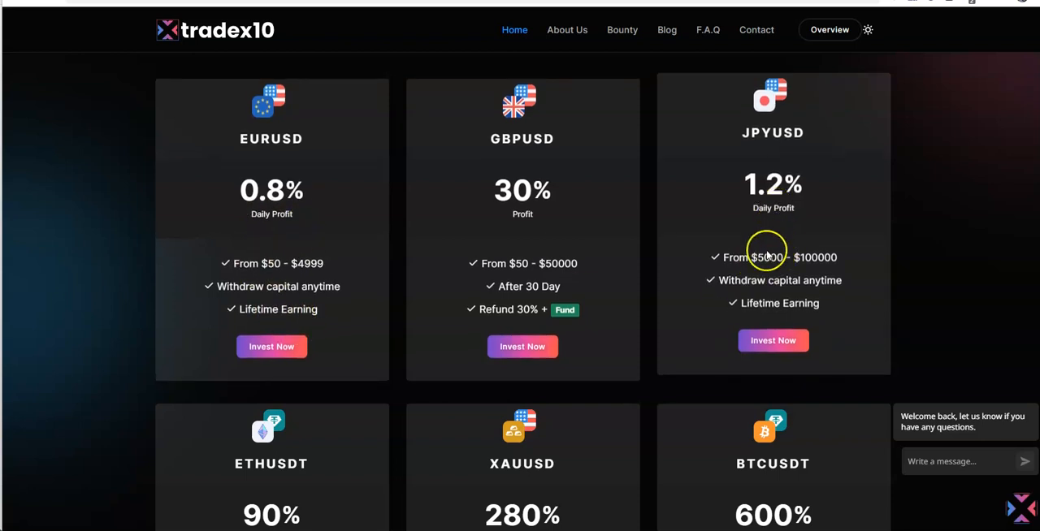
mouse_move(764, 280)
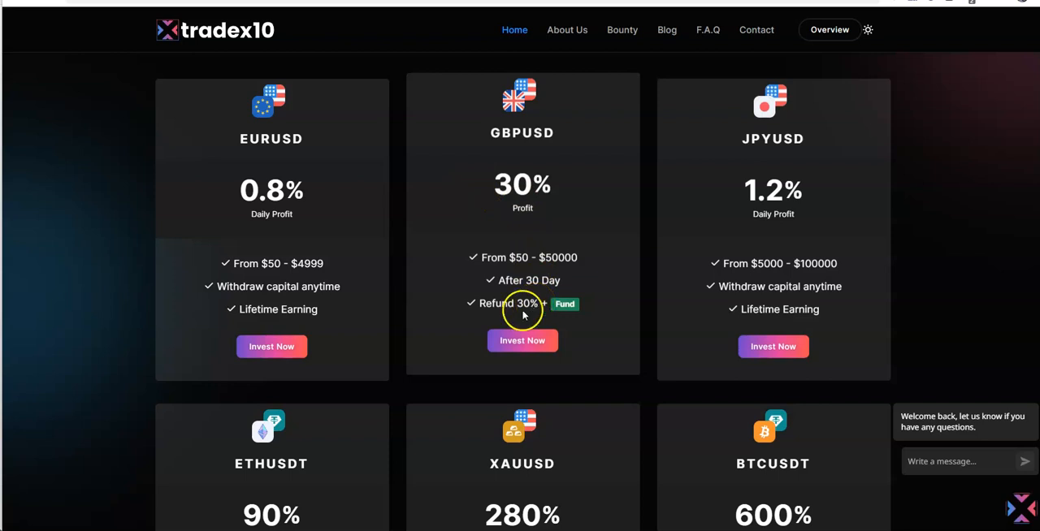
mouse_move(616, 318)
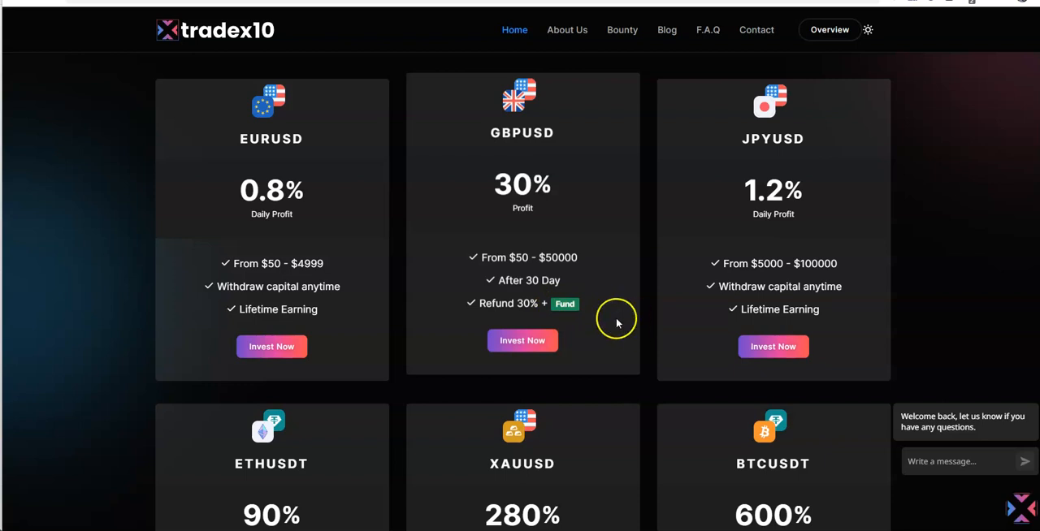
scroll(down, 3)
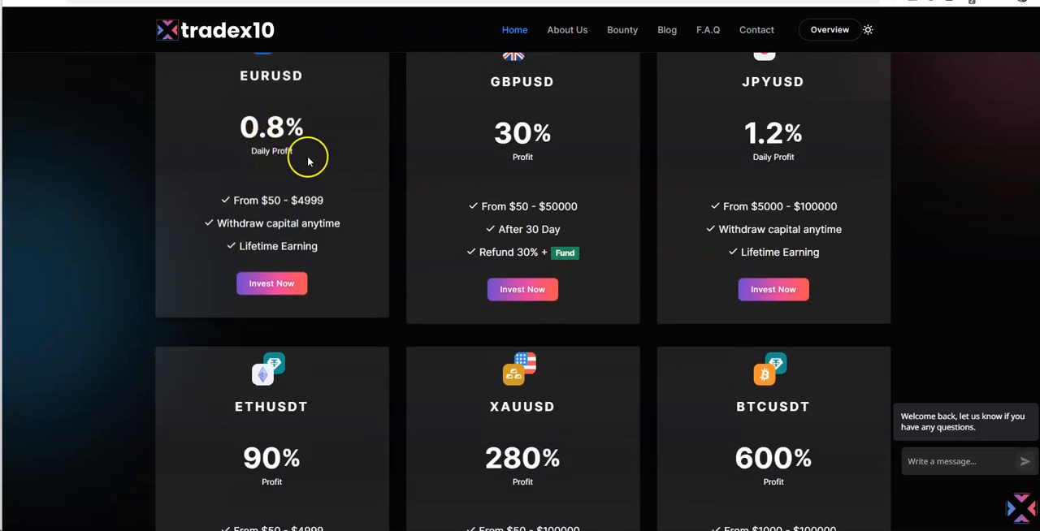
Step: Scroll past ETHUSDT 90%, XAUUSD 280%, BTCUSDT 600% cards to the Partner Program section
scroll(down, 3)
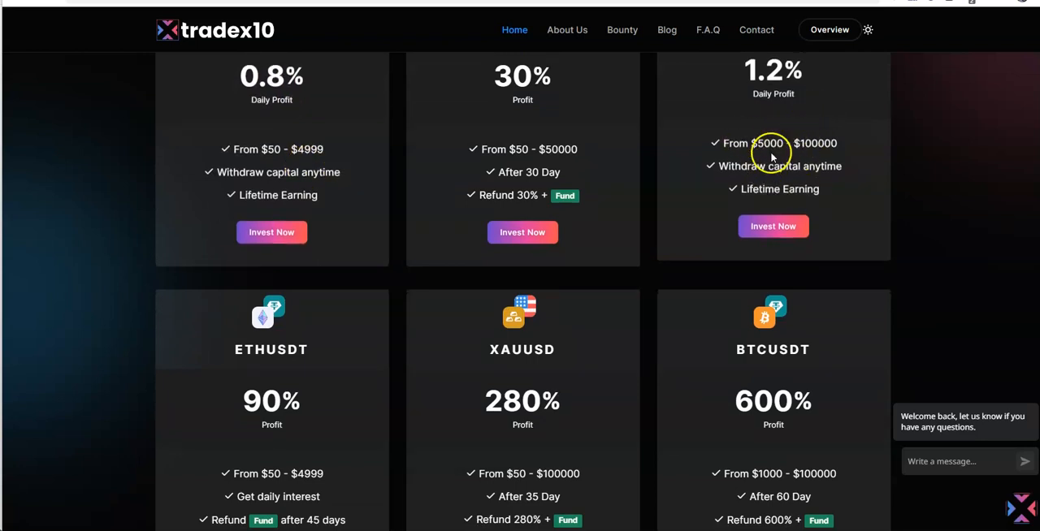
scroll(down, 3)
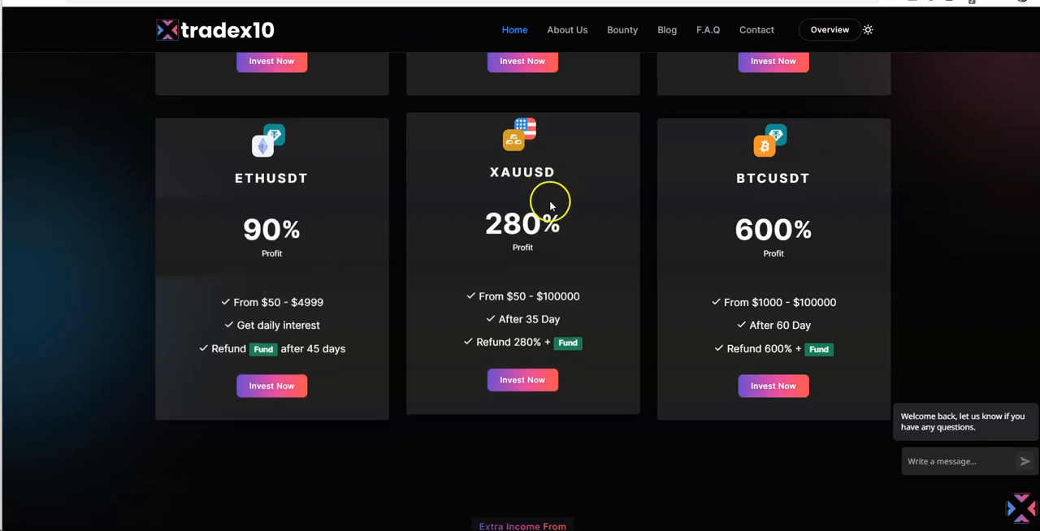
mouse_move(556, 295)
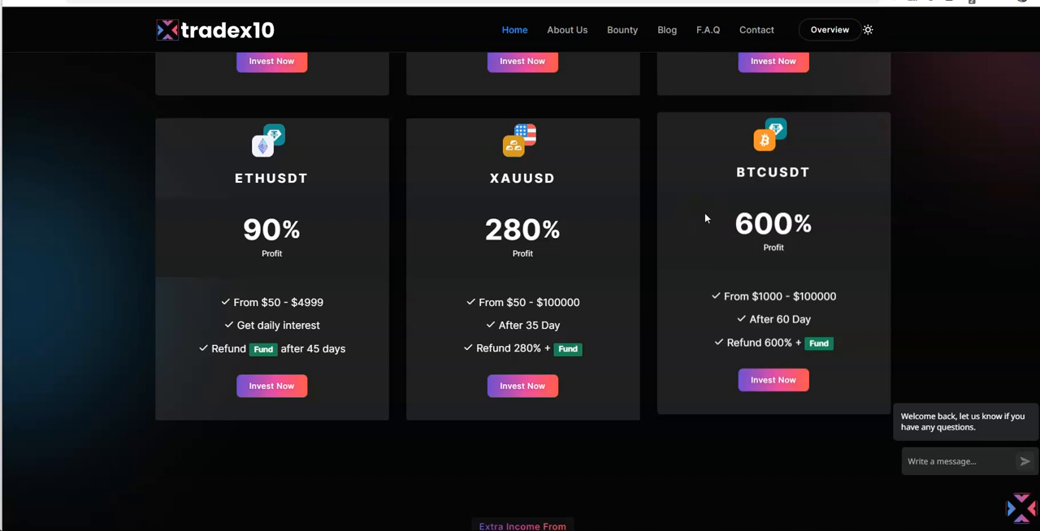
scroll(down, 3)
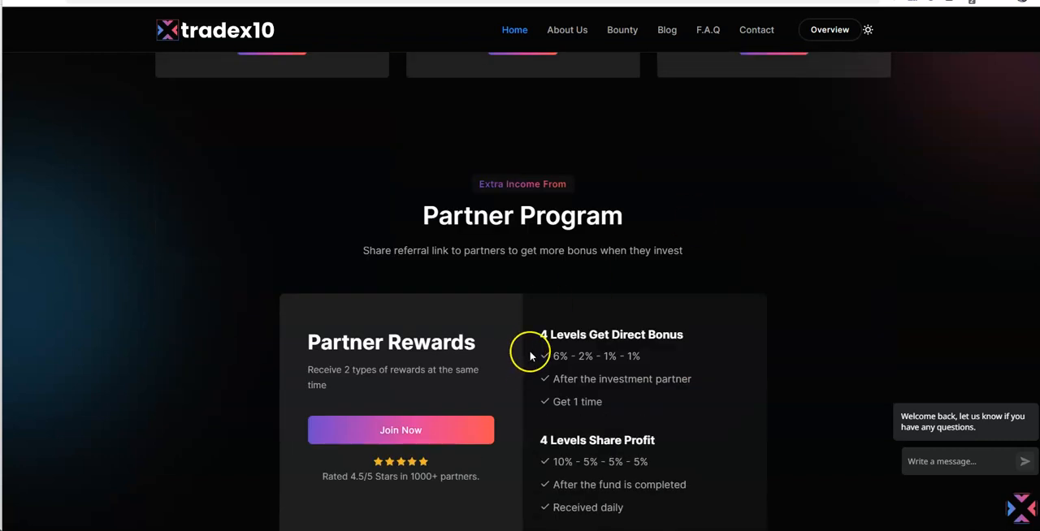
mouse_move(577, 371)
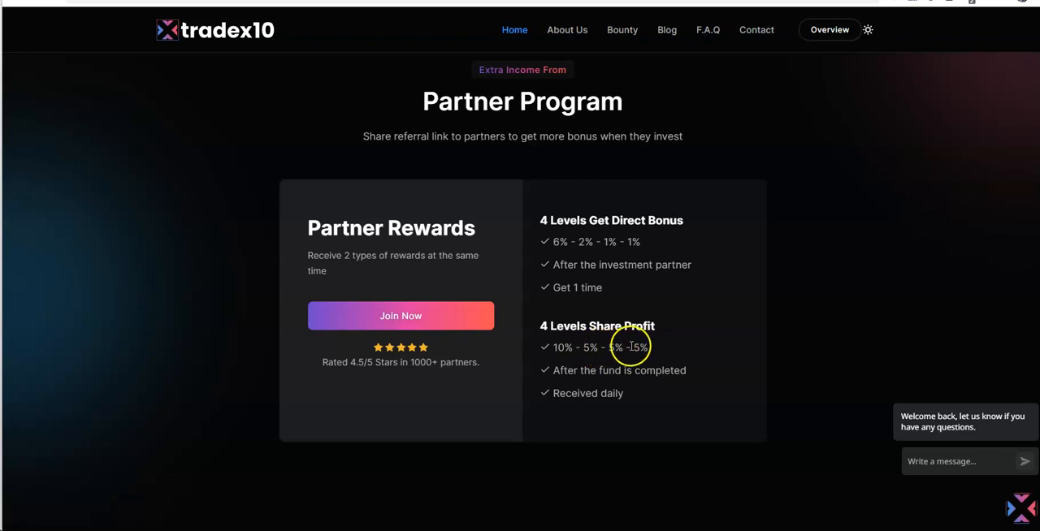
mouse_move(648, 364)
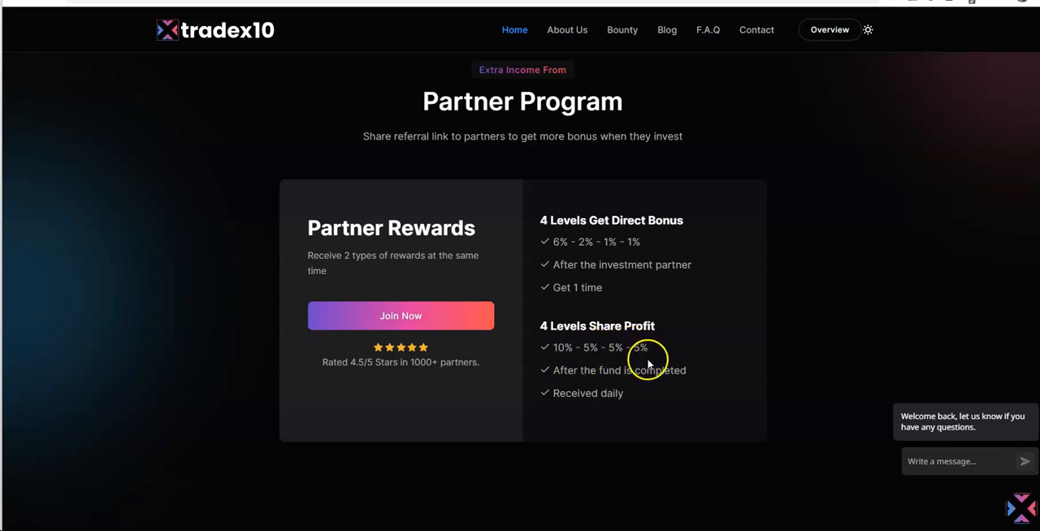
mouse_move(670, 381)
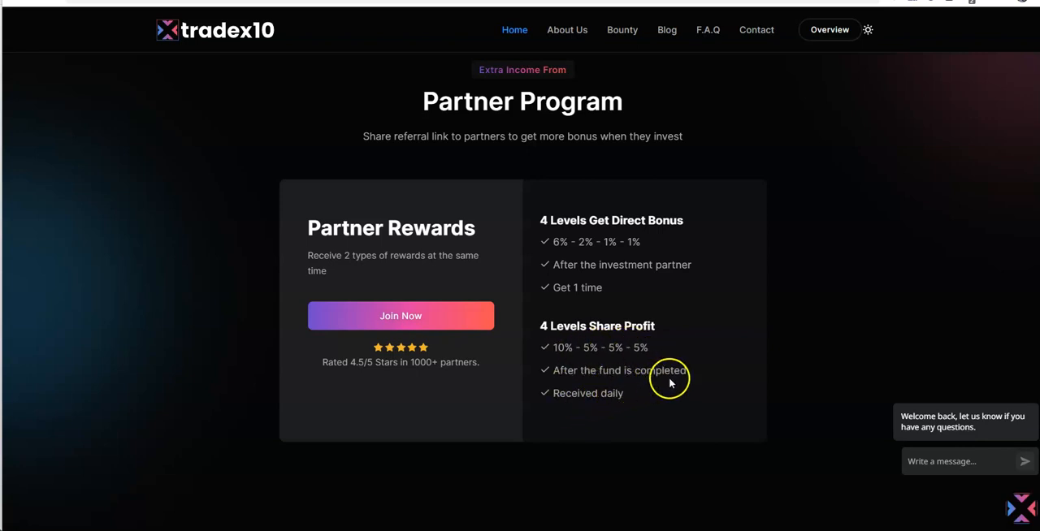
mouse_move(357, 403)
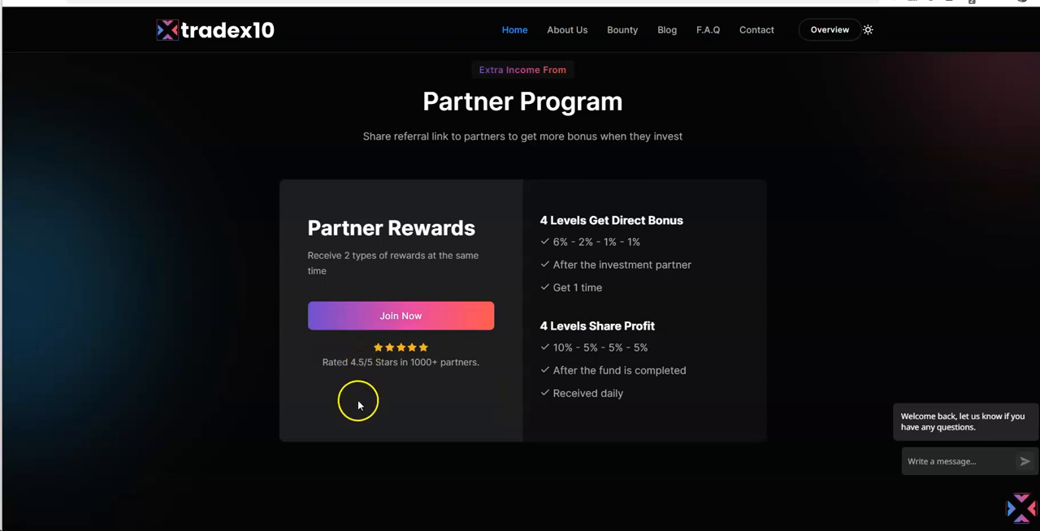
Step: Scroll through Partner Rewards and Latest News (DOGE, ETH, Bitcoin articles) to the footer
scroll(down, 3)
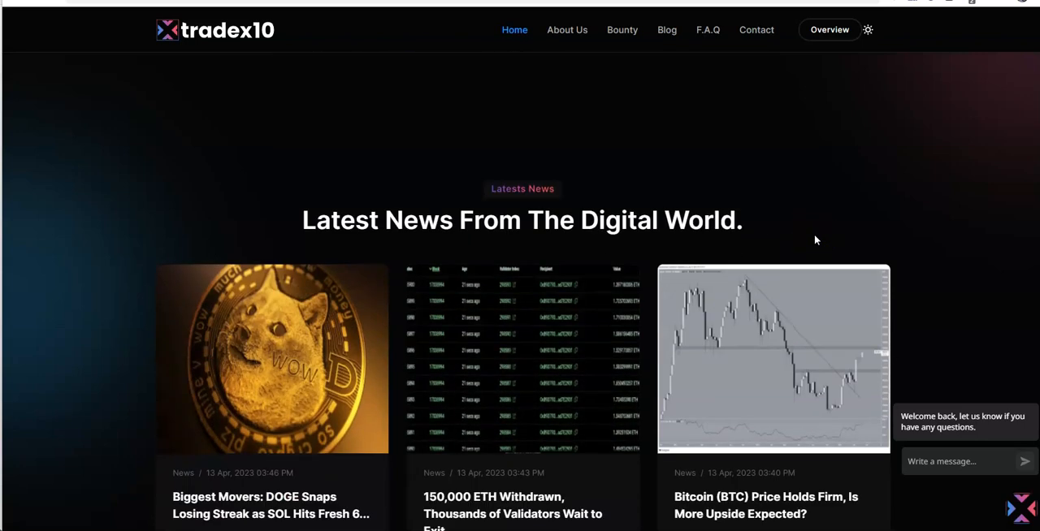
scroll(down, 3)
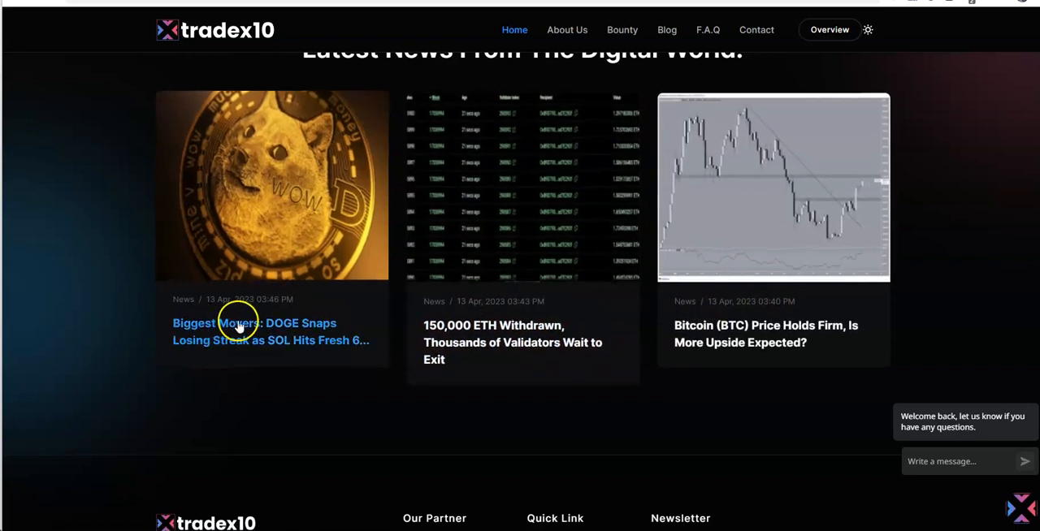
scroll(down, 3)
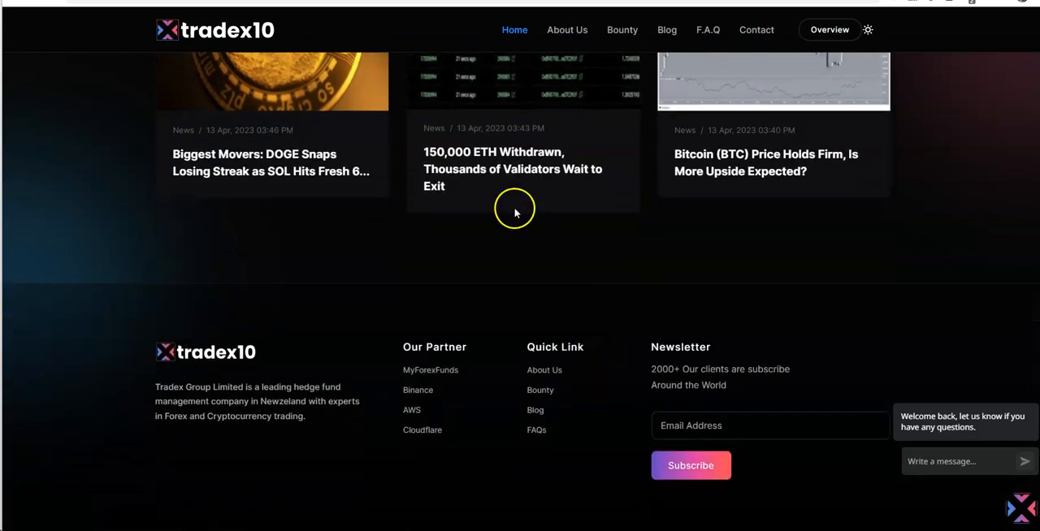
mouse_move(595, 247)
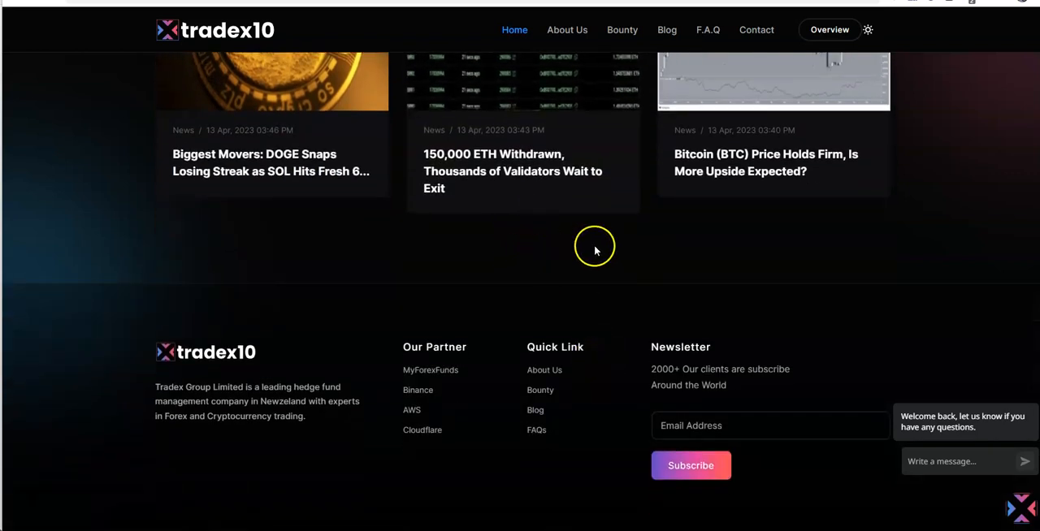
scroll(up, 3)
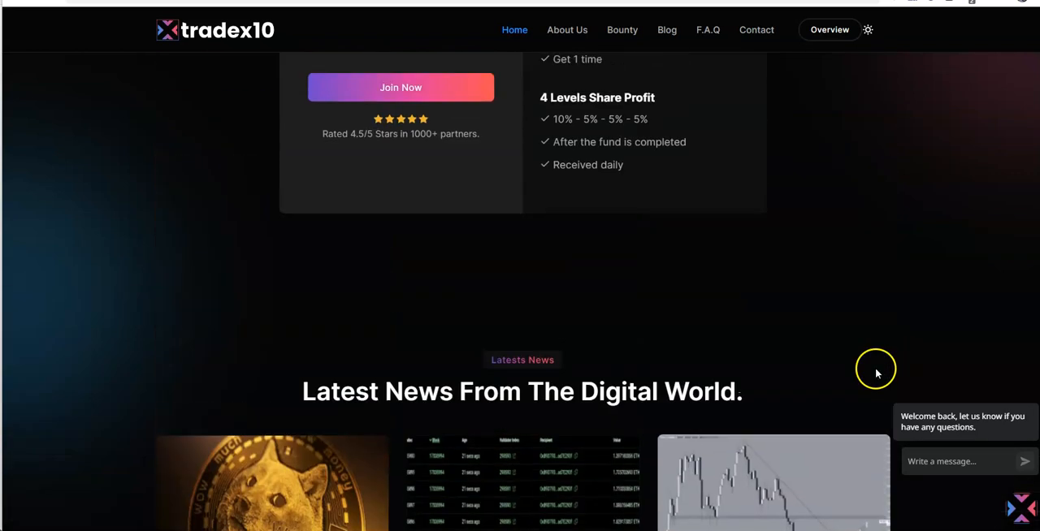
scroll(down, 3)
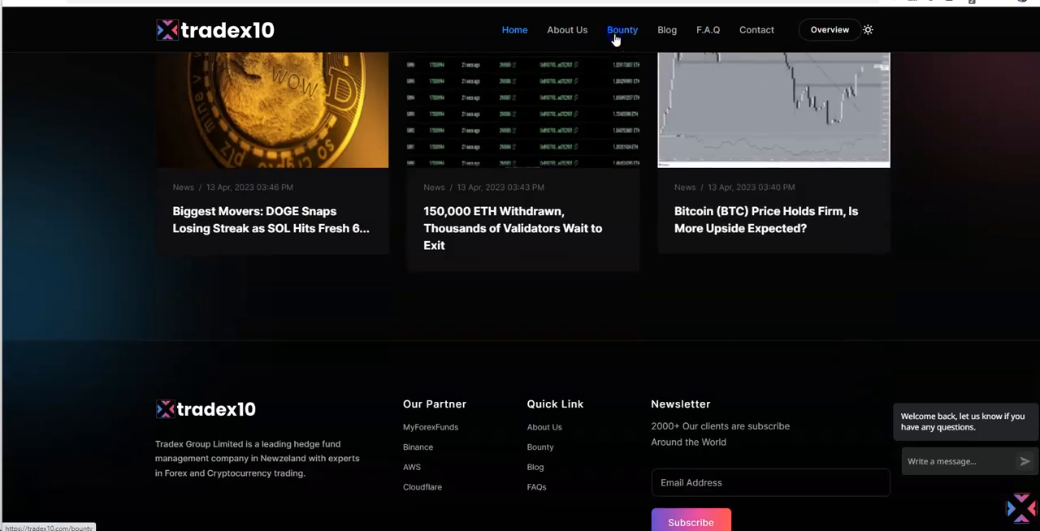
Step: View the Bounty Program terms for Trustpilot and Google, Google offering 100% cost refund
click(622, 29)
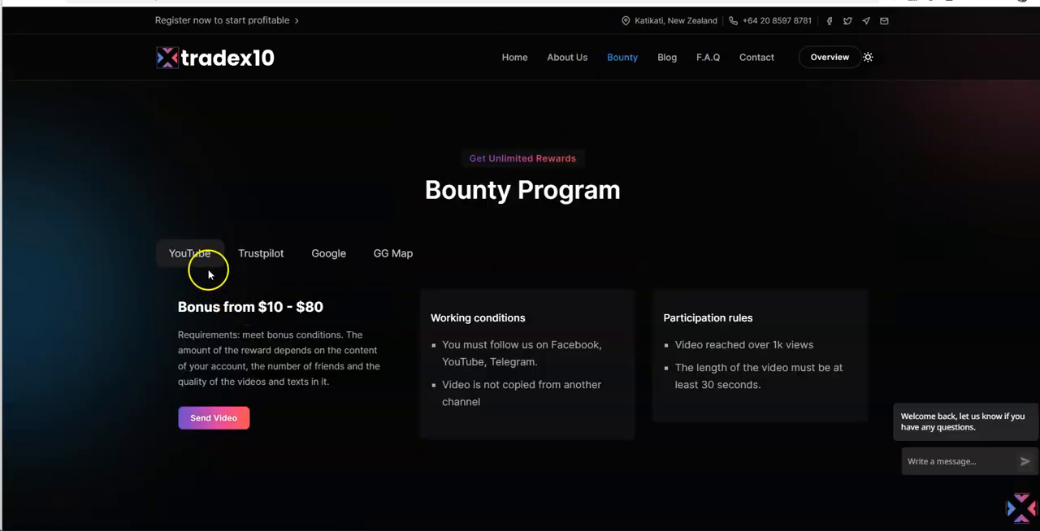
scroll(down, 3)
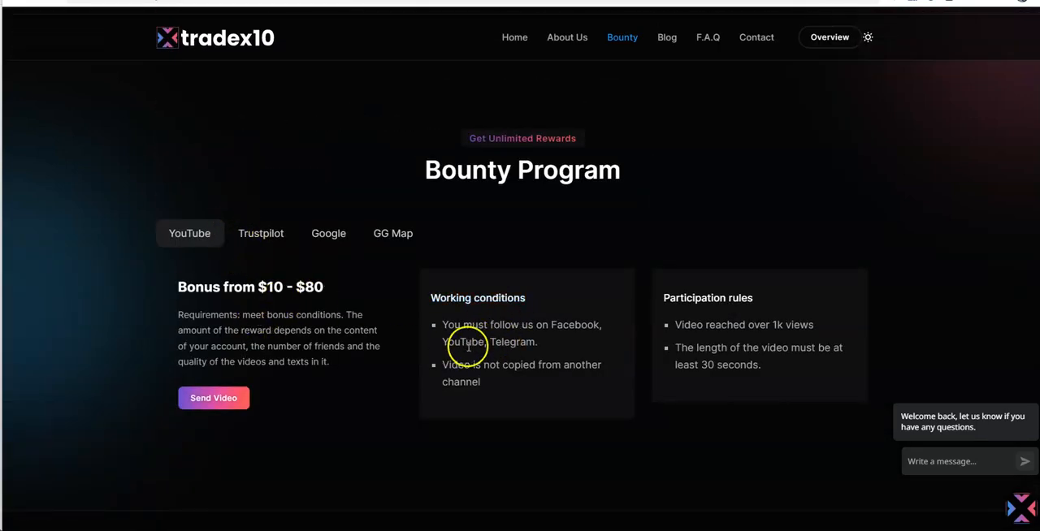
mouse_move(713, 348)
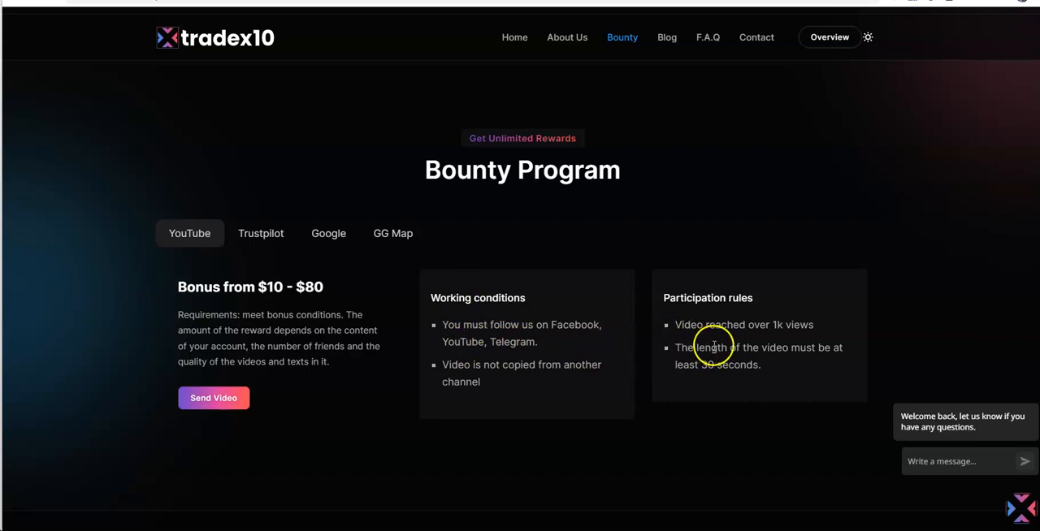
mouse_move(722, 341)
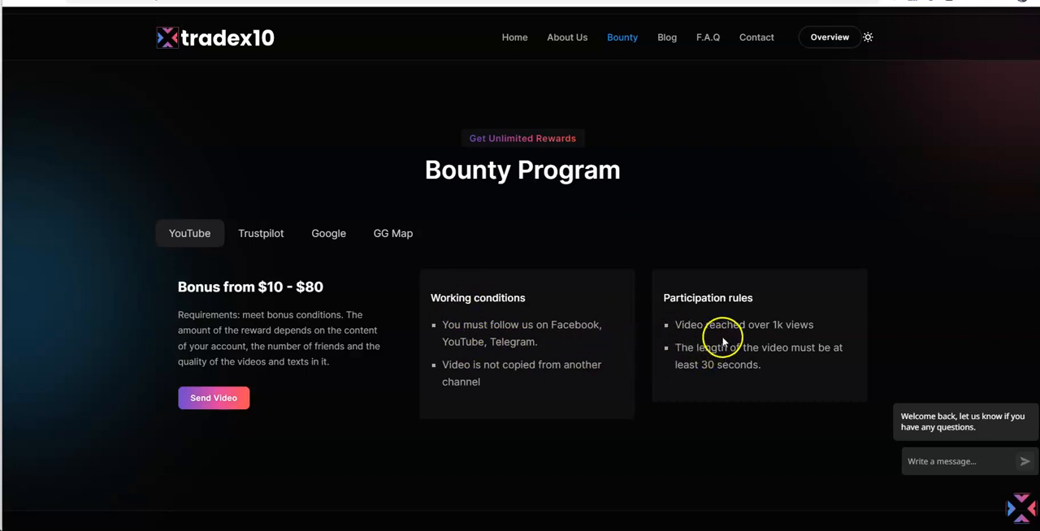
mouse_move(772, 338)
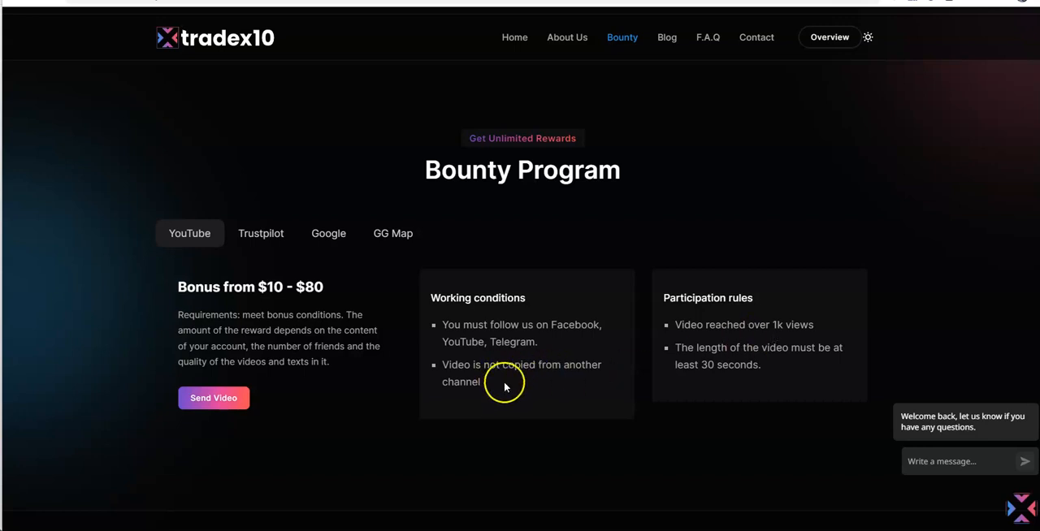
mouse_move(273, 244)
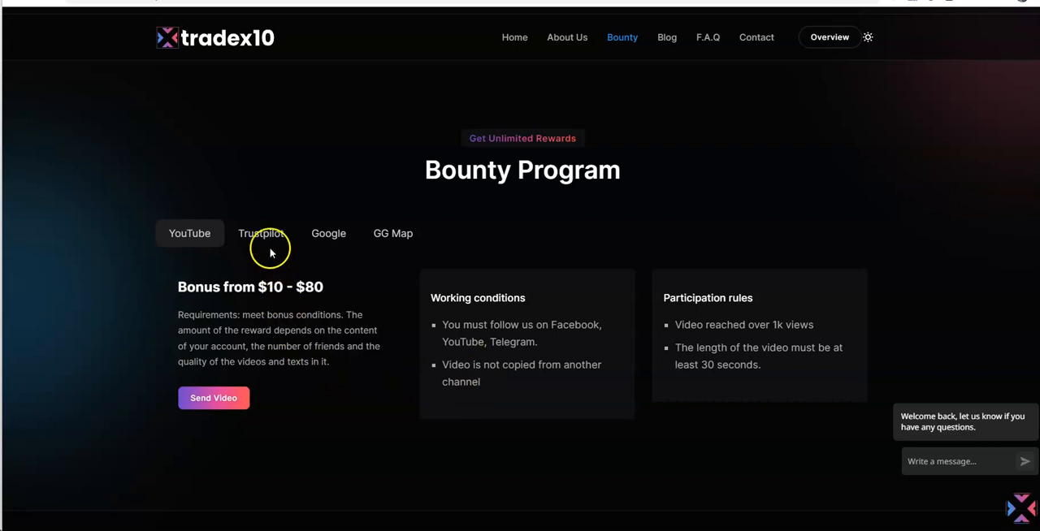
click(260, 234)
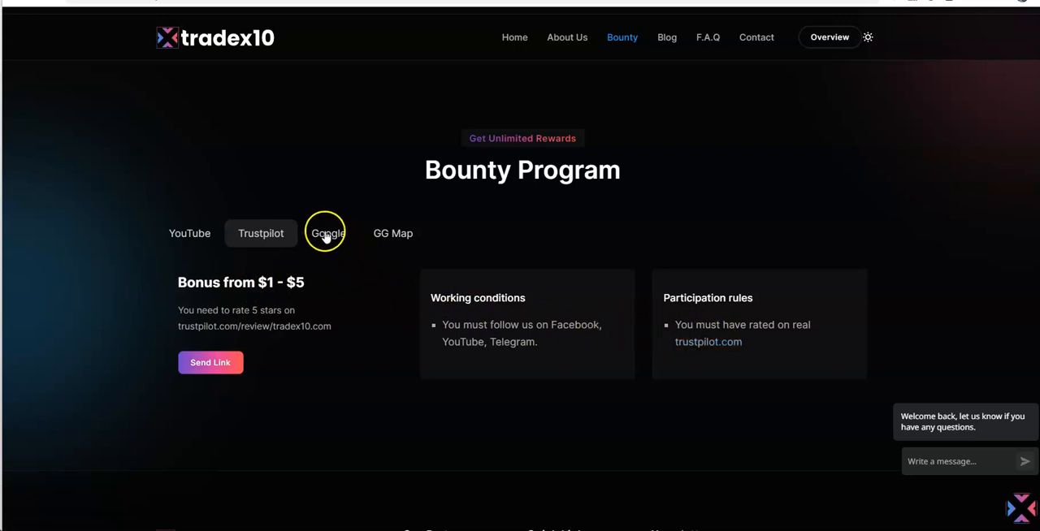
click(329, 234)
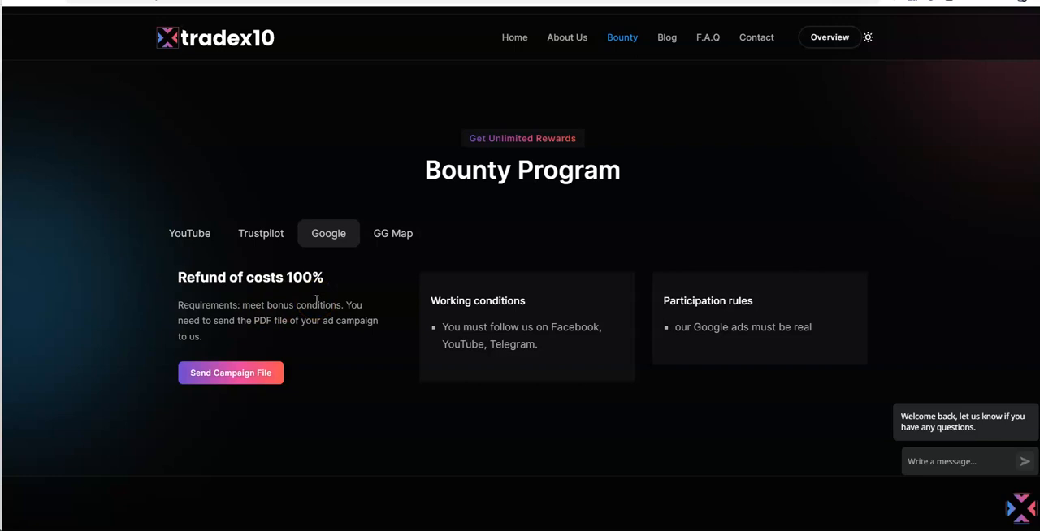
mouse_move(414, 241)
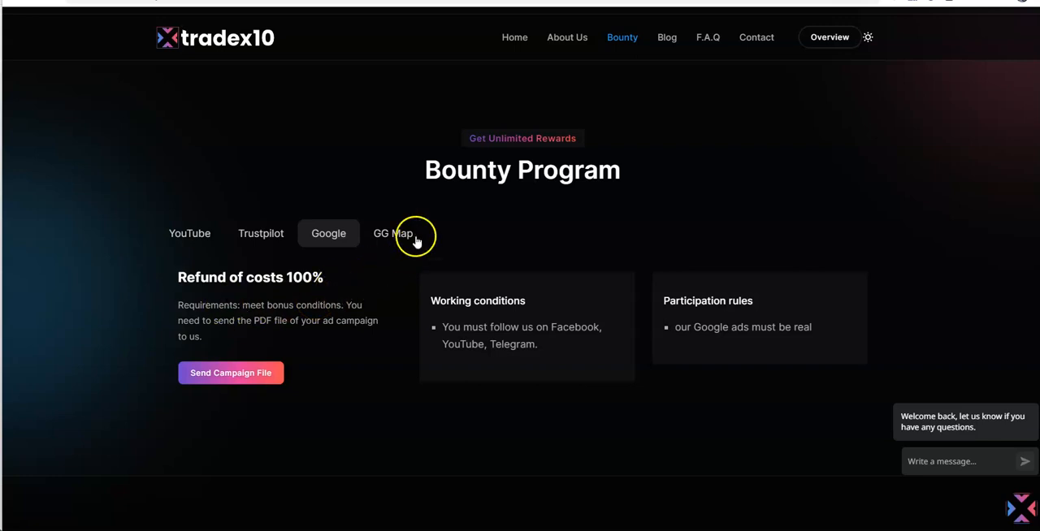
mouse_move(816, 42)
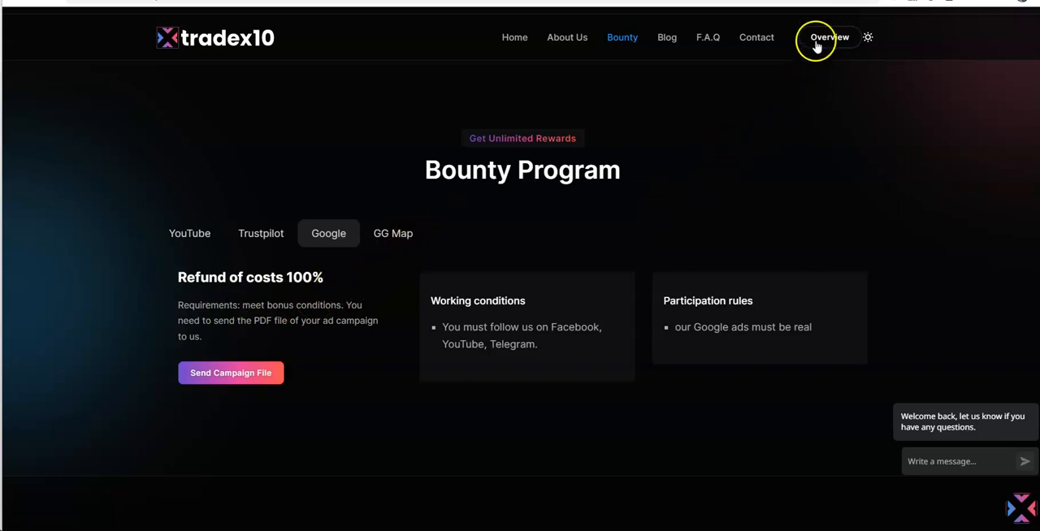
Step: Show the account overview with $170.00 earned, $500 fund and $70.00 interest wallet
click(829, 35)
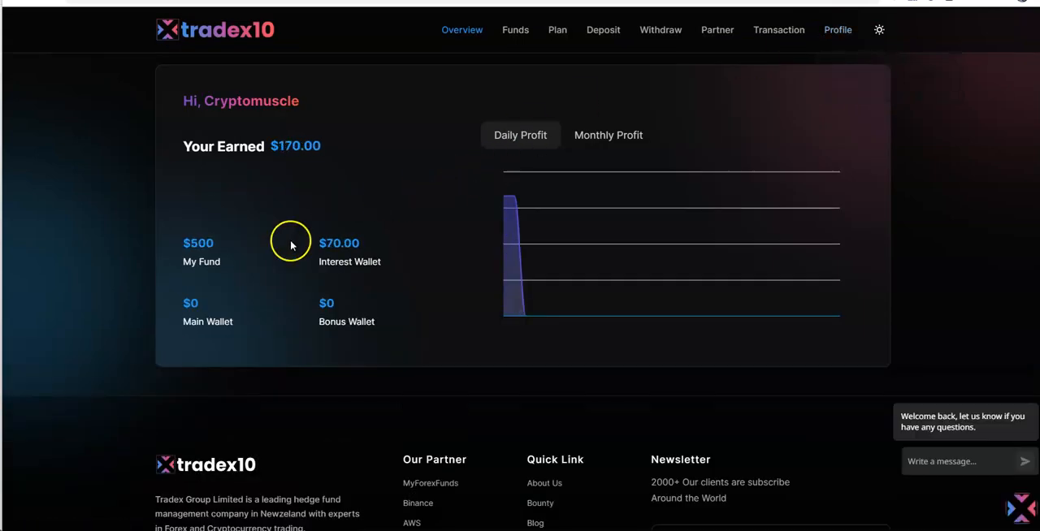
mouse_move(205, 286)
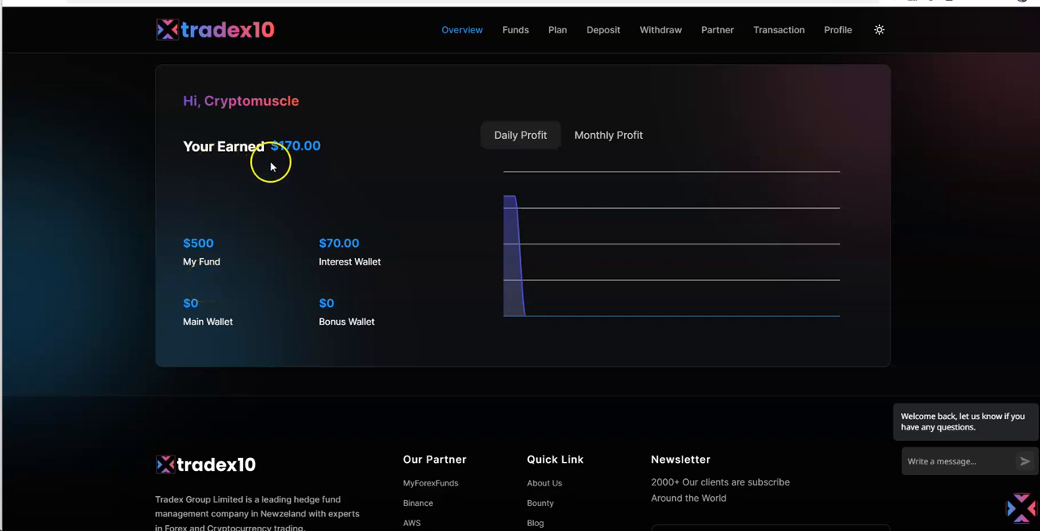
mouse_move(393, 166)
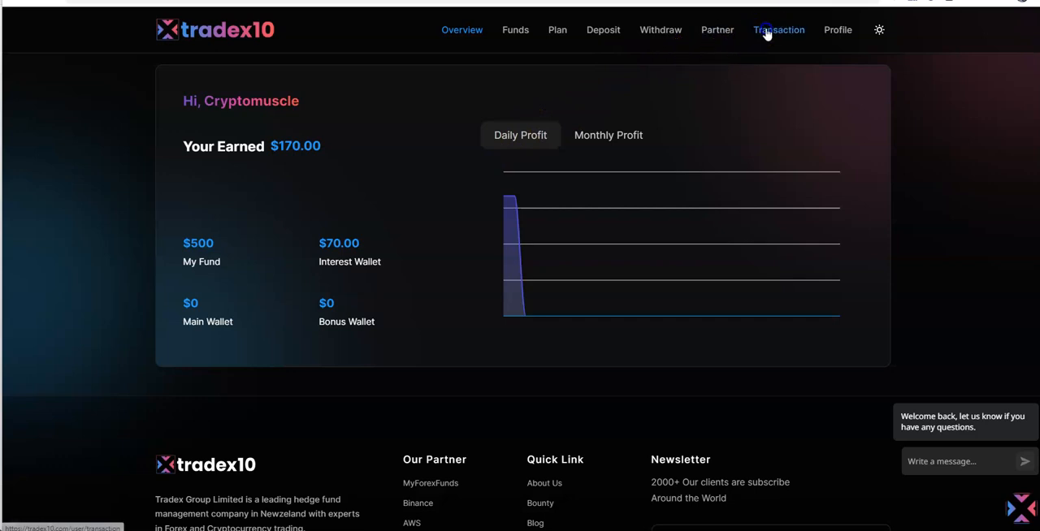
click(778, 29)
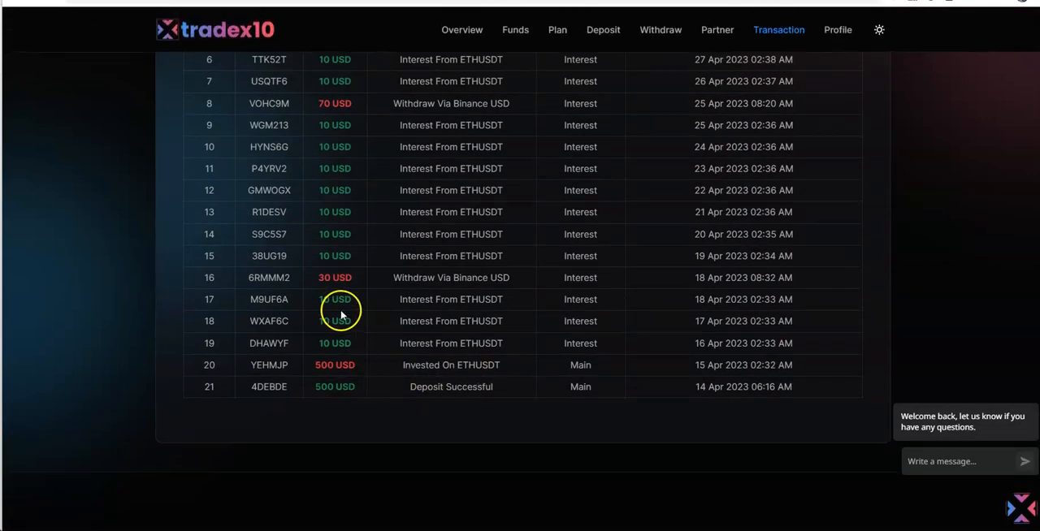
mouse_move(403, 250)
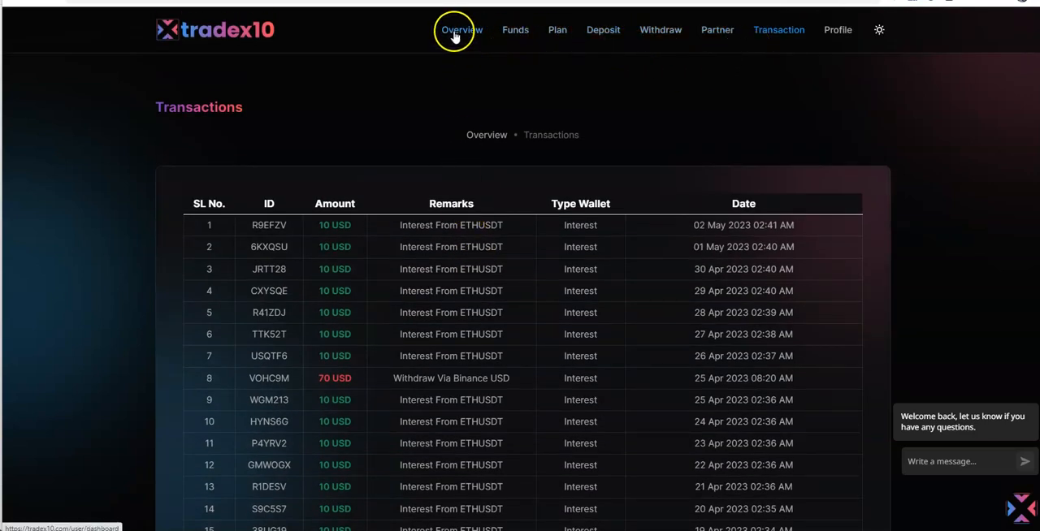
click(462, 30)
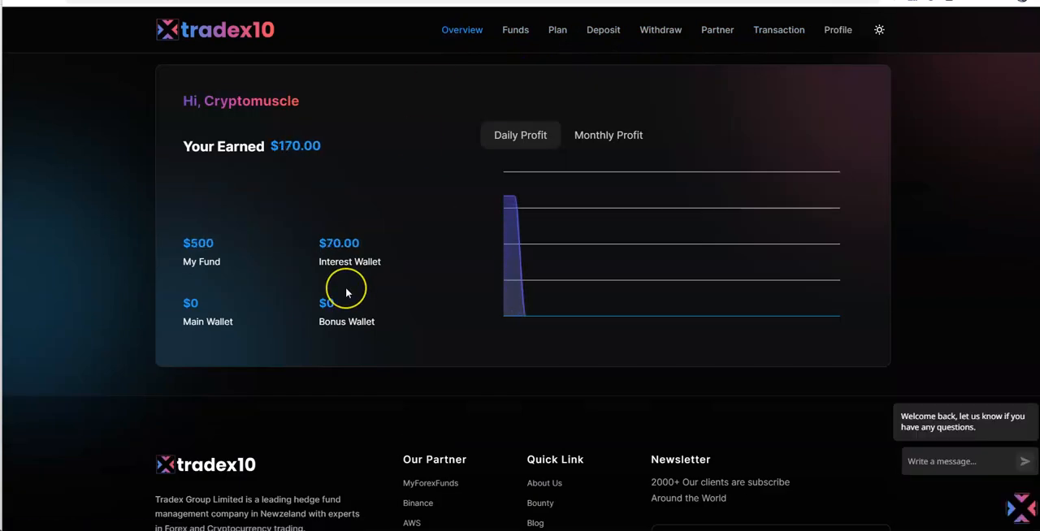
mouse_move(344, 296)
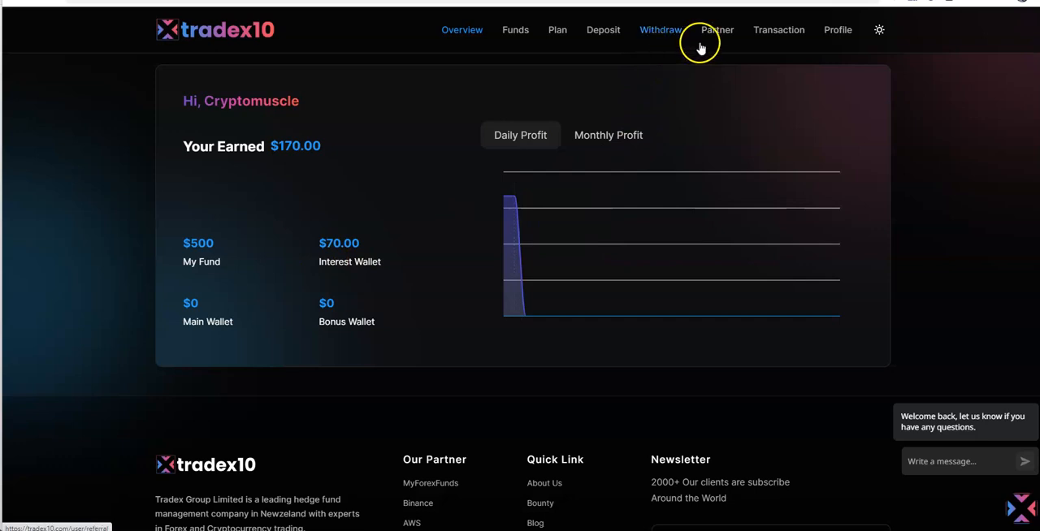
Step: From the withdrawal options, start a Binance USD BEP20 withdrawal
click(659, 29)
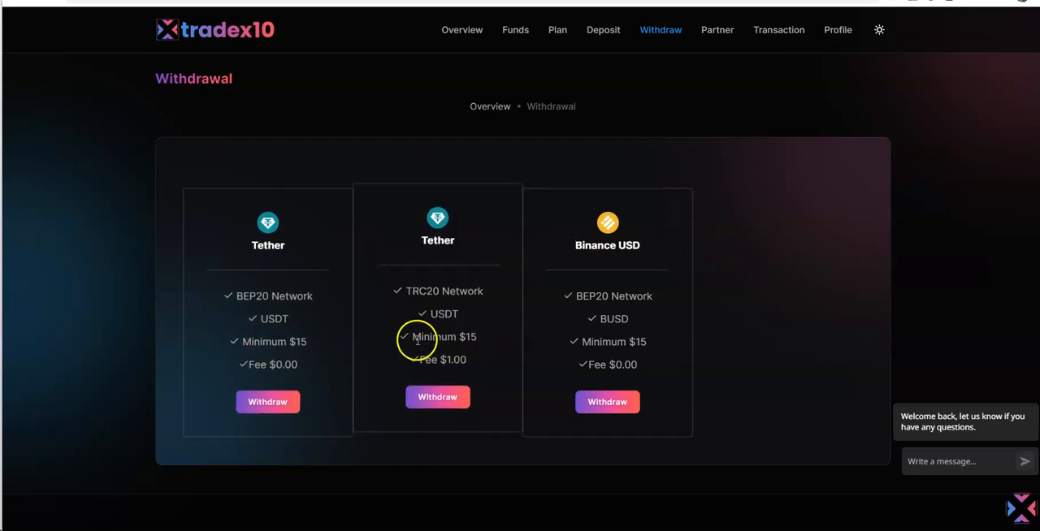
mouse_move(449, 279)
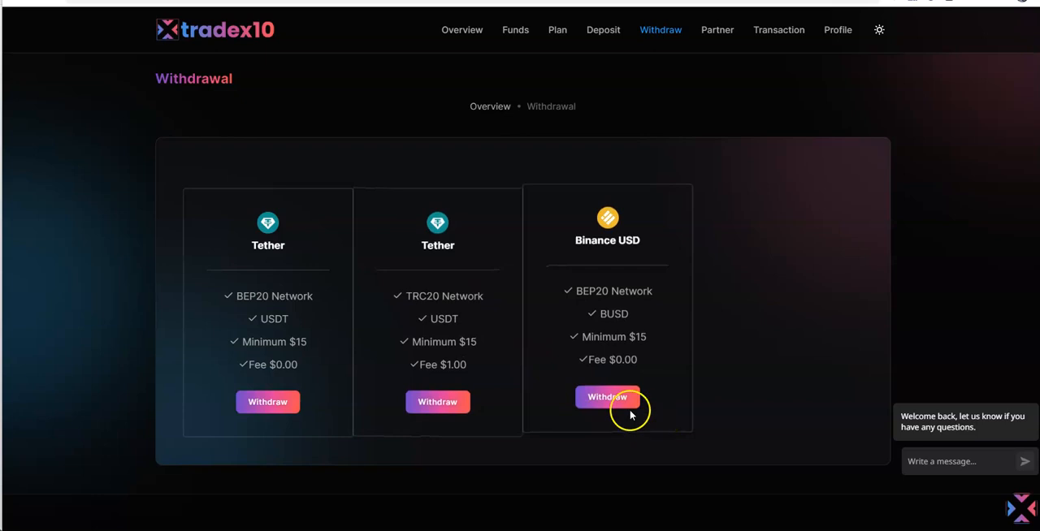
click(607, 396)
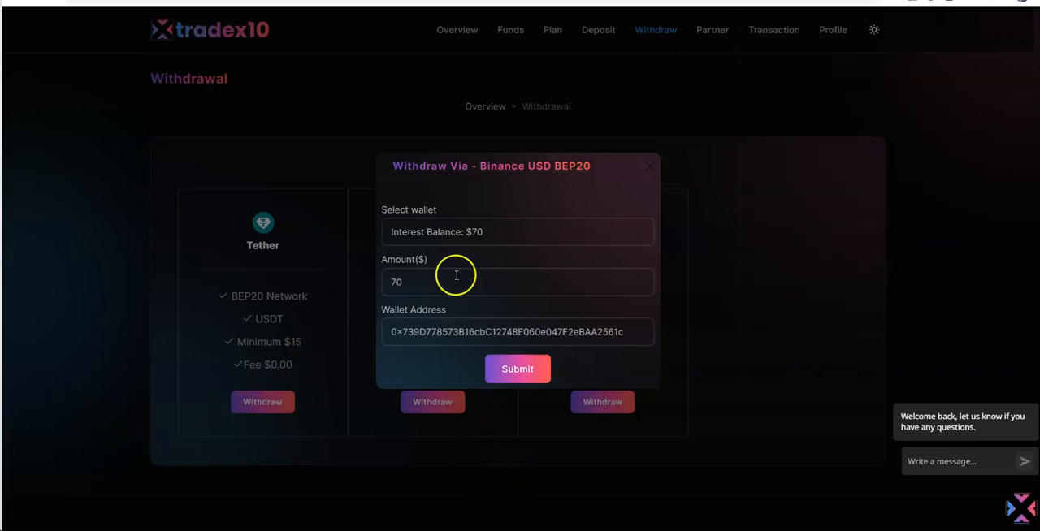
mouse_move(520, 179)
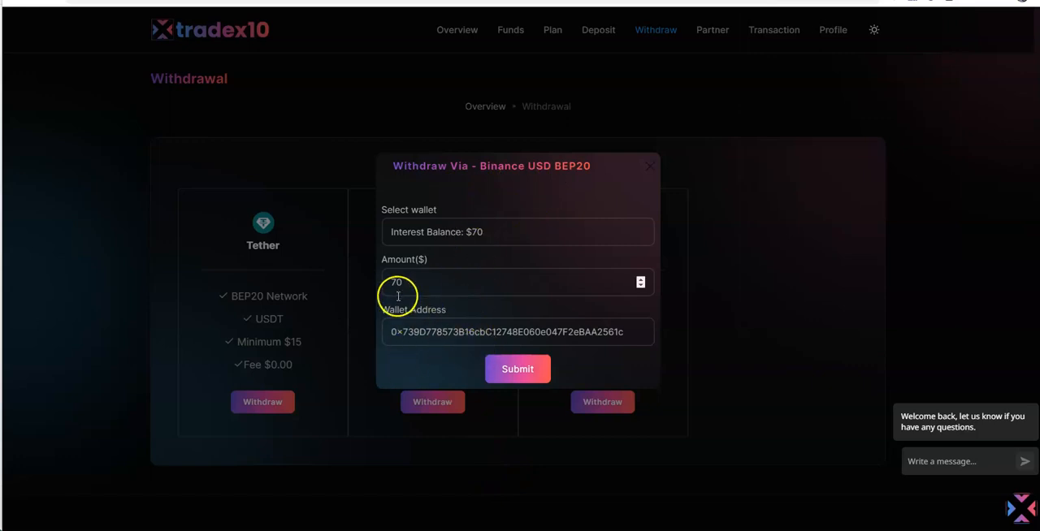
Step: Submit the $70 withdrawal from the interest balance to the entered wallet address
click(517, 369)
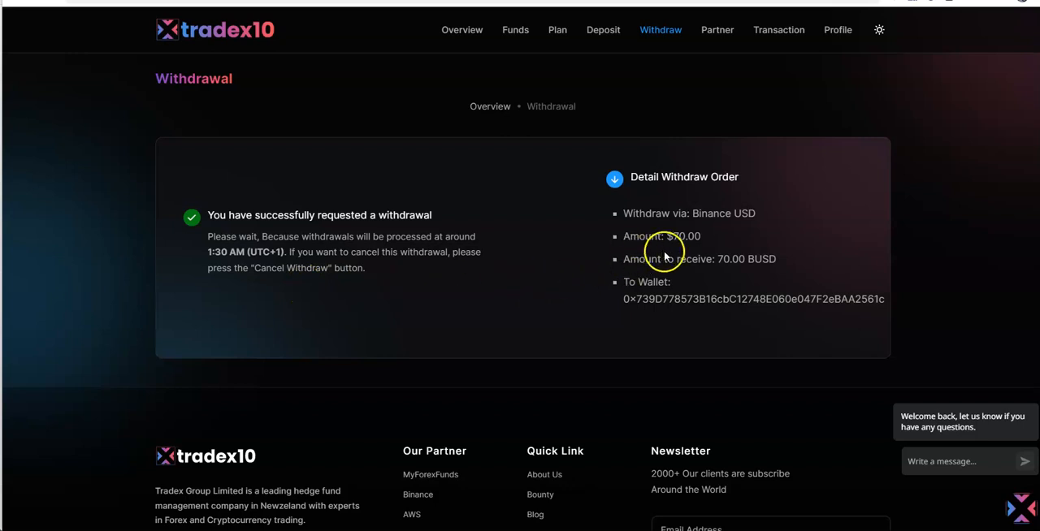
mouse_move(681, 321)
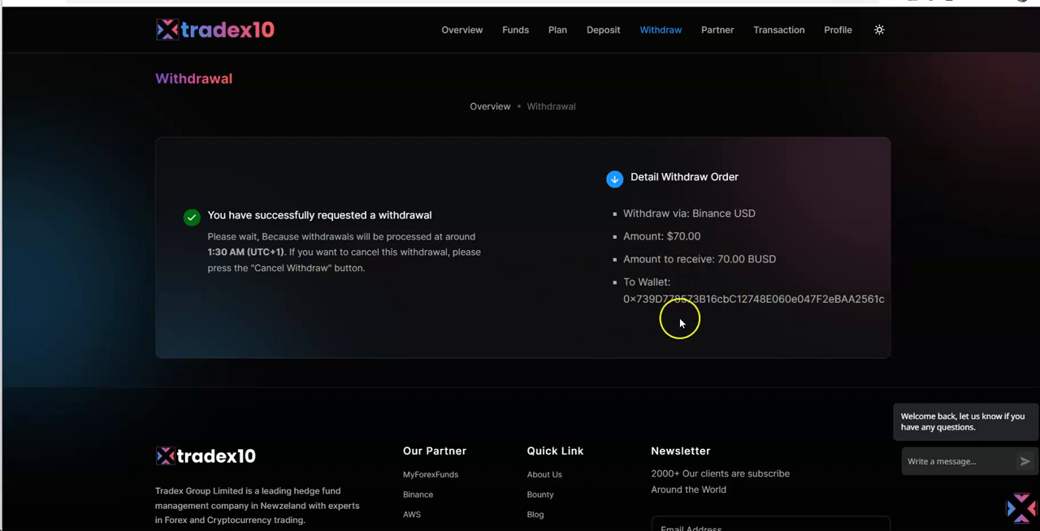
mouse_move(634, 120)
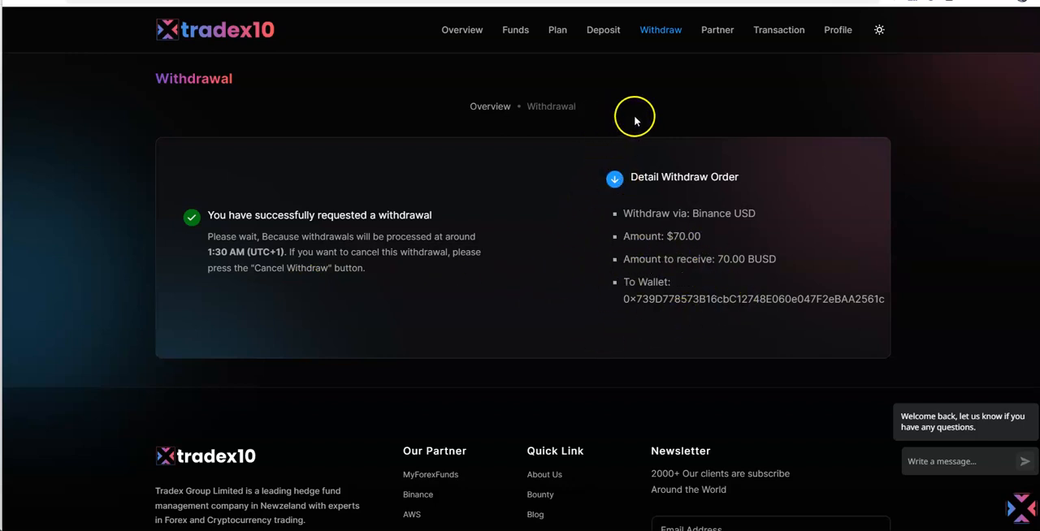
mouse_move(294, 250)
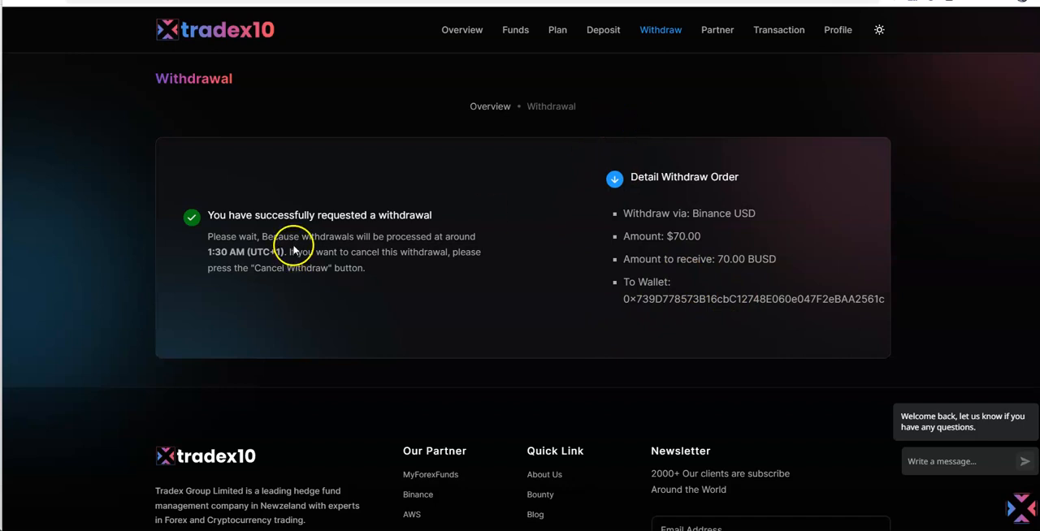
mouse_move(276, 257)
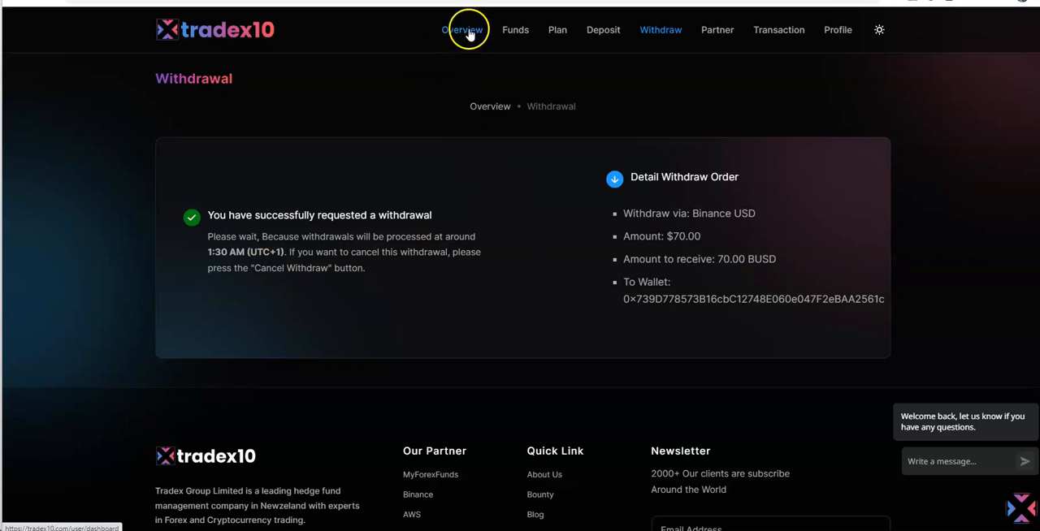
Step: Move to the Deposit page listing Bitcoin, Tether, Binance USD and Ethereum options
click(603, 29)
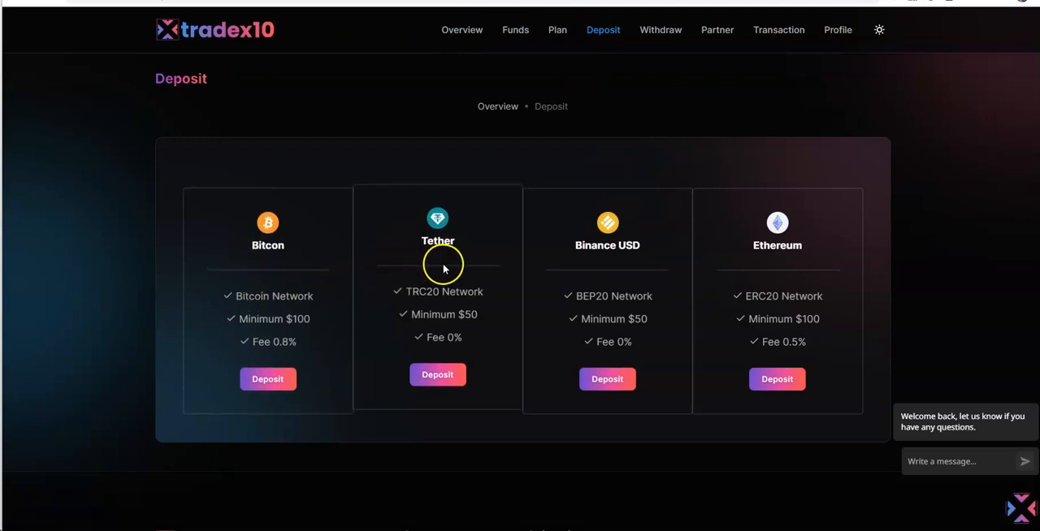
mouse_move(779, 263)
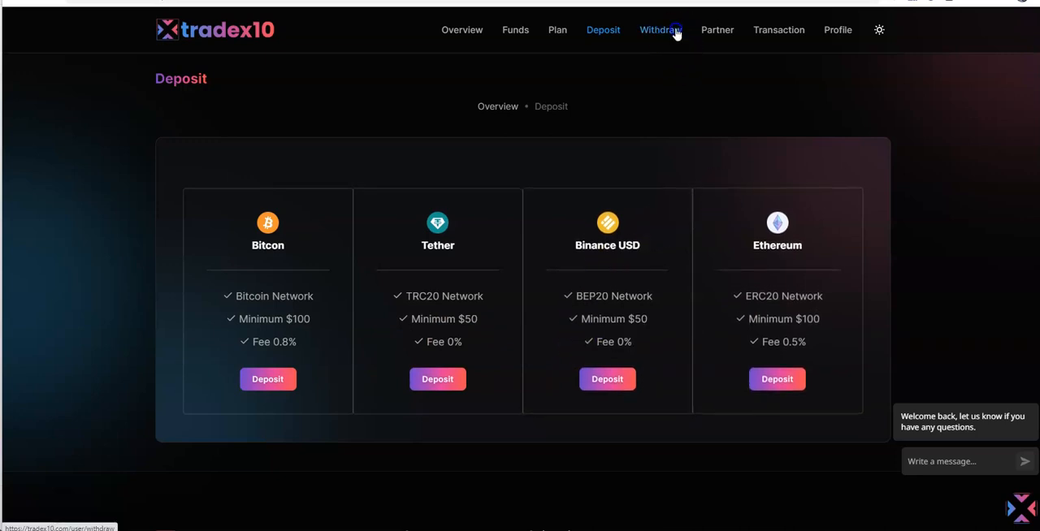
Step: Return to the pending $70.00 Binance USD withdrawal page, then head to the Dixxi home page
click(660, 29)
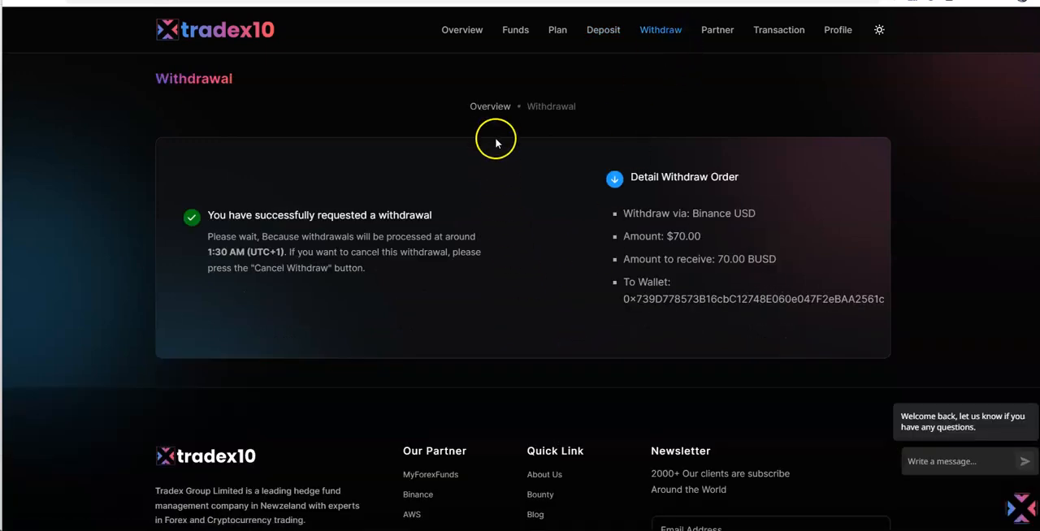
mouse_move(435, 224)
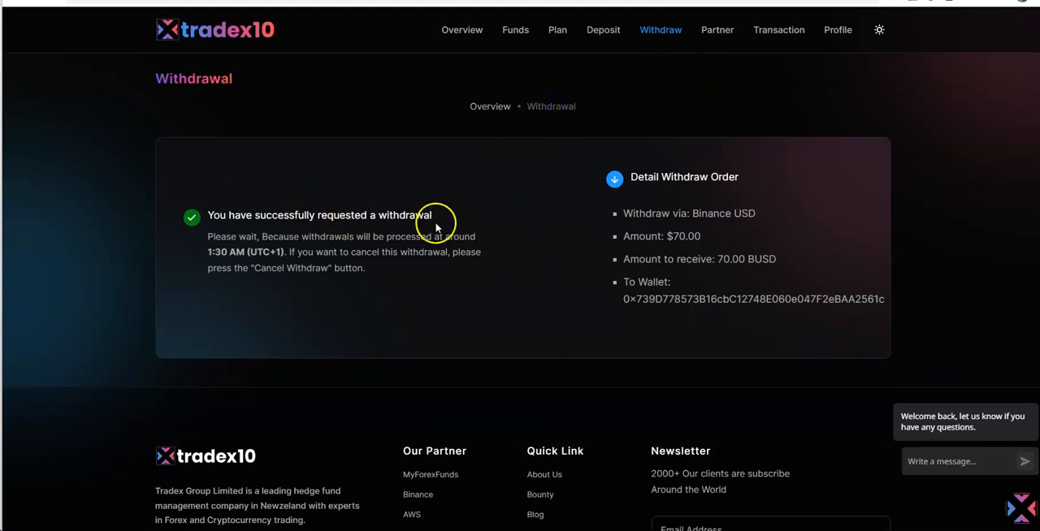
mouse_move(448, 214)
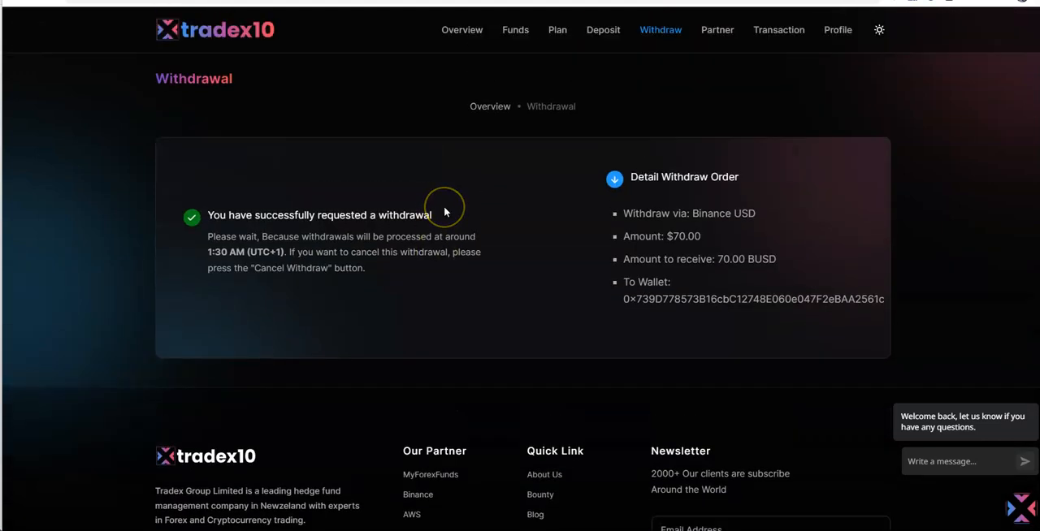
mouse_move(442, 181)
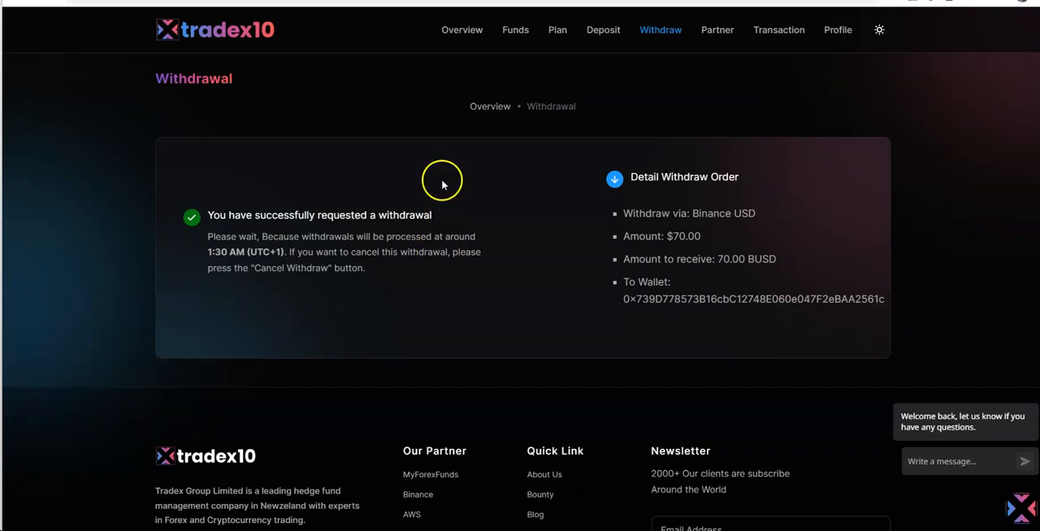
mouse_move(438, 189)
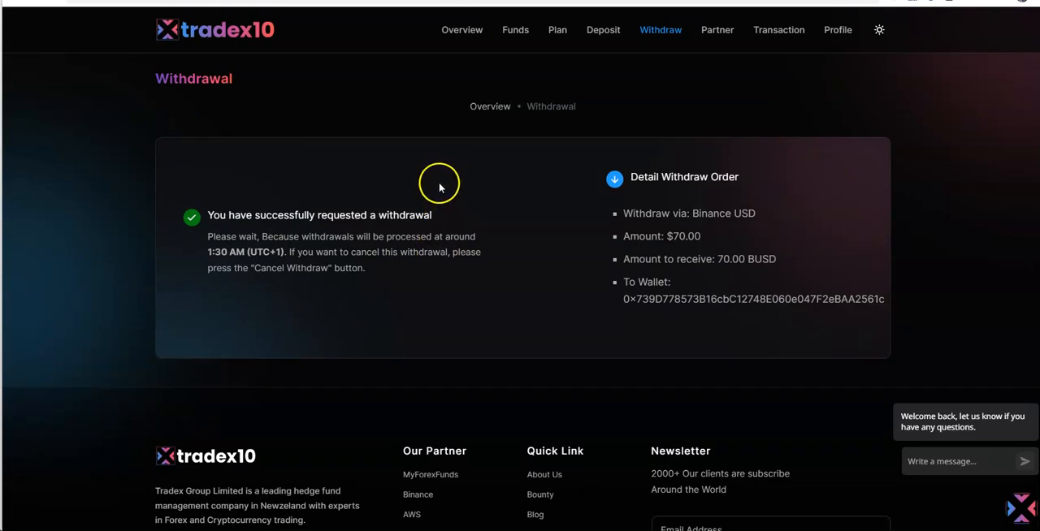
click(839, 29)
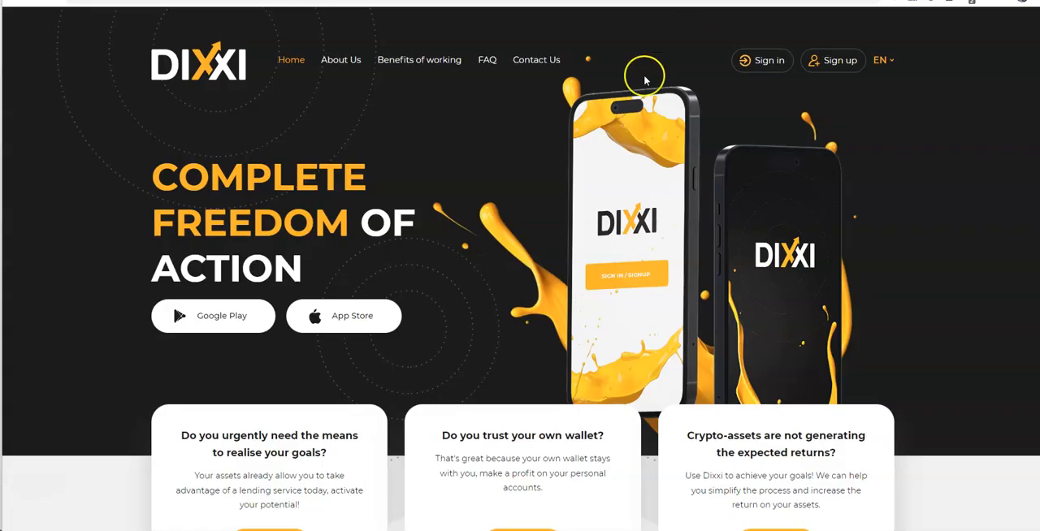
mouse_move(484, 267)
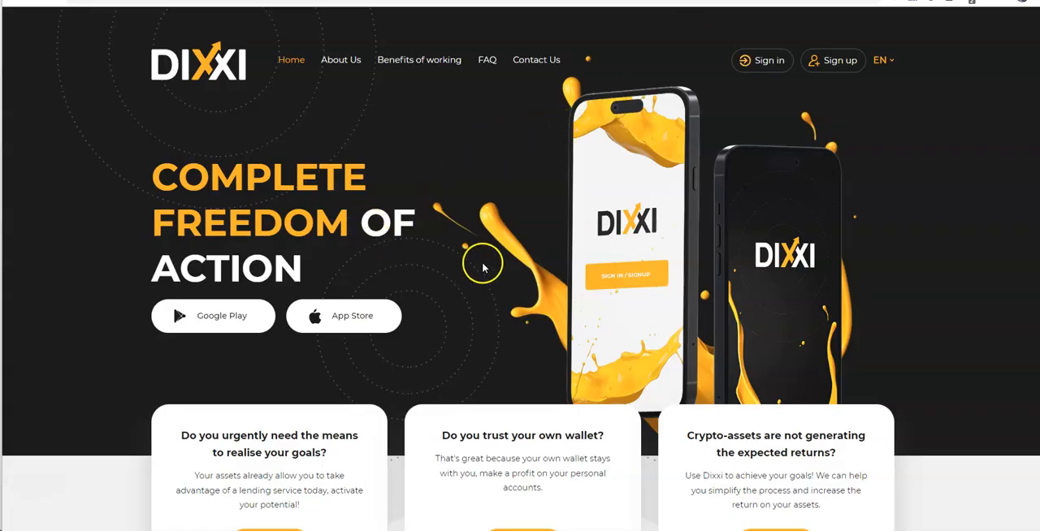
mouse_move(659, 253)
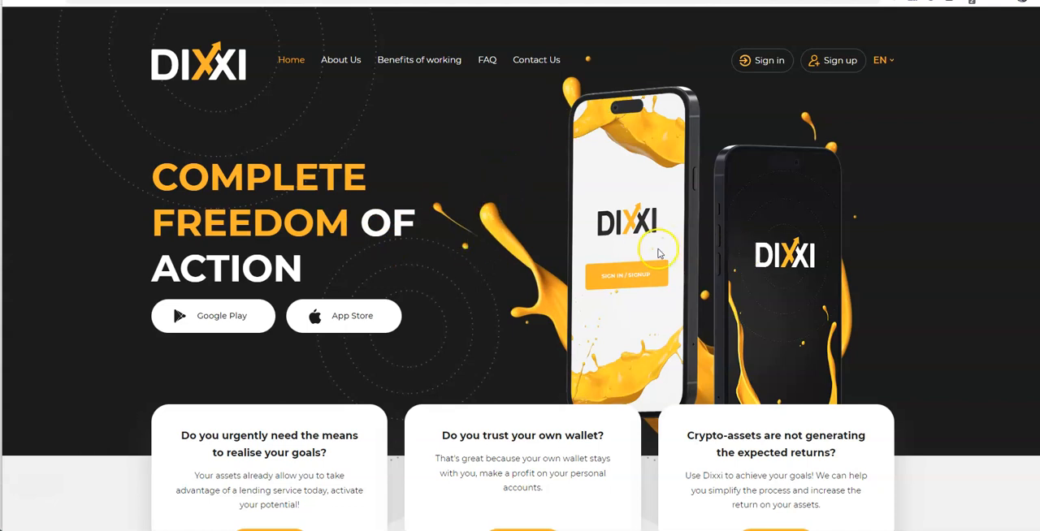
scroll(down, 3)
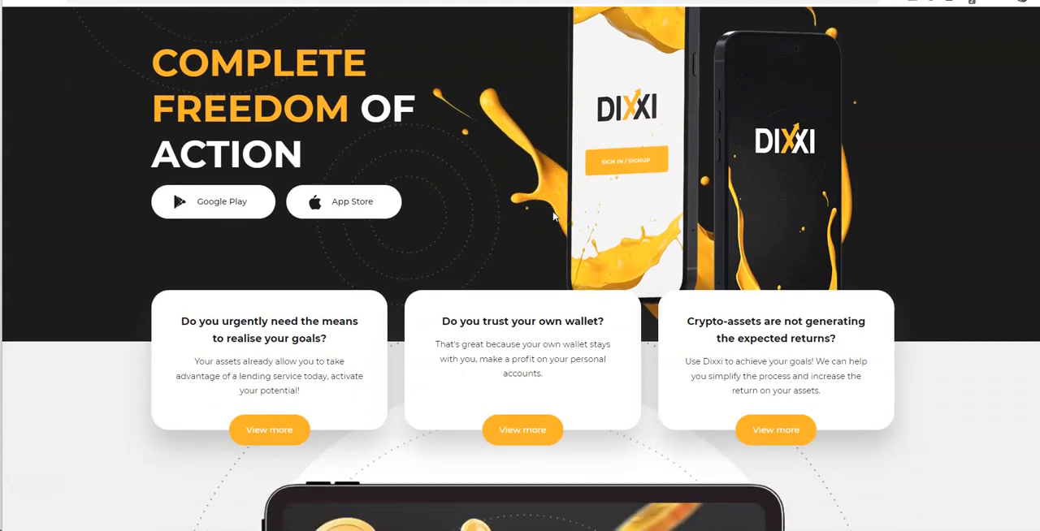
scroll(down, 3)
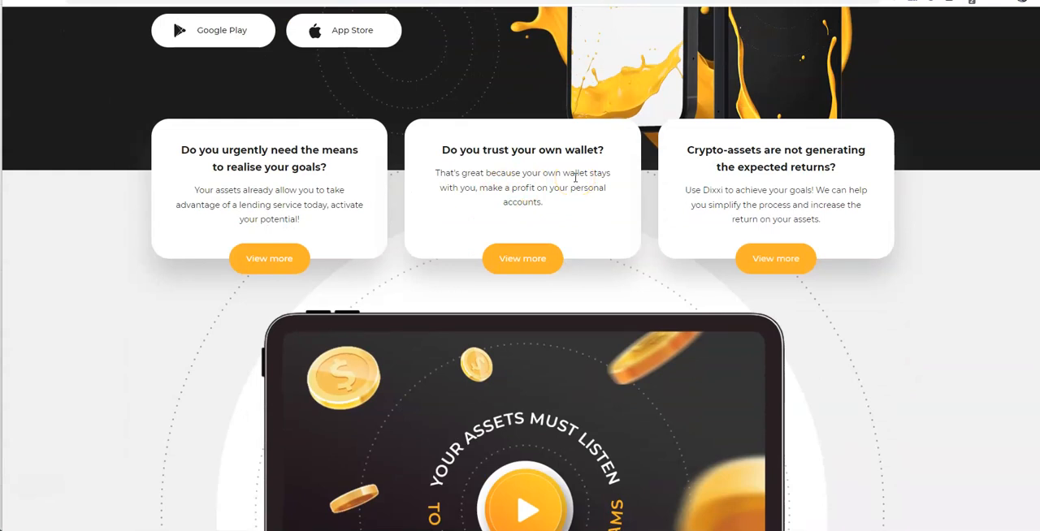
scroll(down, 3)
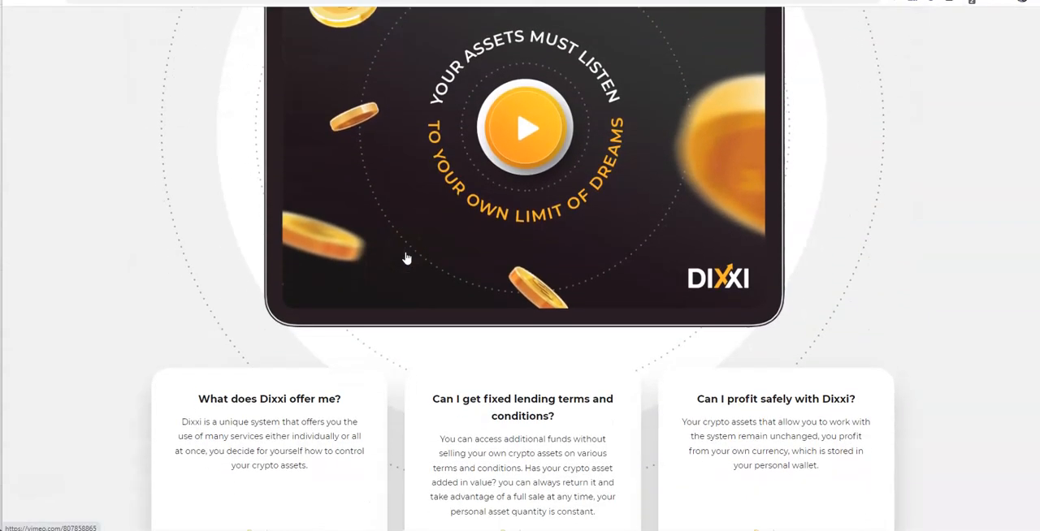
scroll(down, 3)
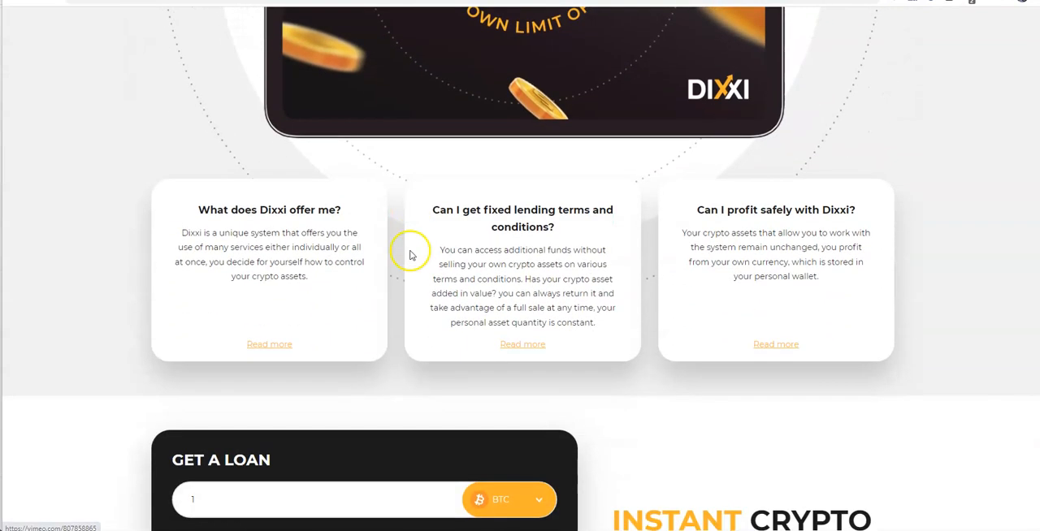
scroll(down, 3)
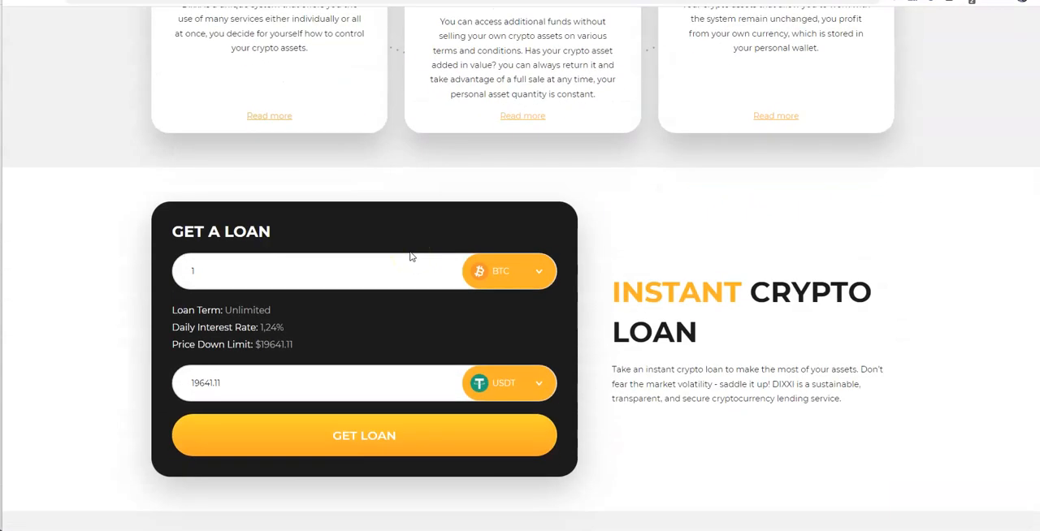
scroll(down, 3)
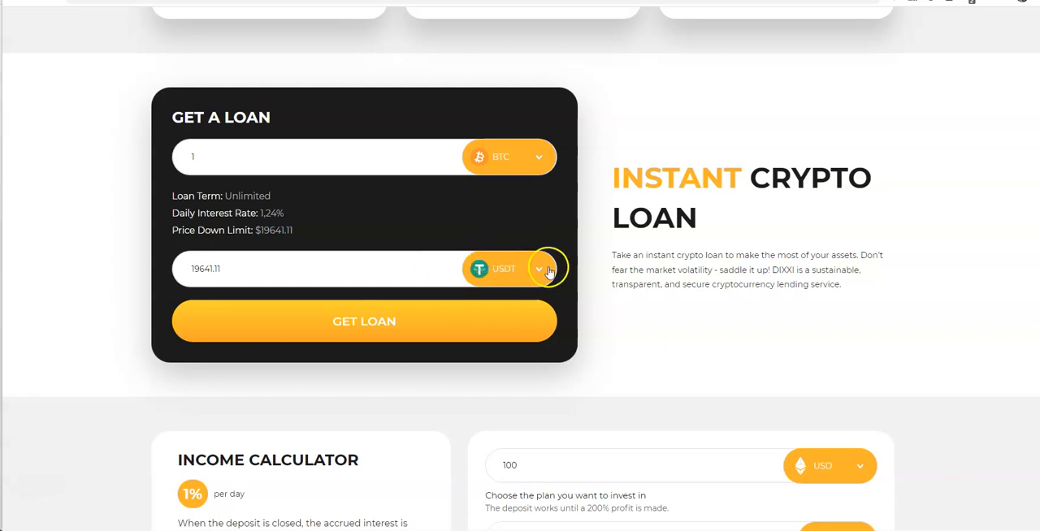
mouse_move(442, 219)
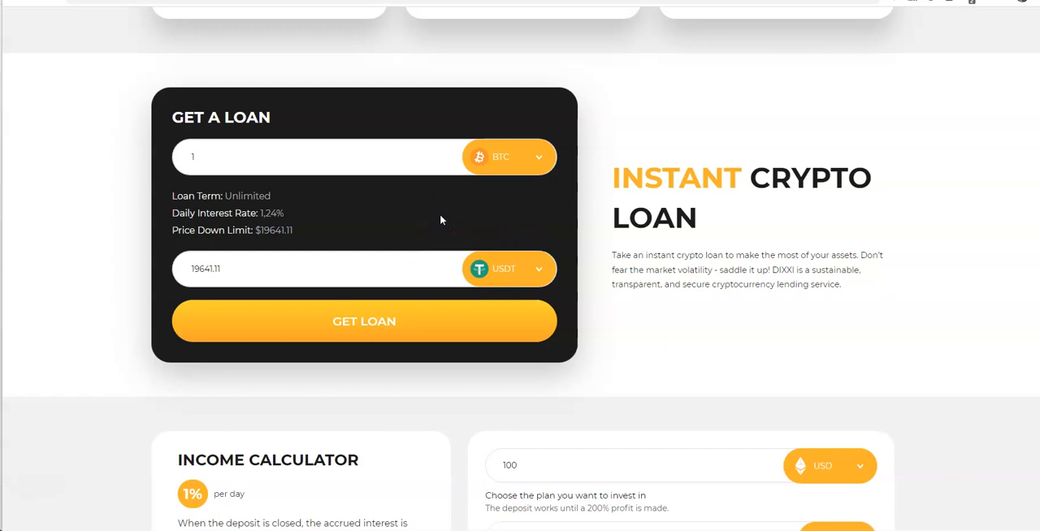
scroll(down, 3)
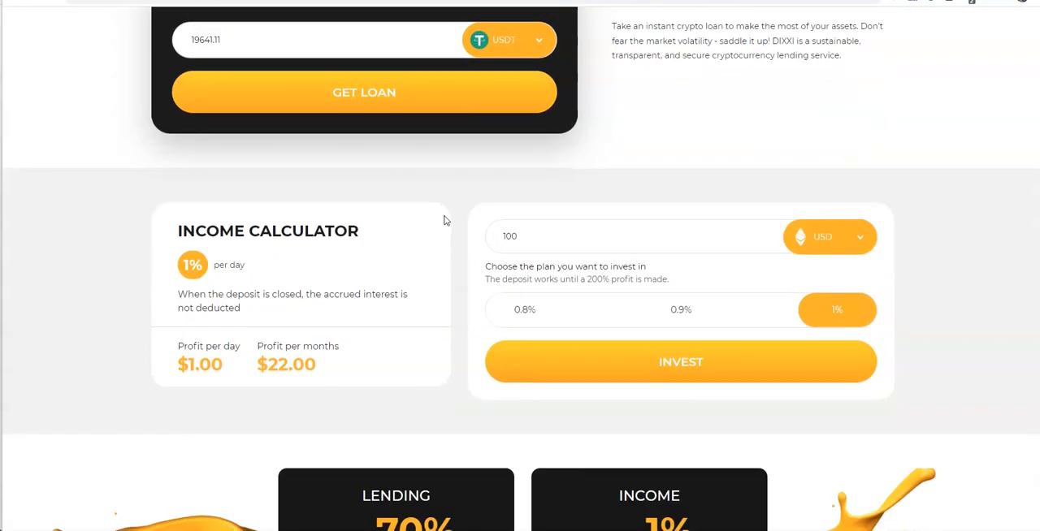
scroll(down, 3)
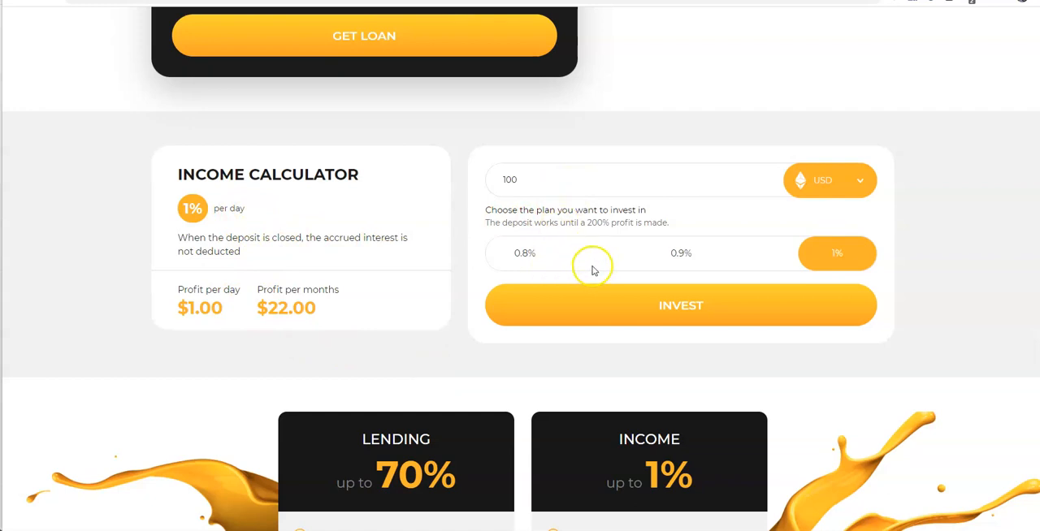
scroll(down, 3)
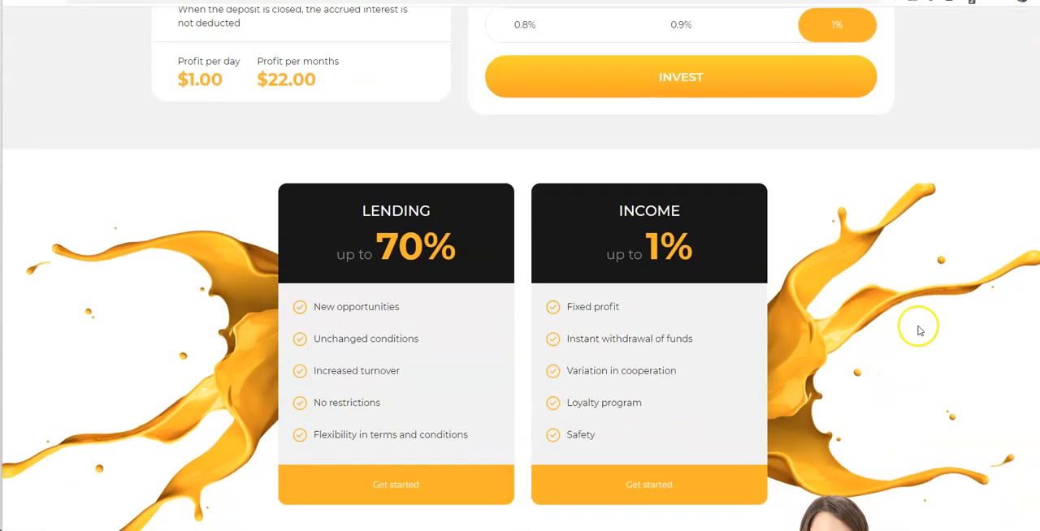
scroll(down, 3)
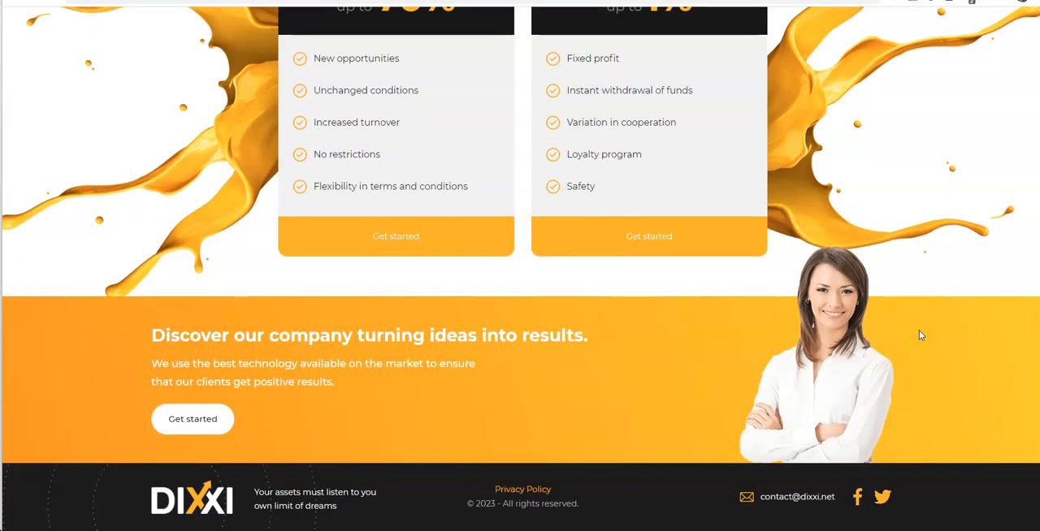
scroll(up, 3)
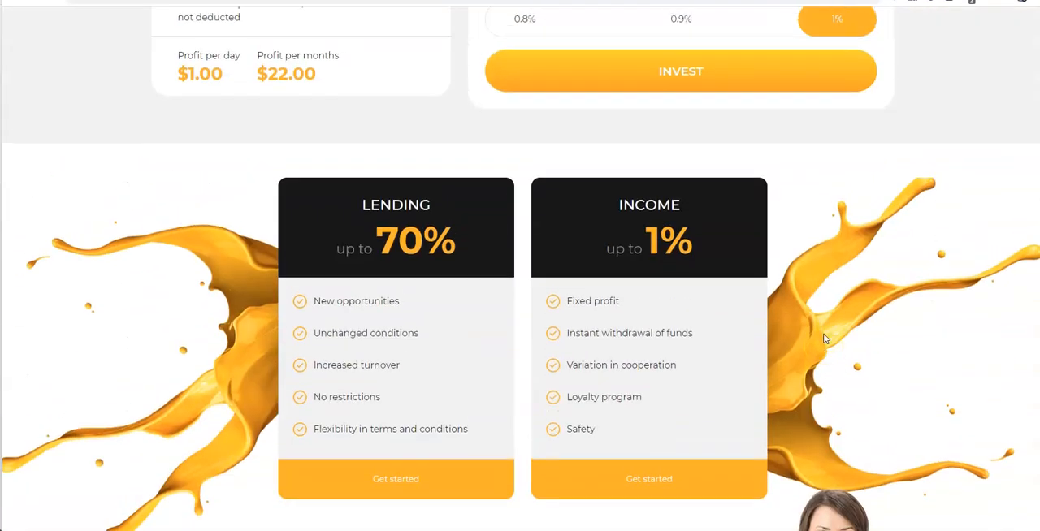
scroll(up, 3)
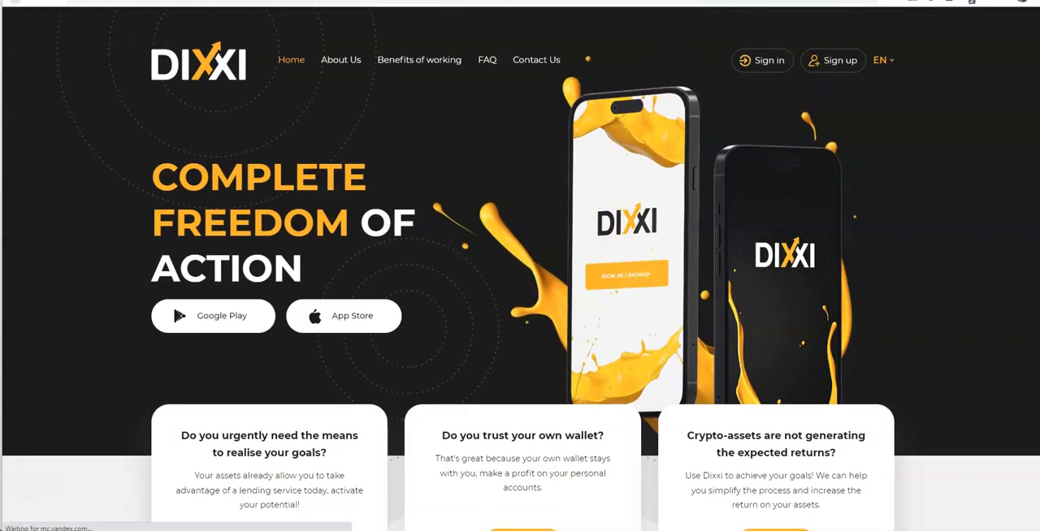
Step: Sign in to reach the Dixxi dashboard with $50.50 balance and 15 partners
click(761, 59)
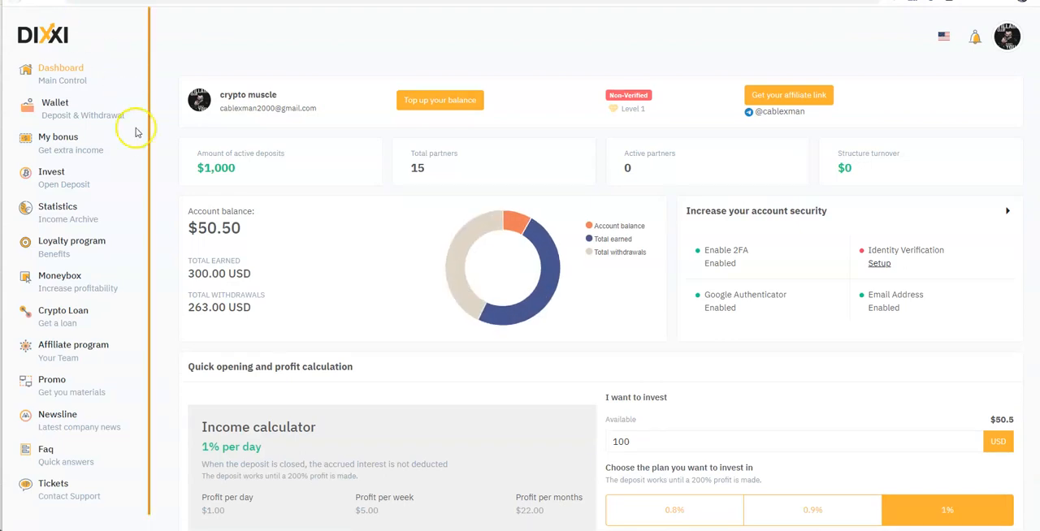
mouse_move(296, 276)
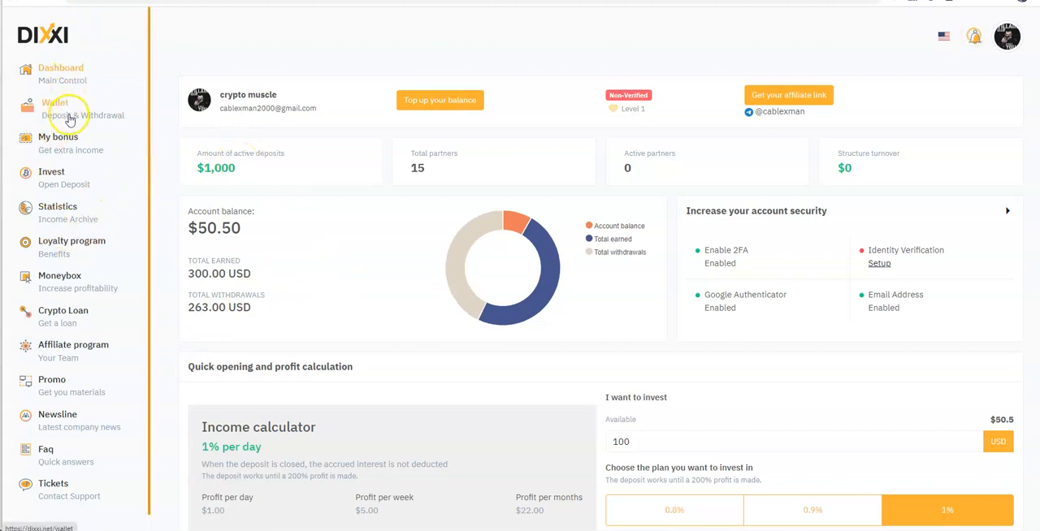
Step: Open the Wallet page and review its transaction history of six withdrawals and a $1,000 deposit
click(55, 107)
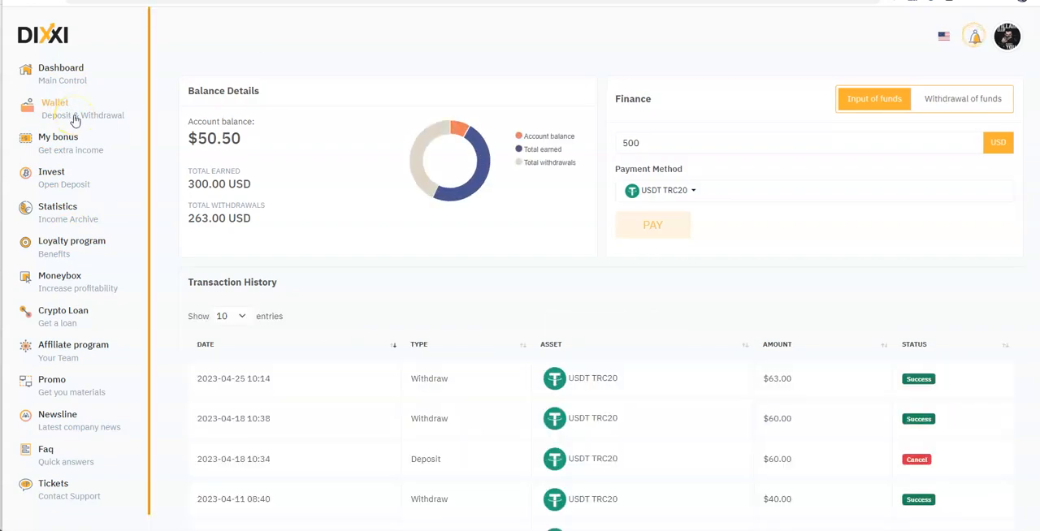
mouse_move(105, 146)
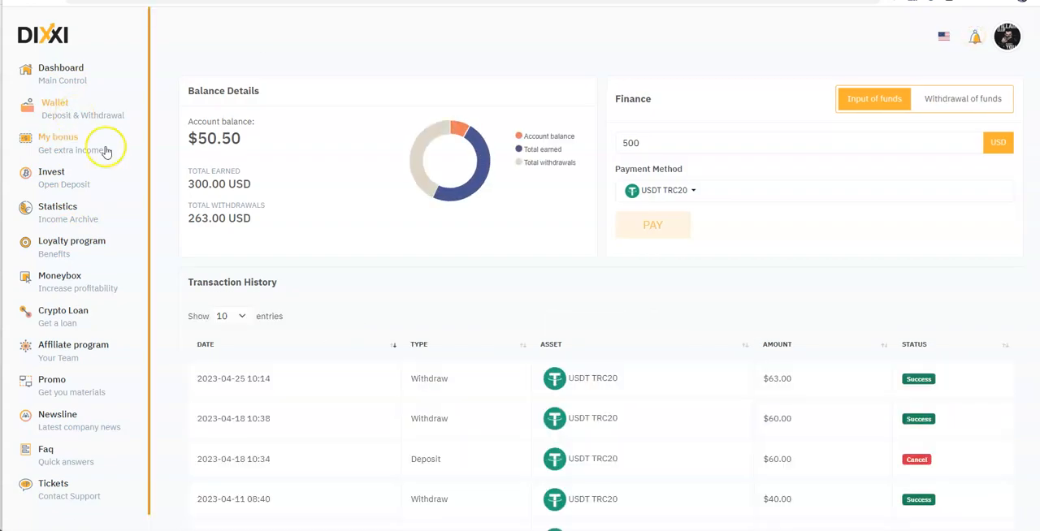
scroll(down, 3)
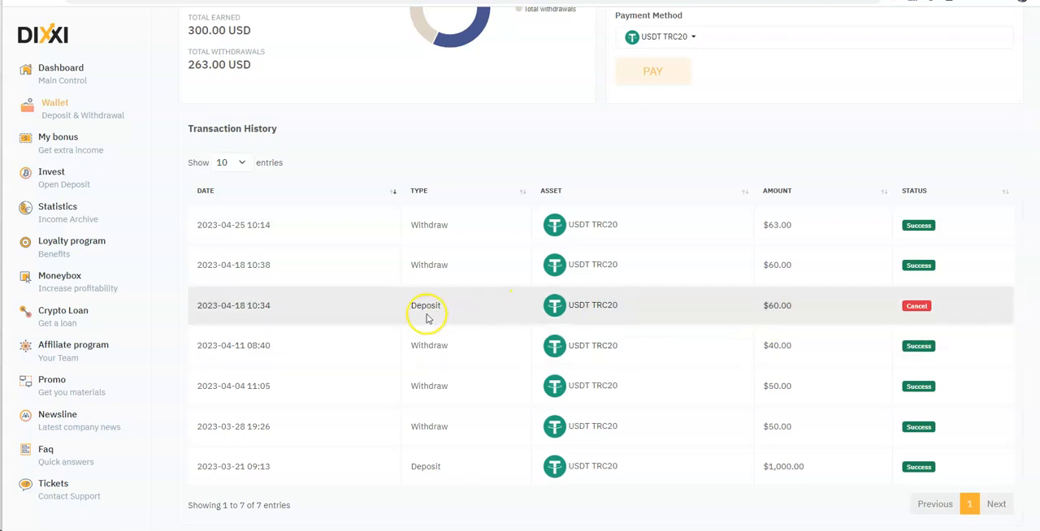
mouse_move(876, 315)
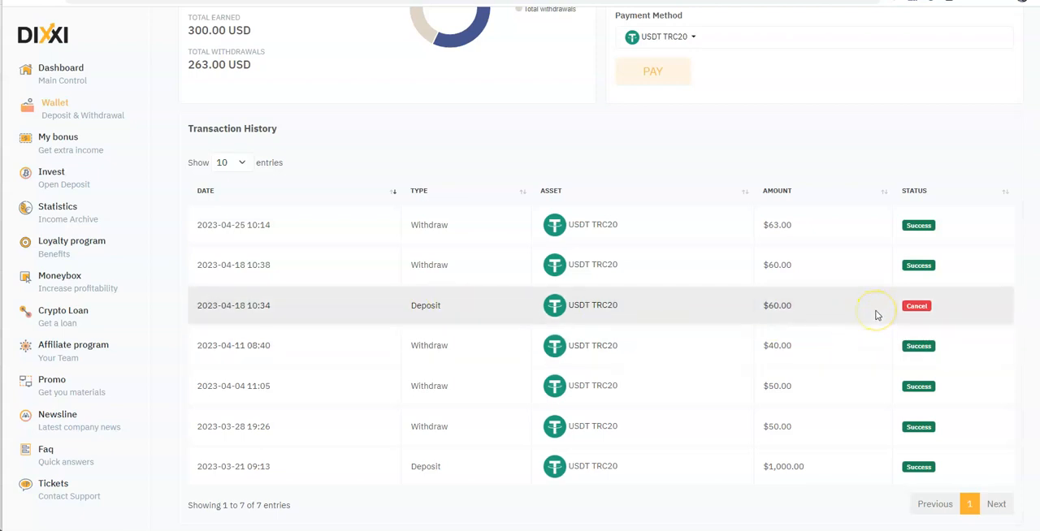
mouse_move(764, 325)
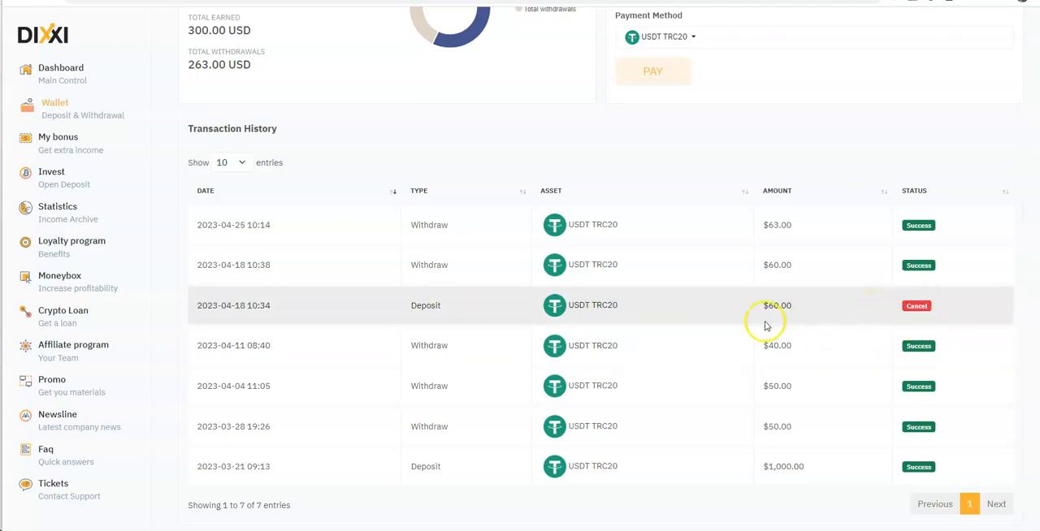
mouse_move(479, 357)
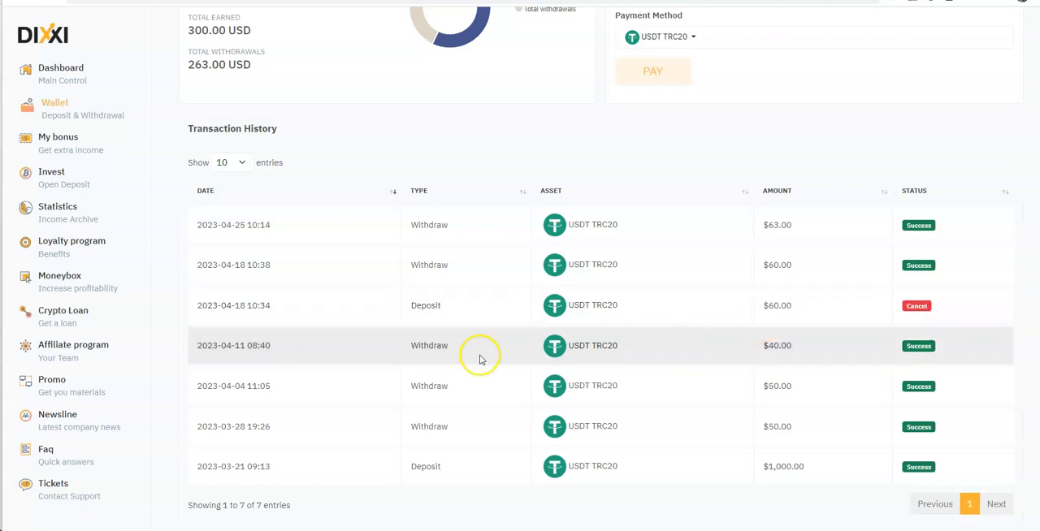
mouse_move(640, 312)
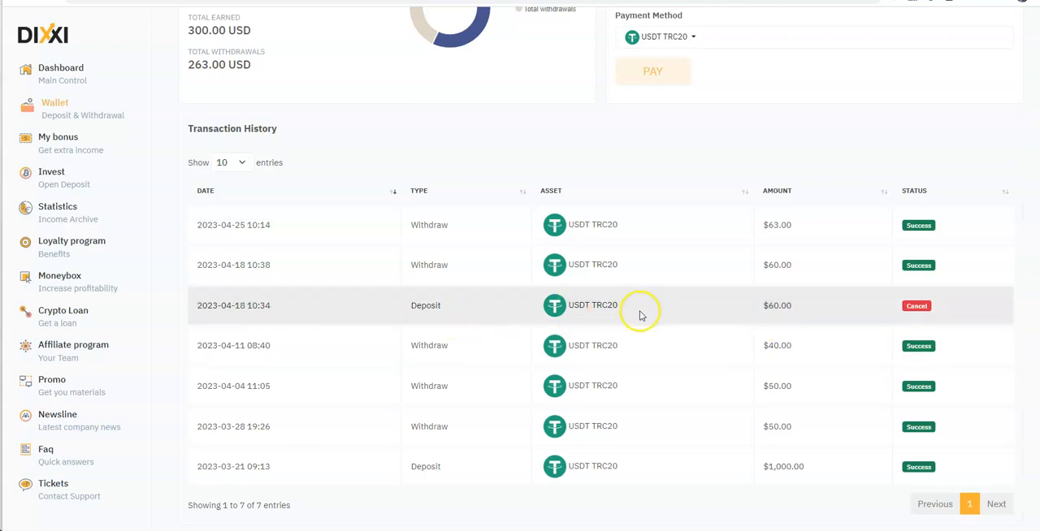
mouse_move(702, 325)
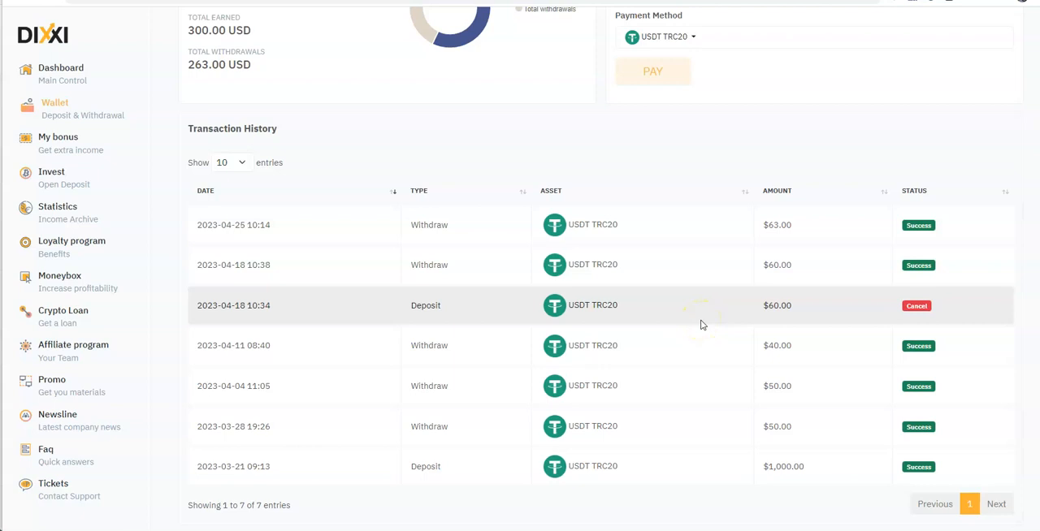
mouse_move(705, 384)
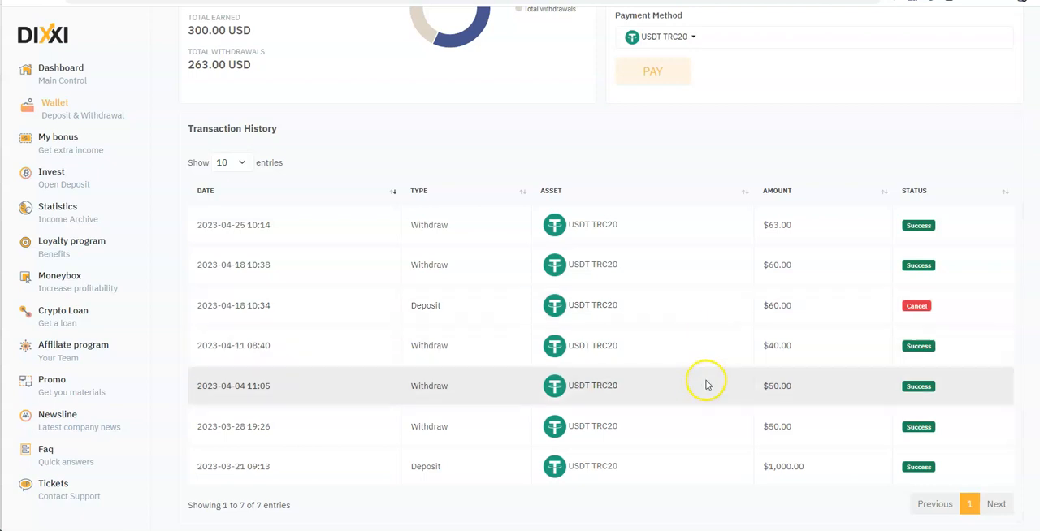
scroll(up, 3)
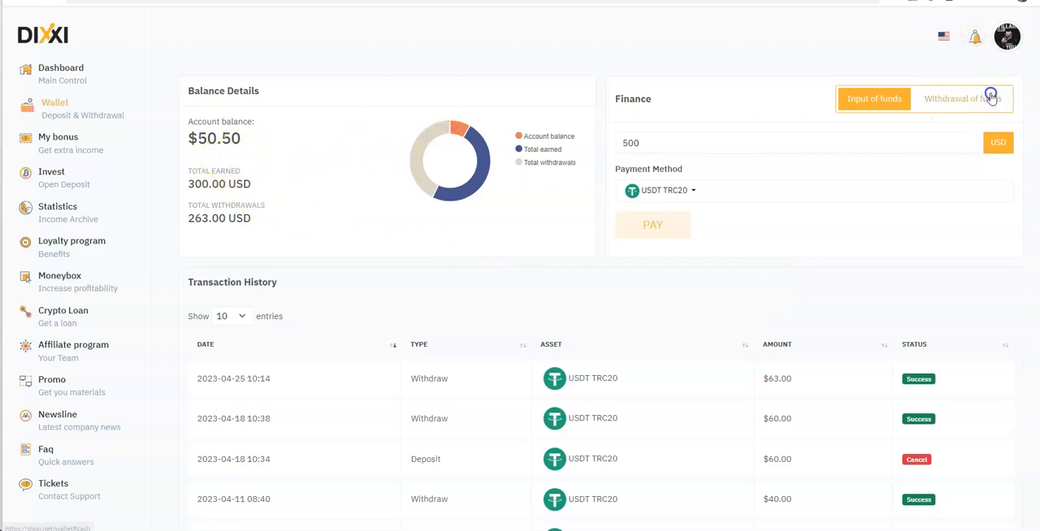
Step: Submit a $50.50 USDT TRC20 withdrawal from the wallet funding form
click(962, 97)
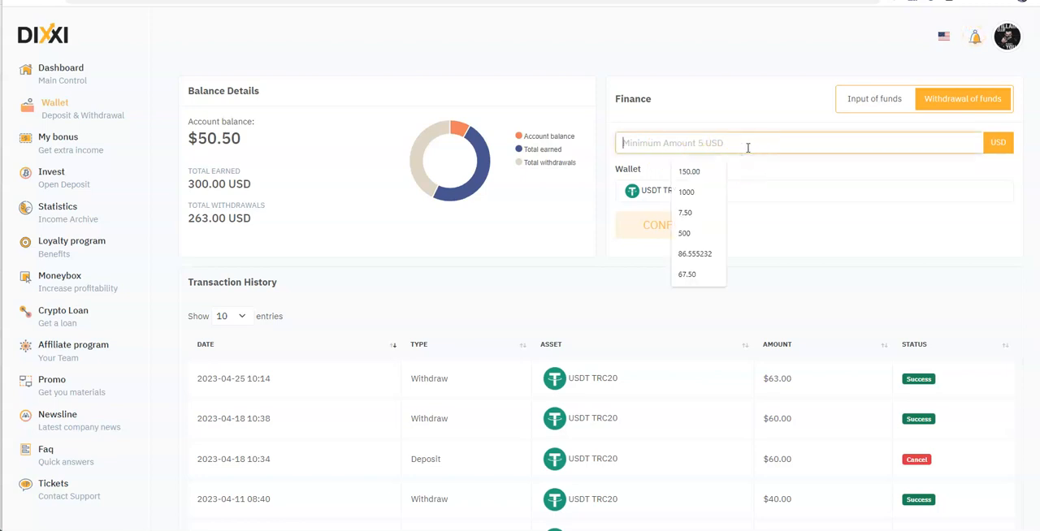
text(50.50)
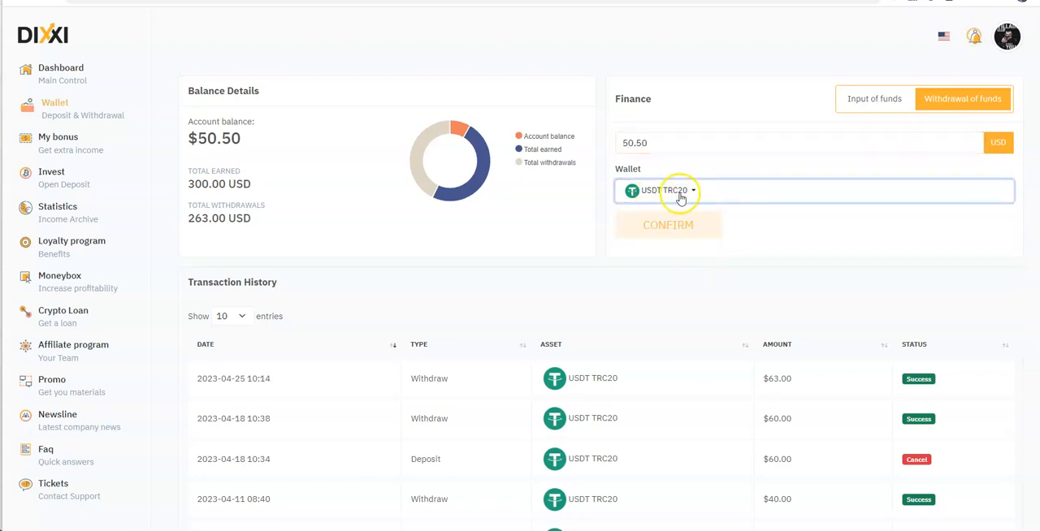
click(668, 224)
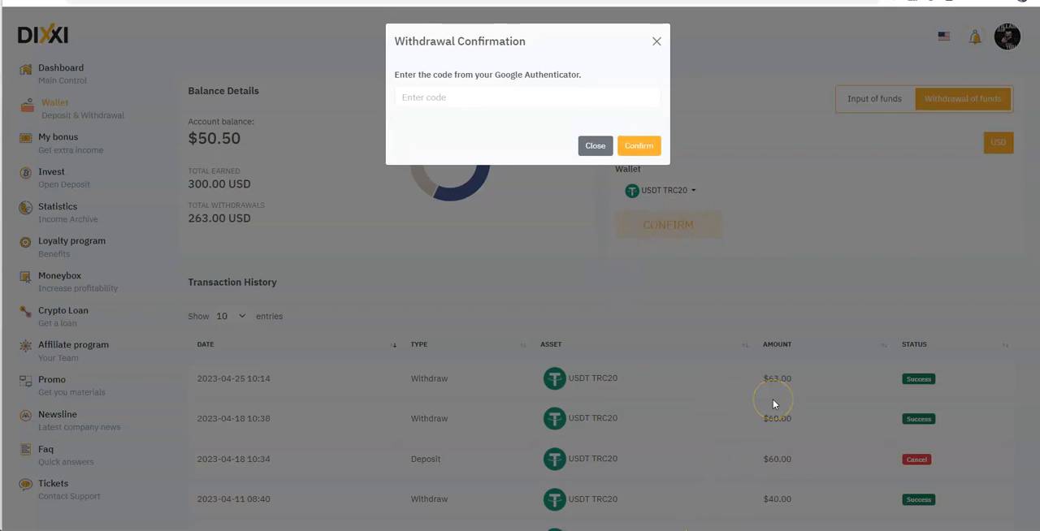
mouse_move(773, 399)
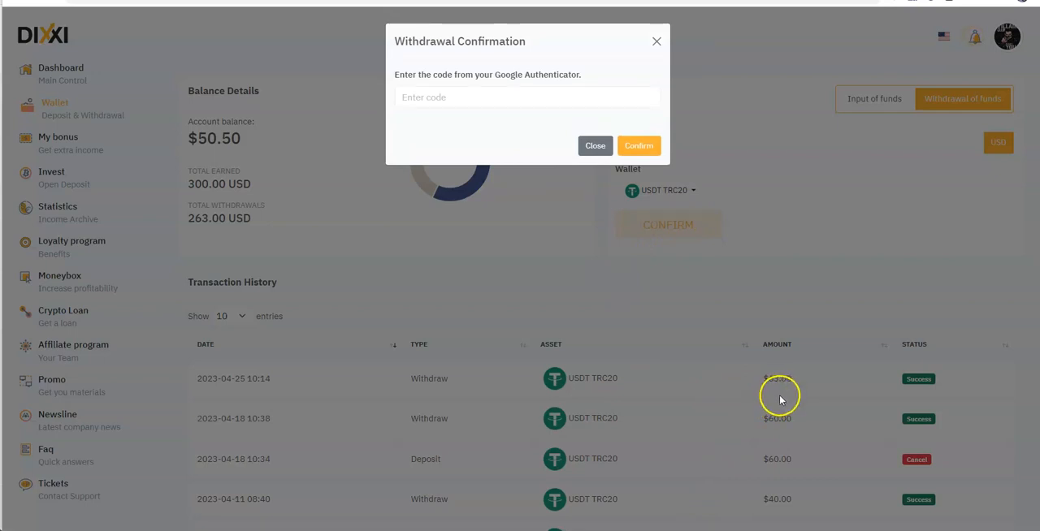
mouse_move(803, 401)
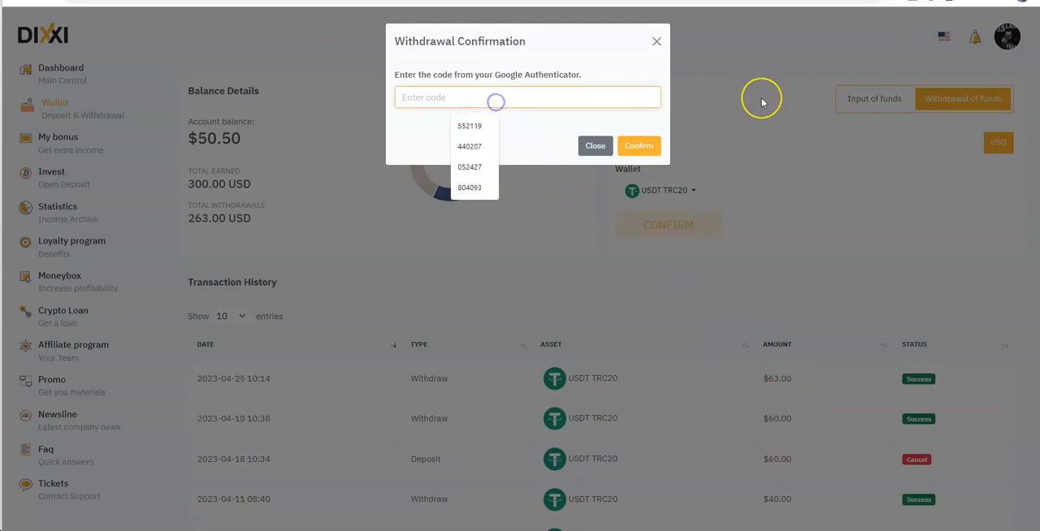
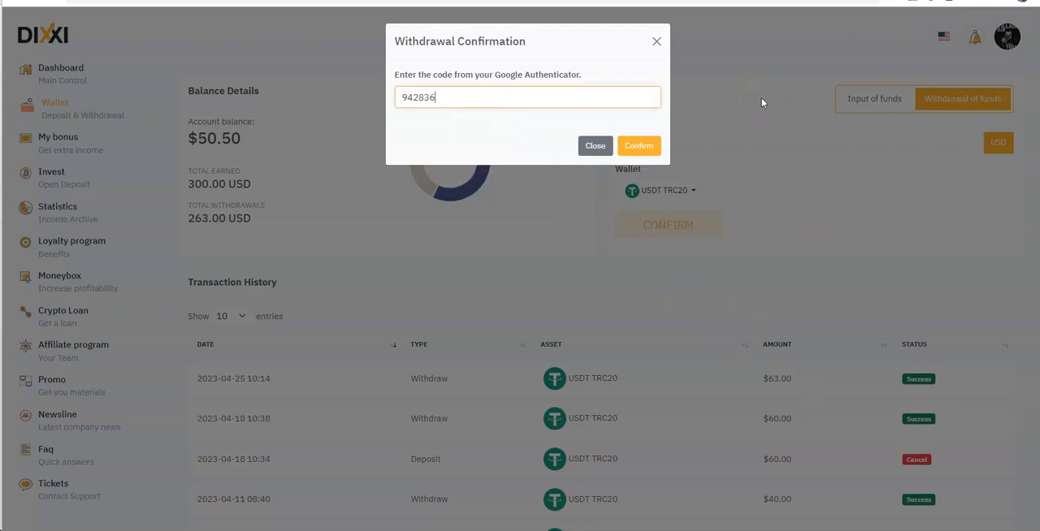
Step: Confirm the withdrawal with the Google Authenticator code and dismiss the processing notice
click(639, 146)
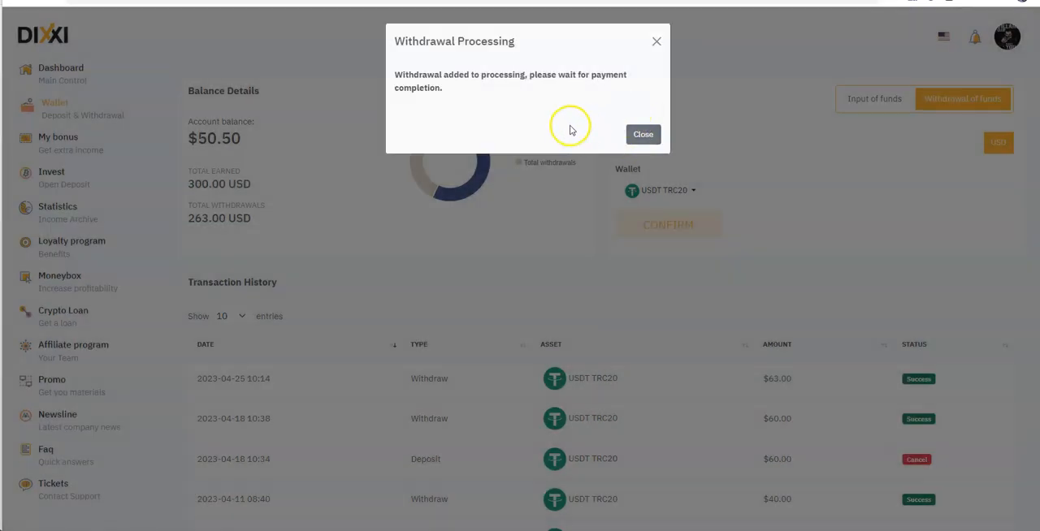
click(643, 133)
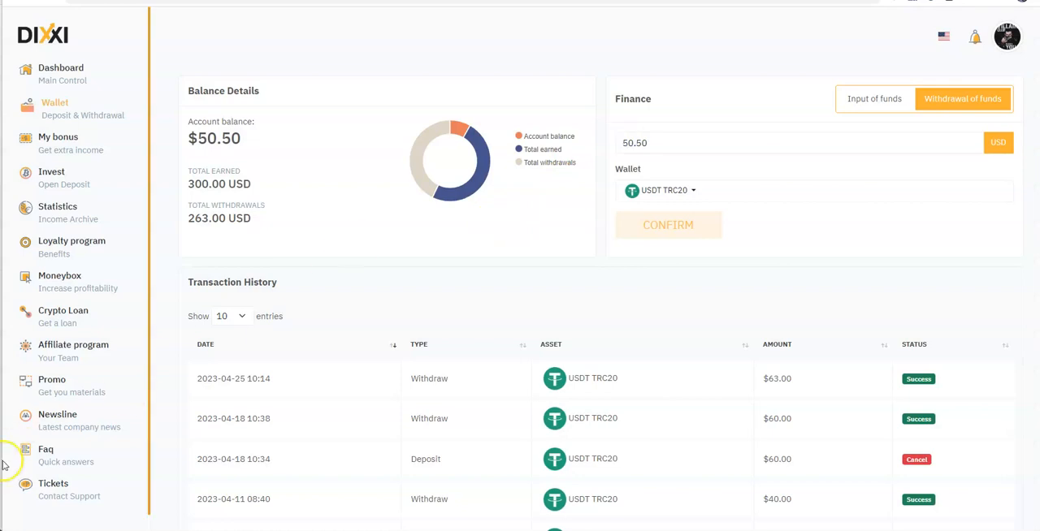
mouse_move(325, 212)
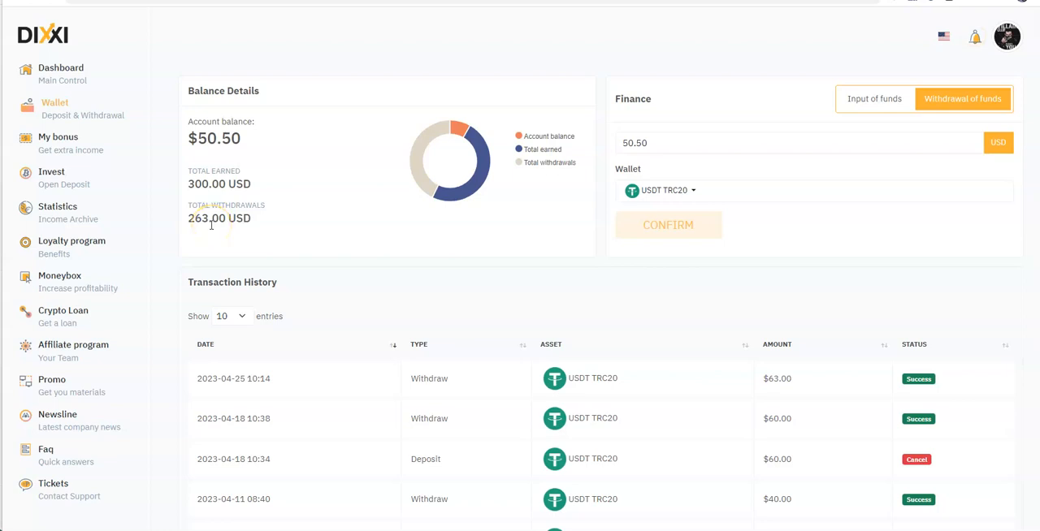
mouse_move(161, 199)
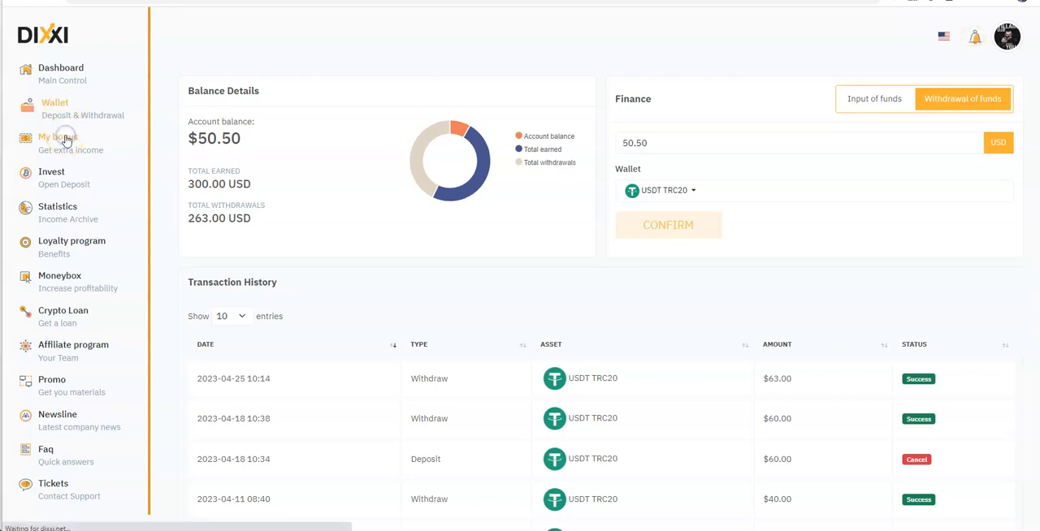
Step: View the My Bonus page showing Level 1 and a $0 bonus balance
click(59, 137)
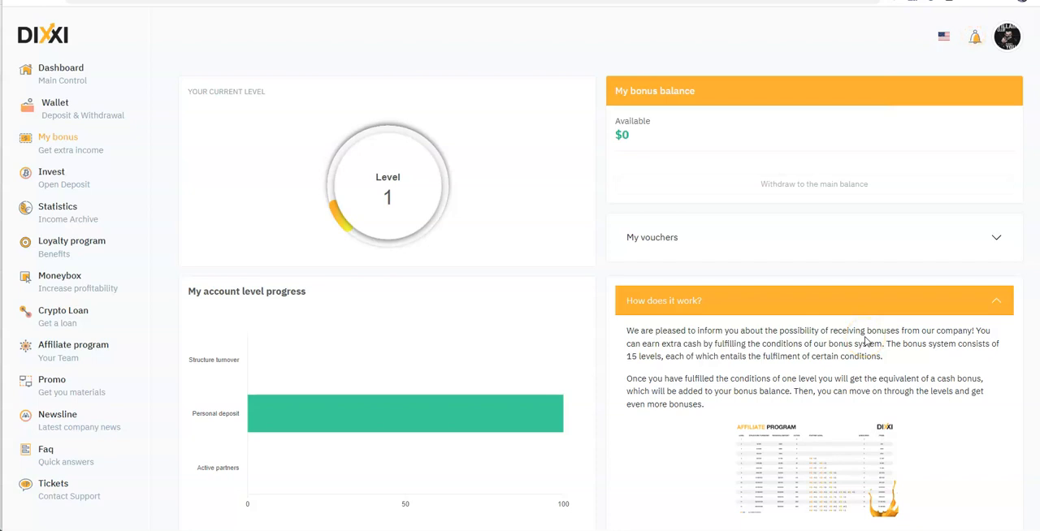
mouse_move(871, 318)
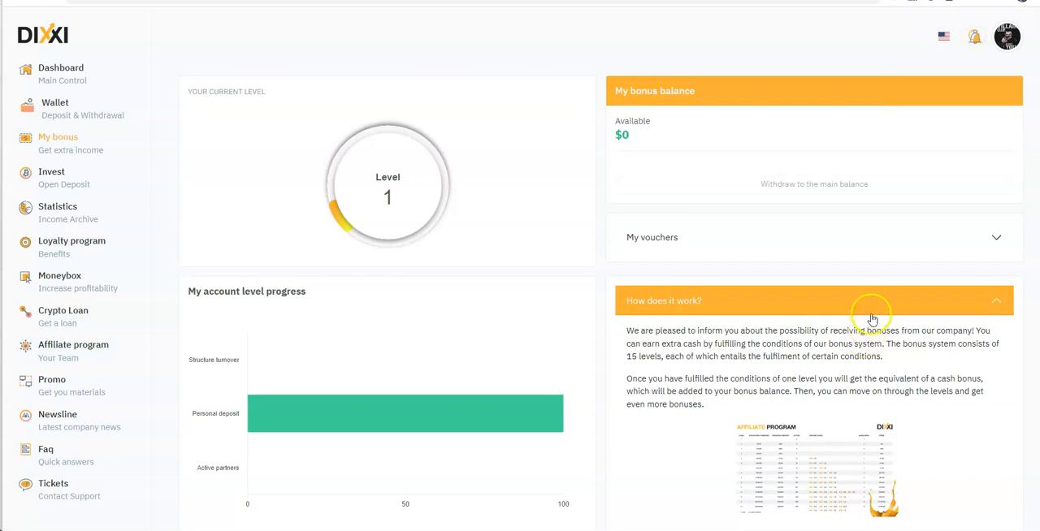
mouse_move(813, 341)
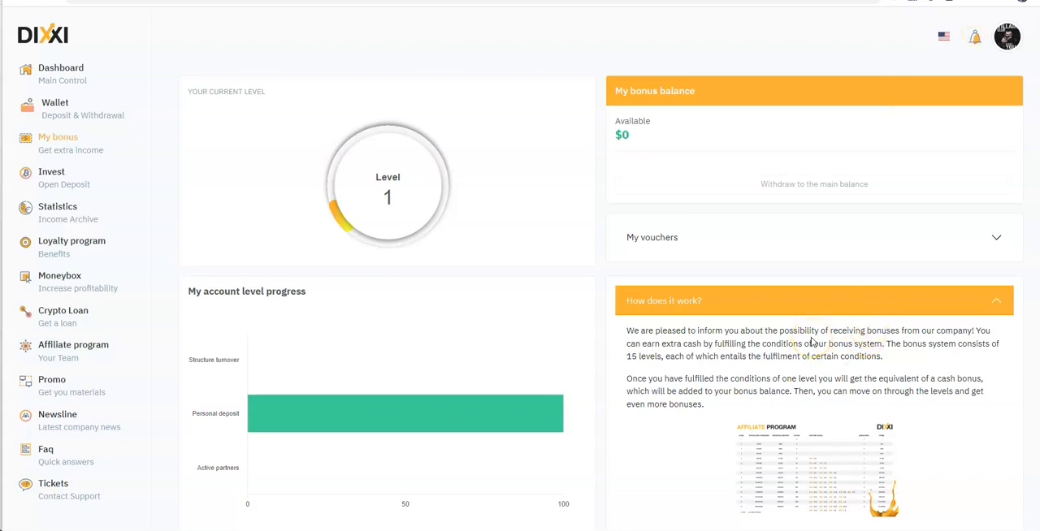
scroll(down, 3)
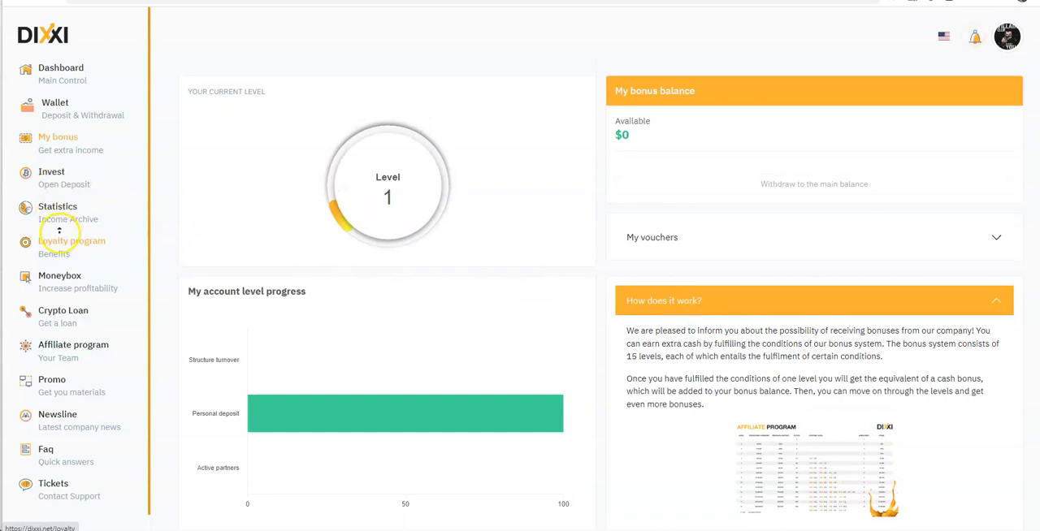
Step: View the Loyalty program page with 1.7% interest on $1000 and $6.84 accrual
click(71, 240)
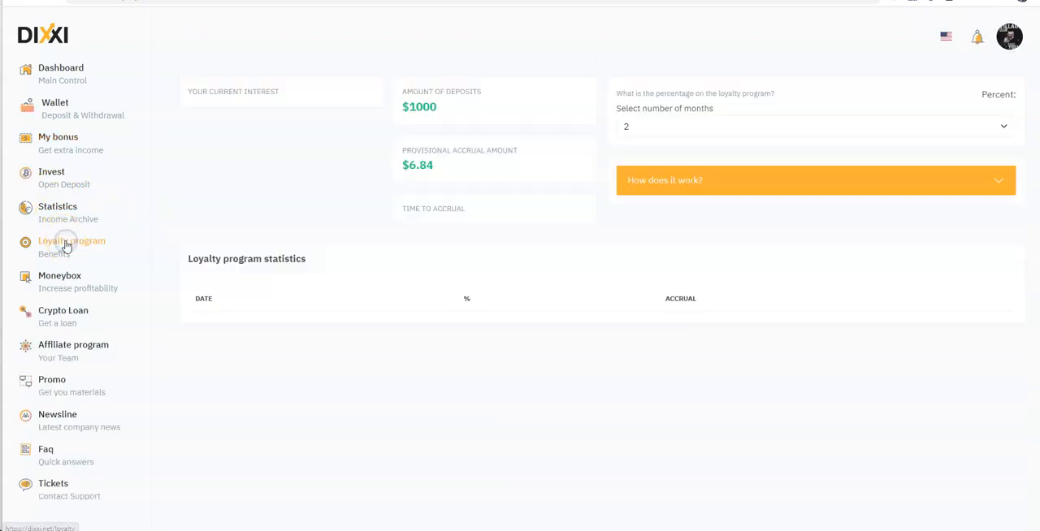
click(71, 241)
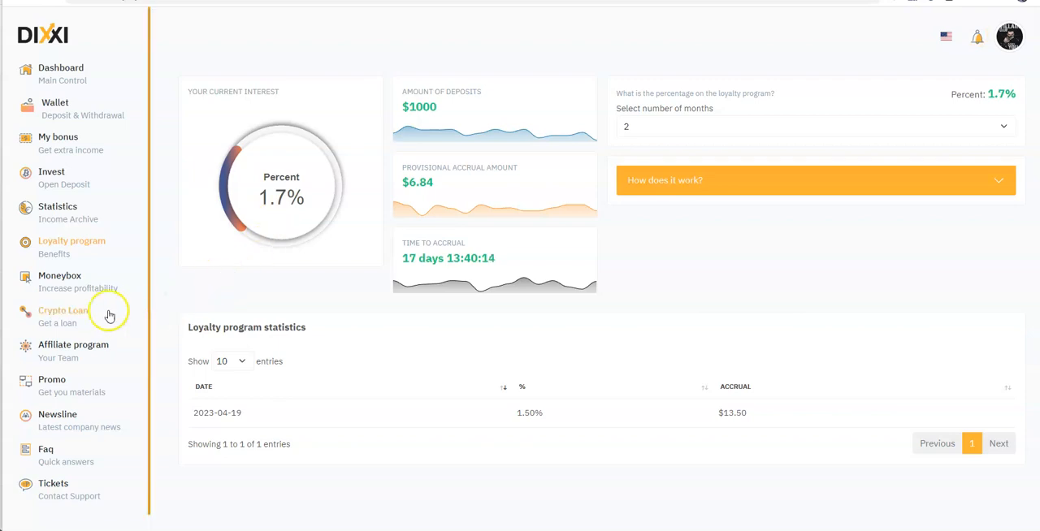
Step: Read the Moneybox 0.16% daily profit explanation, then return to the dashboard showing $0.50
click(59, 276)
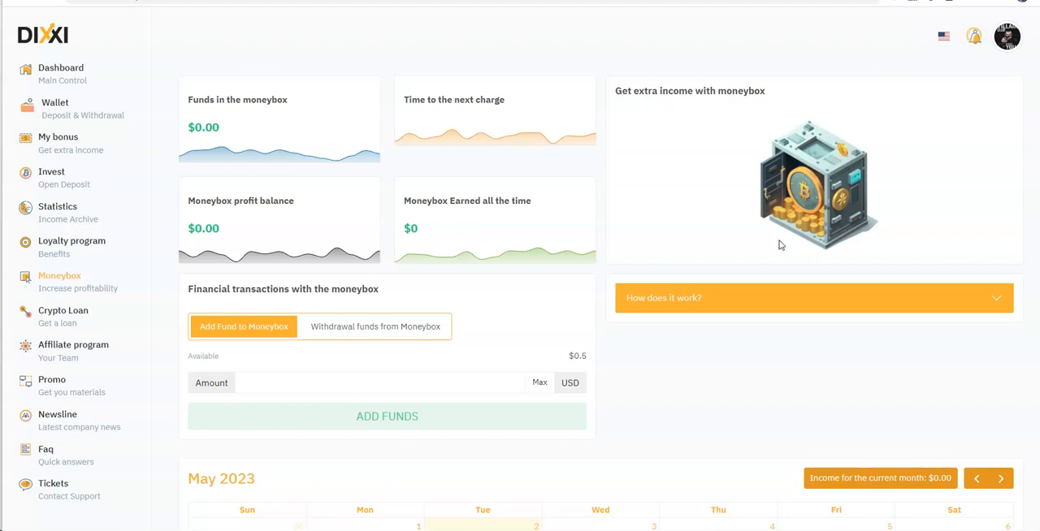
click(998, 299)
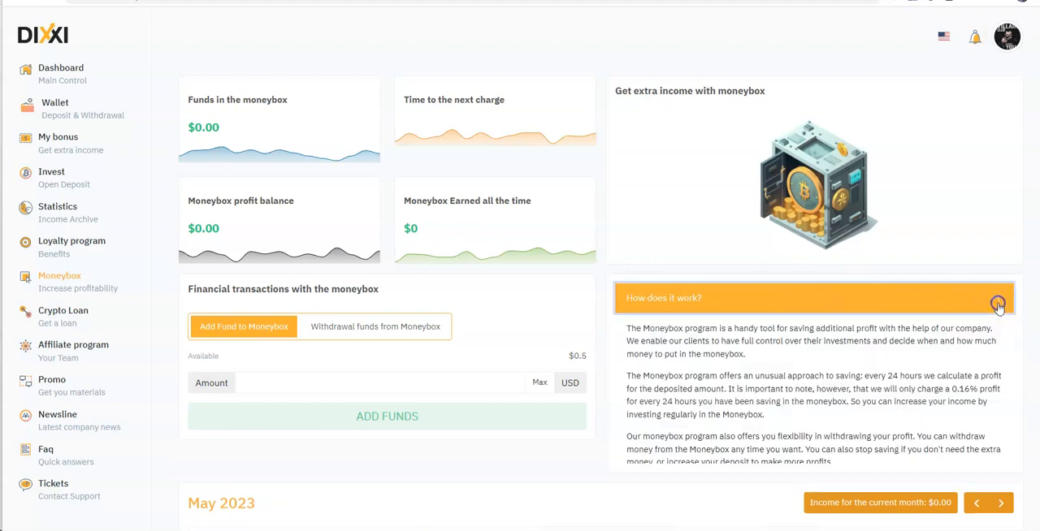
click(998, 297)
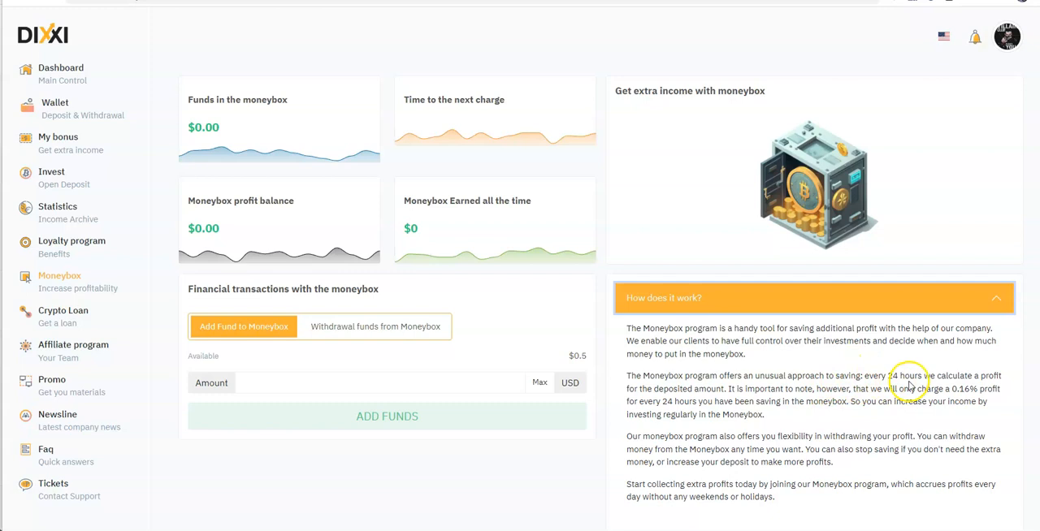
mouse_move(884, 401)
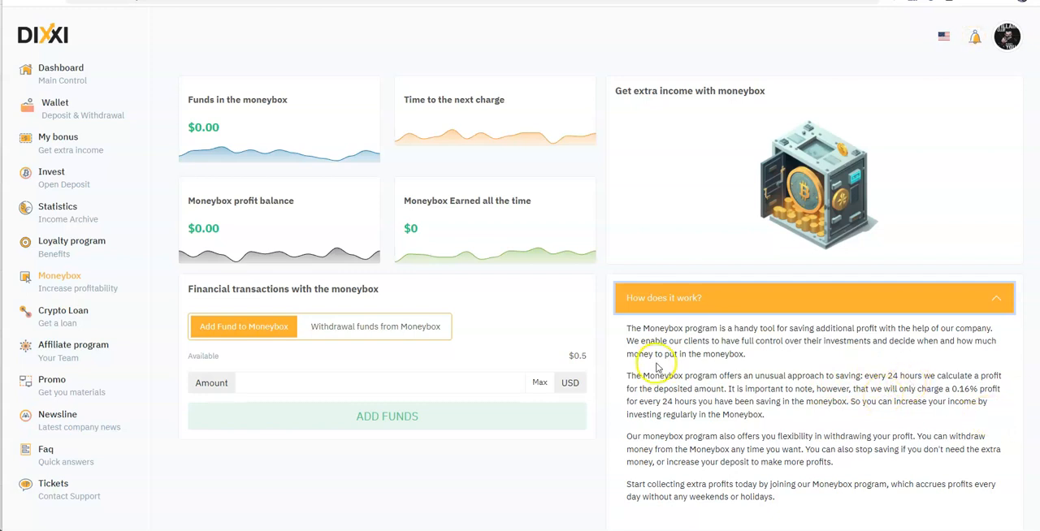
mouse_move(627, 371)
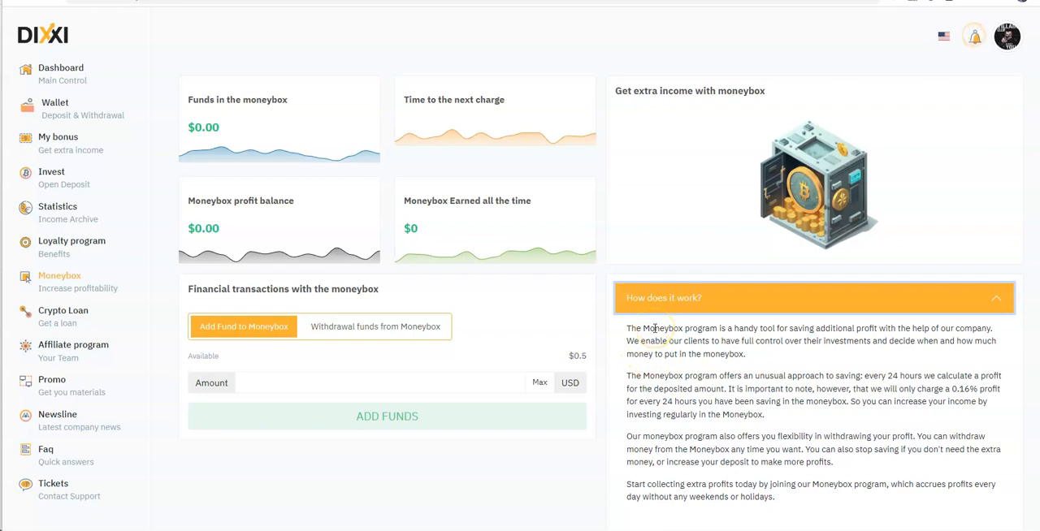
mouse_move(518, 341)
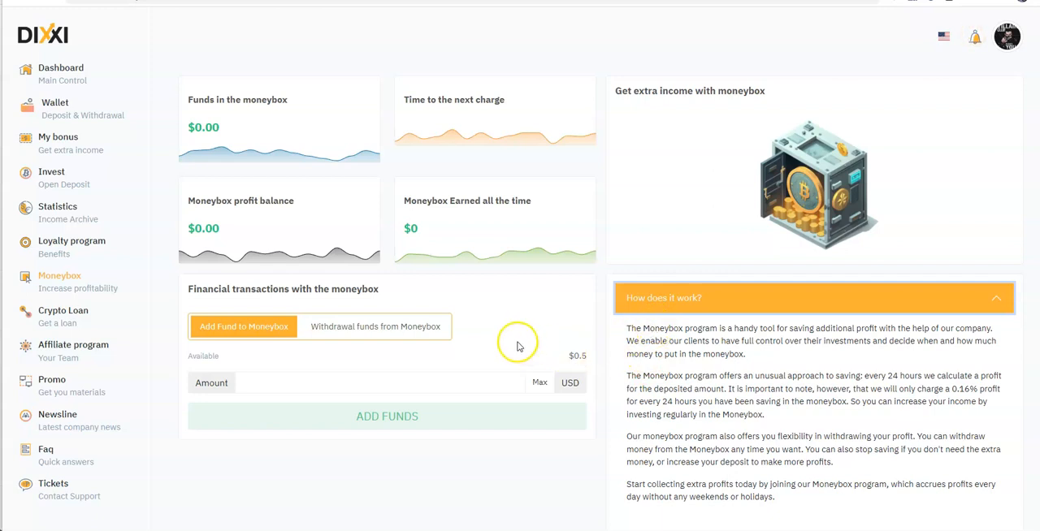
mouse_move(734, 220)
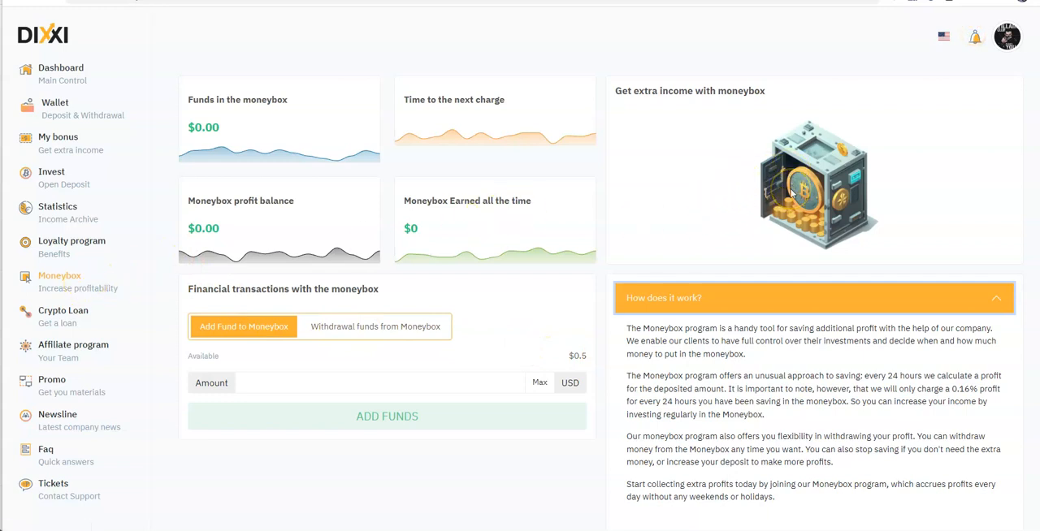
right_click(790, 192)
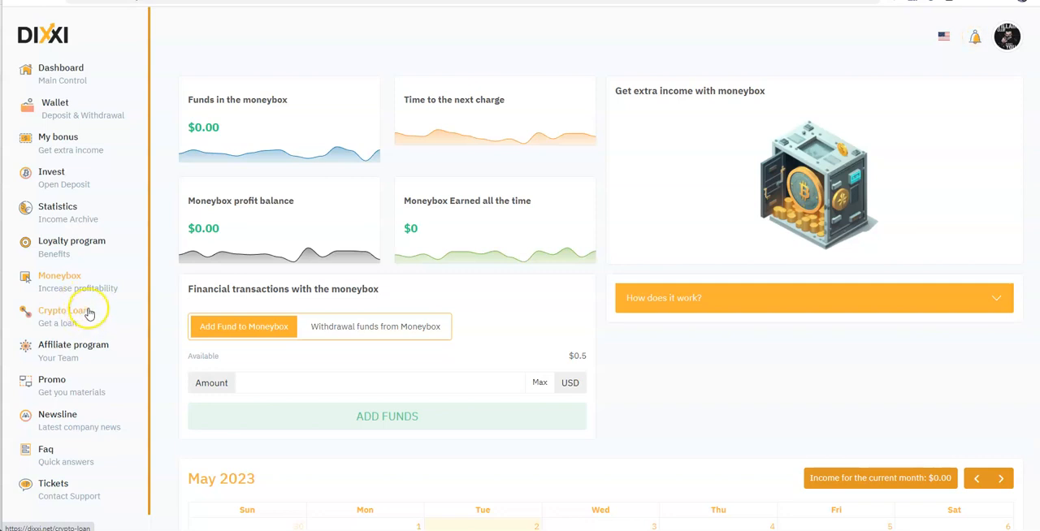
click(60, 68)
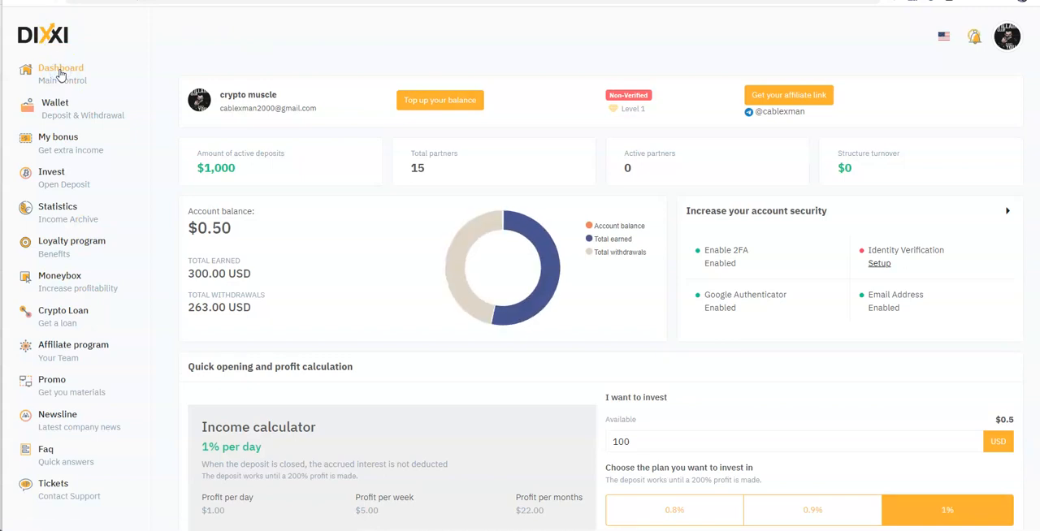
Step: Scroll the dashboard through the active $1000 deposit and the new partners list
click(62, 68)
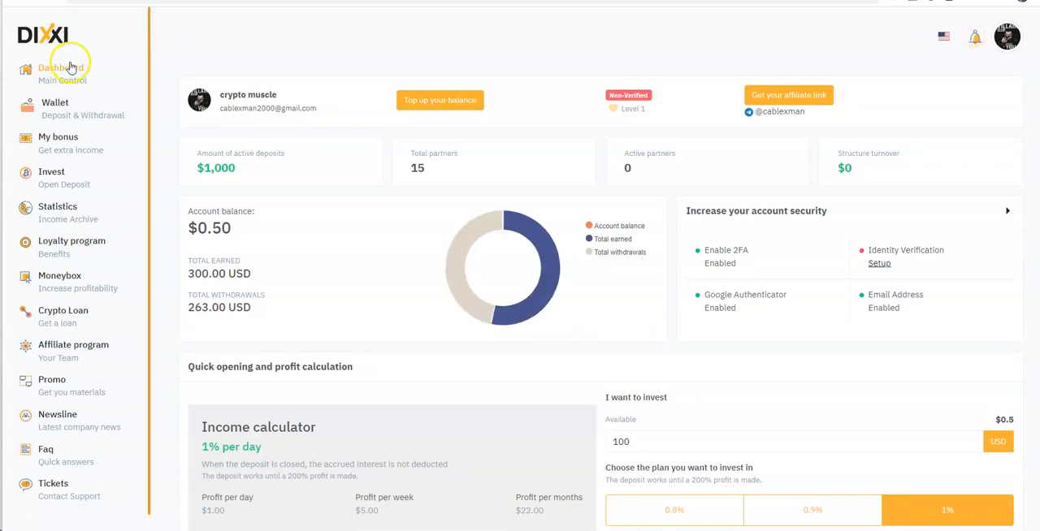
scroll(down, 3)
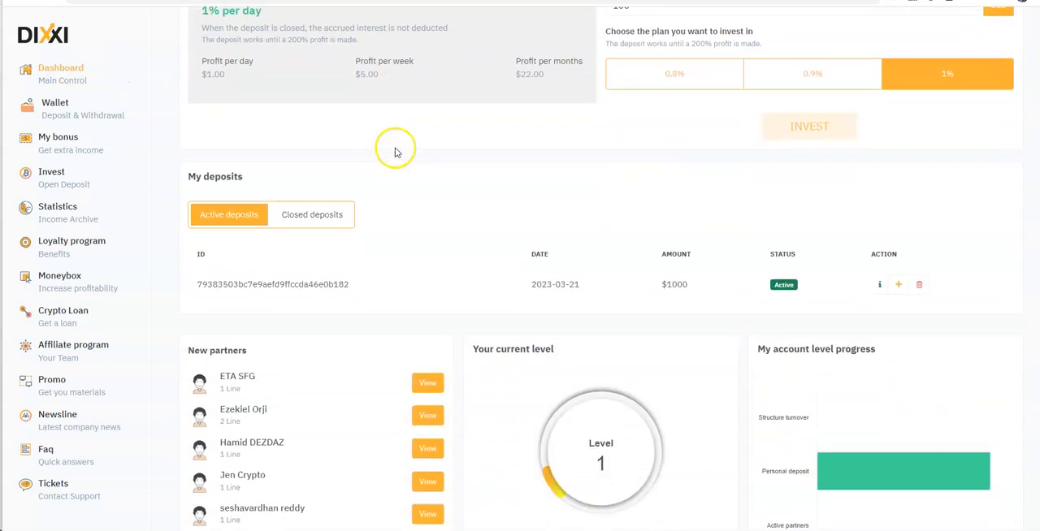
scroll(down, 3)
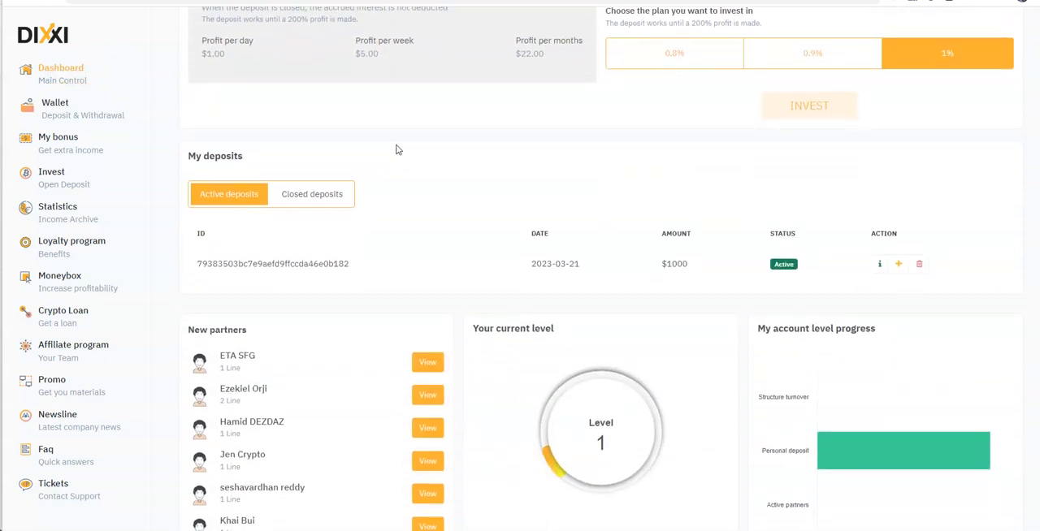
scroll(down, 3)
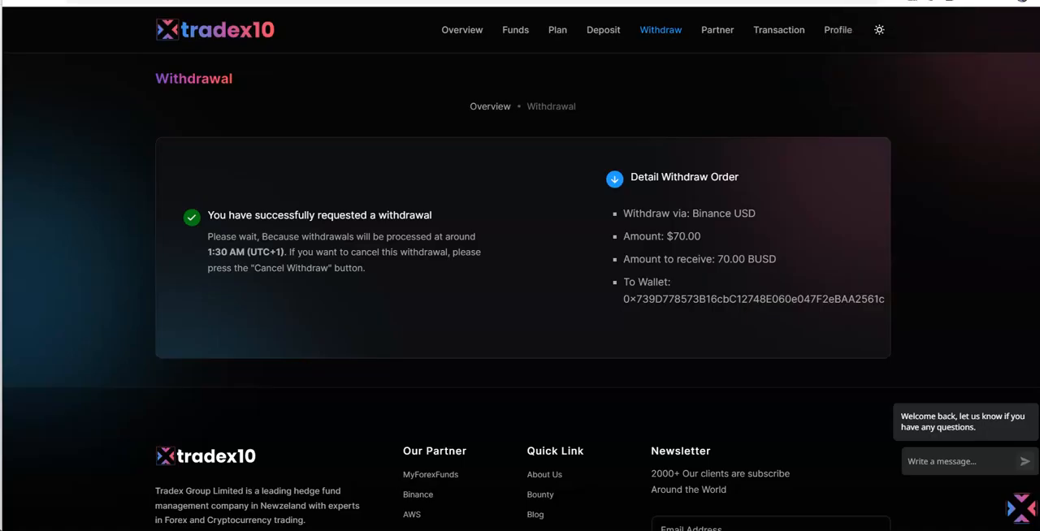
mouse_move(874, 26)
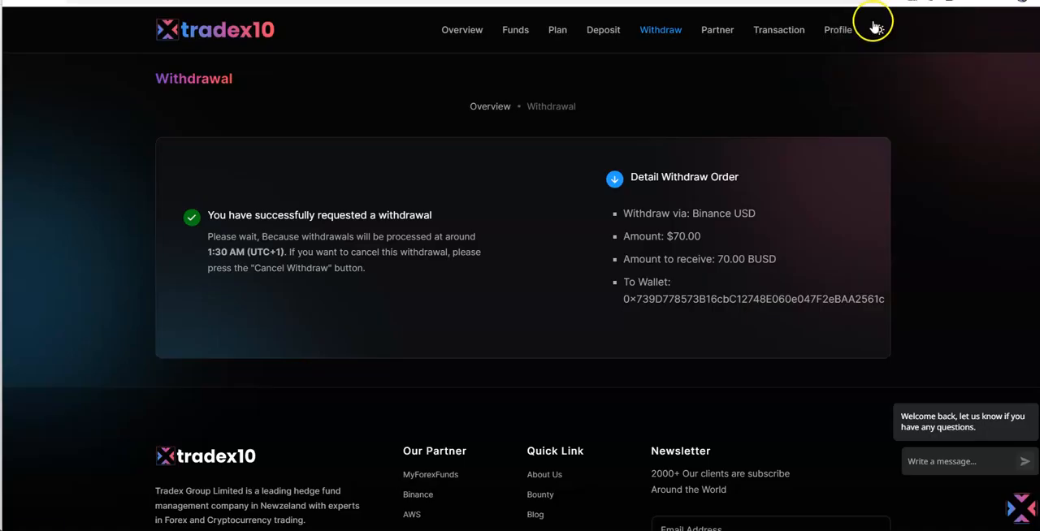
Step: Toggle light then dark theme, view the $170.00 earned overview, and reach the home page
click(878, 30)
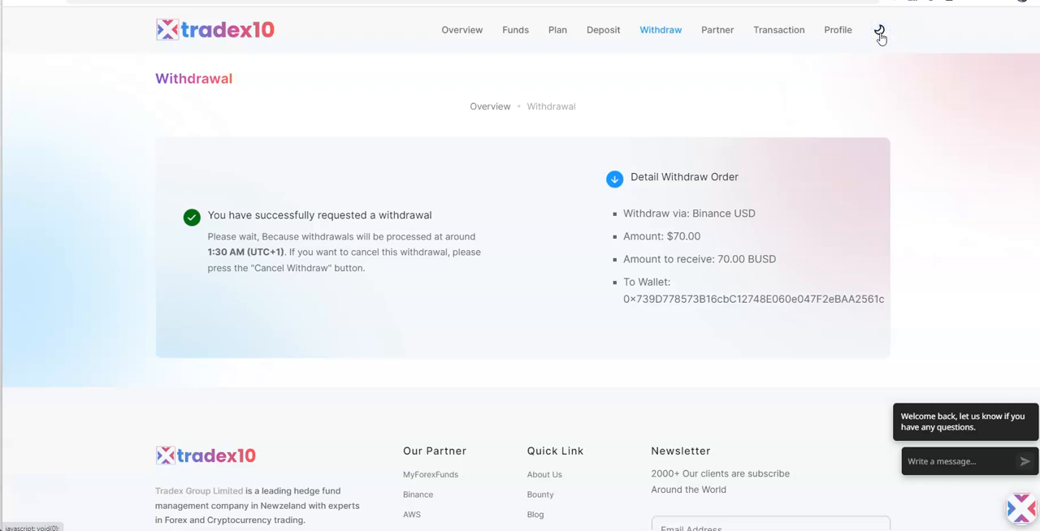
click(880, 29)
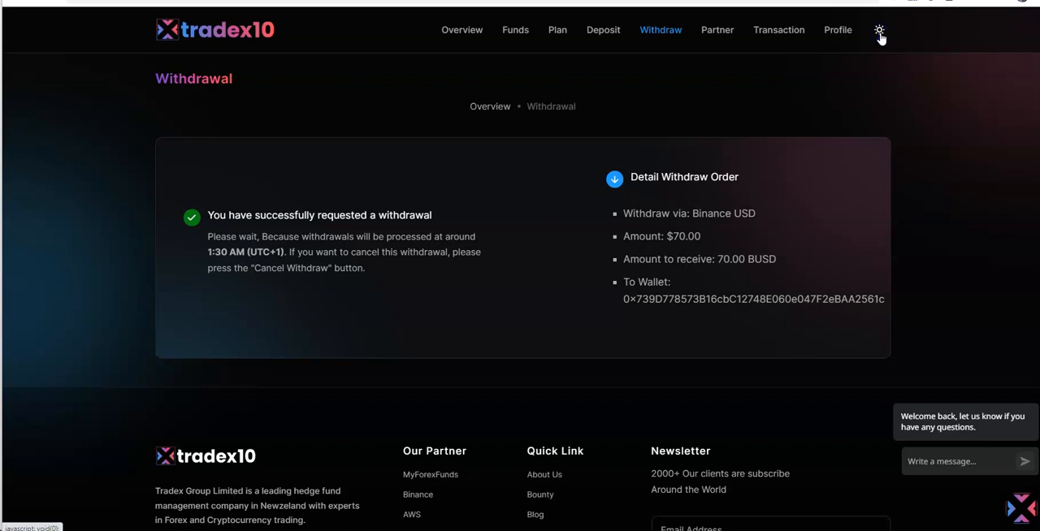
click(462, 30)
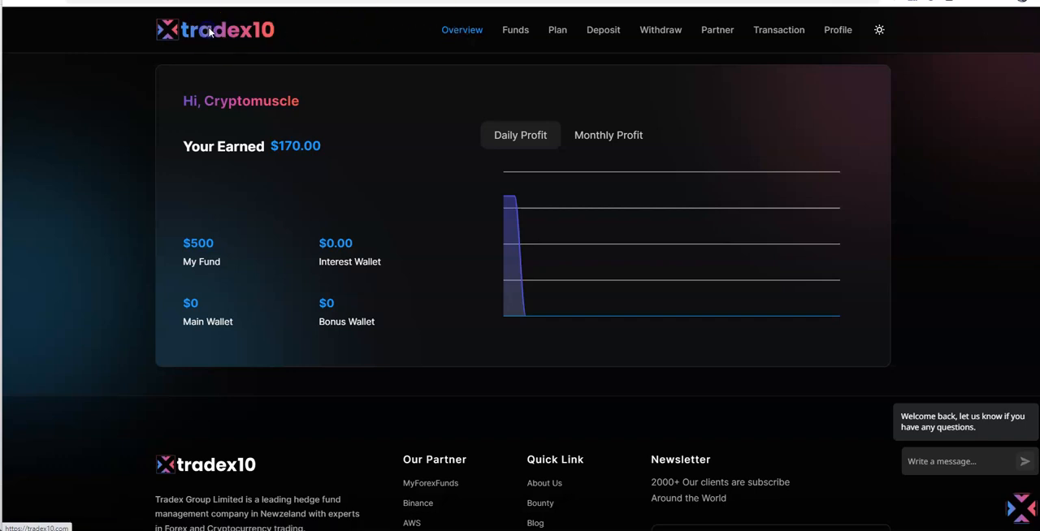
click(215, 29)
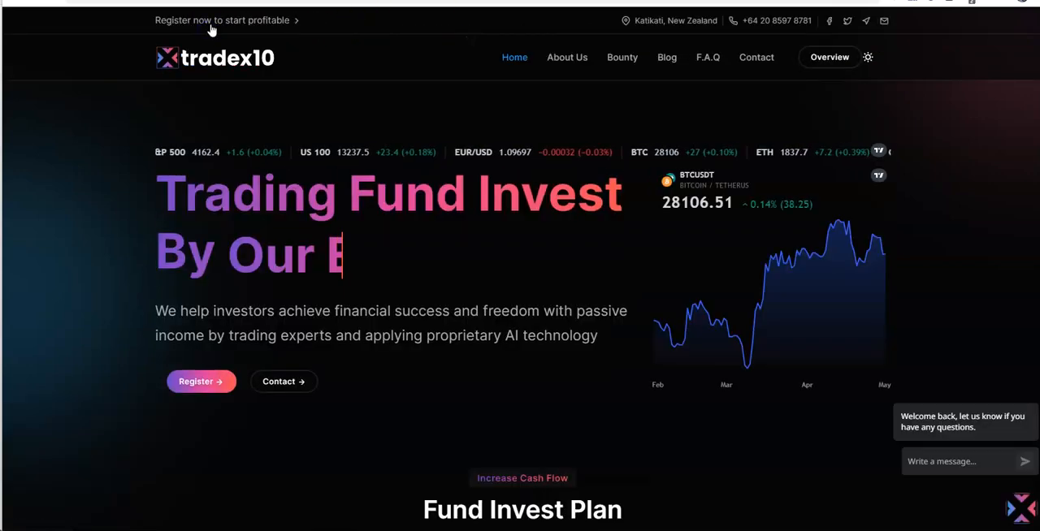